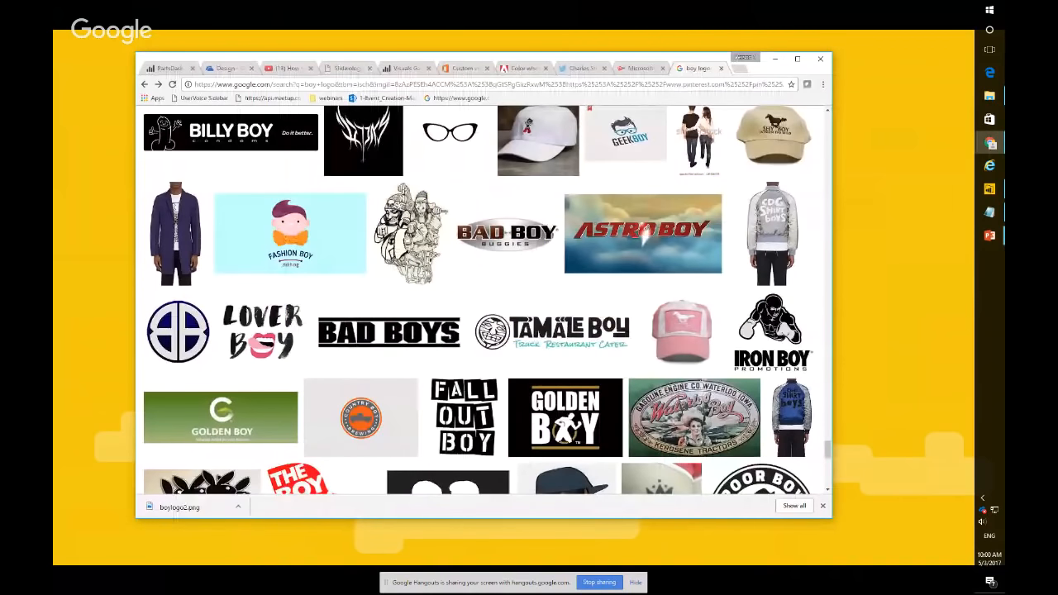
Switch to the live stream tab, then enter youtube.com in another tab's address bar.
{"action": "left_click", "coordinate": [284, 68]}
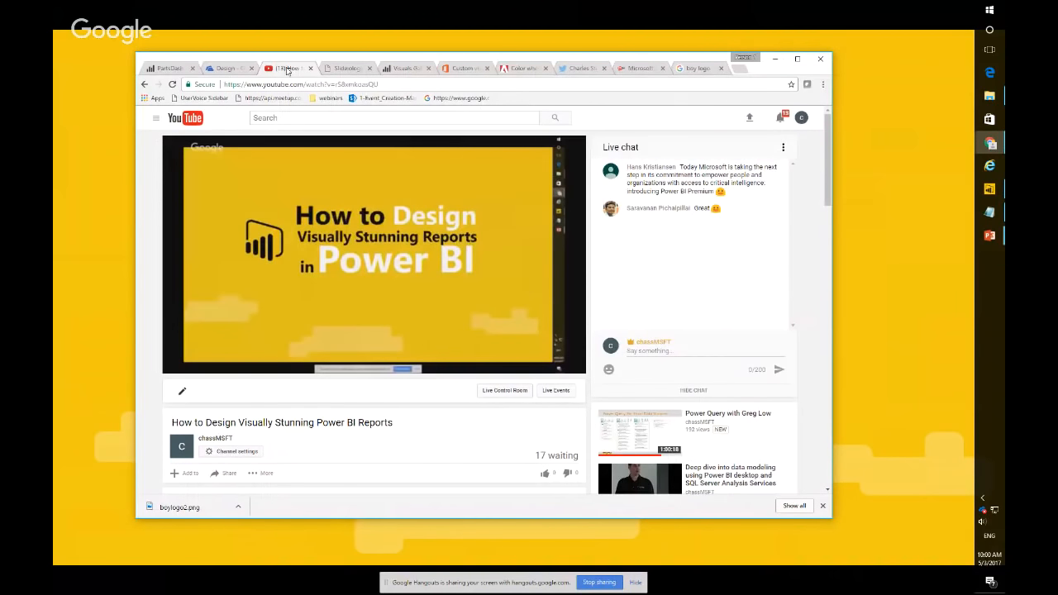
{"action": "left_click", "coordinate": [233, 68]}
{"action": "type", "text": "yo"}
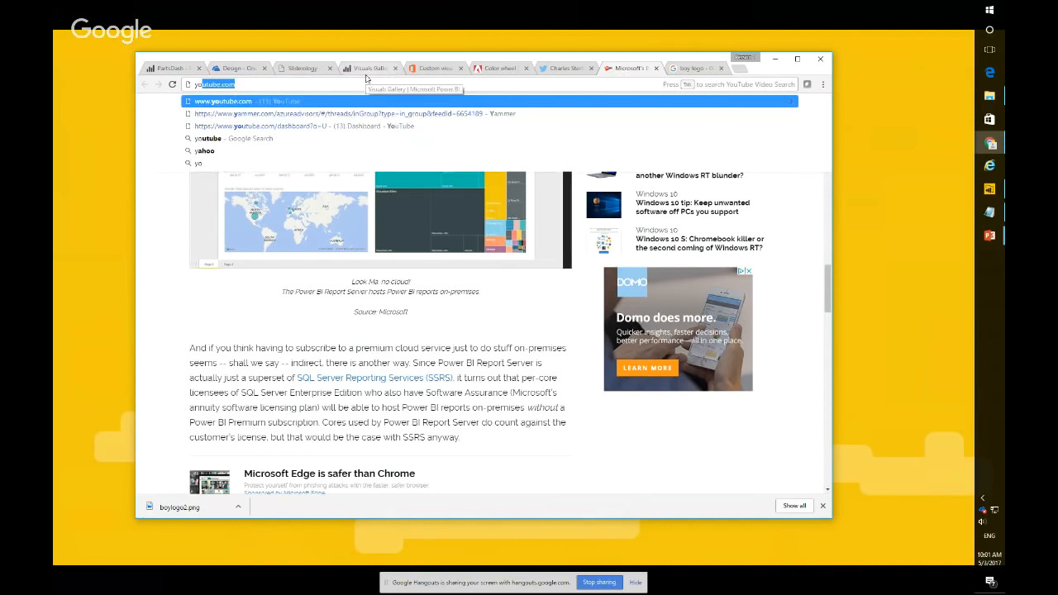
From YouTube home, reach Creator Studio's Live Streaming Events list via the account menu.
{"action": "key", "text": "enter"}
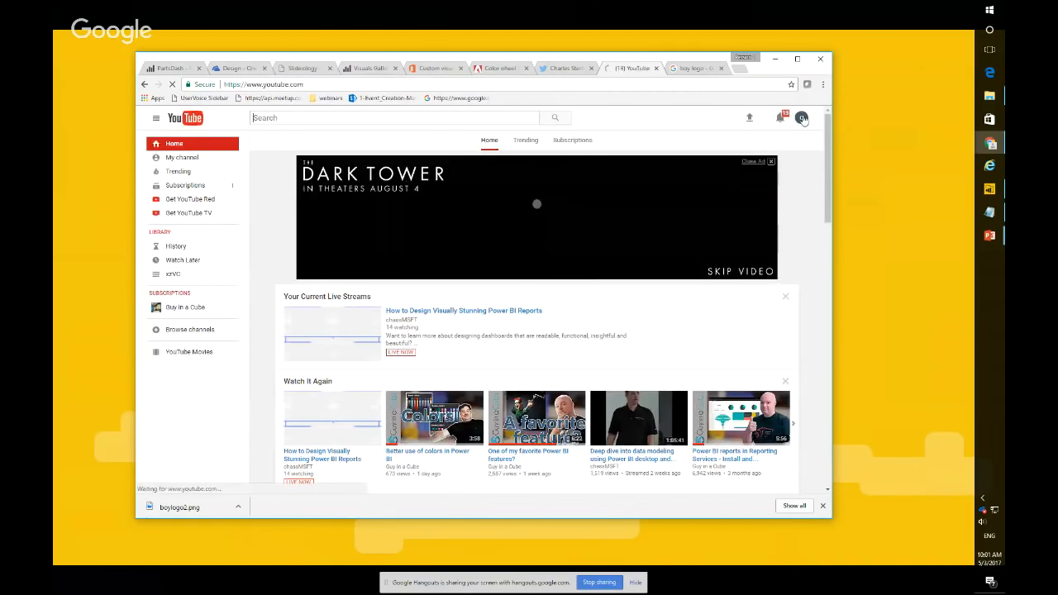
{"action": "left_click", "coordinate": [800, 118]}
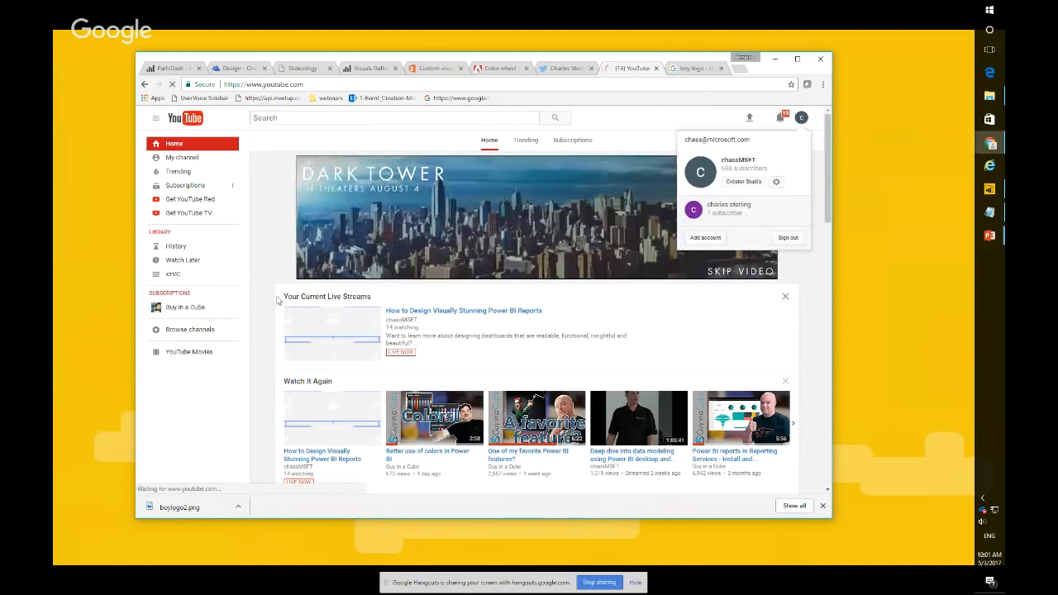
{"action": "left_click", "coordinate": [742, 180]}
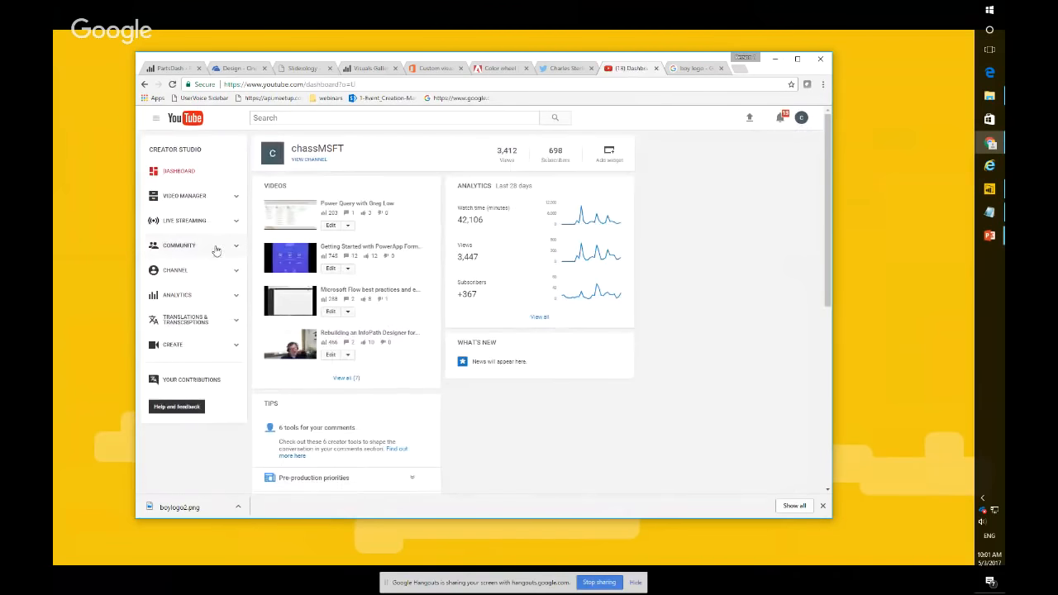
{"action": "left_click", "coordinate": [185, 221]}
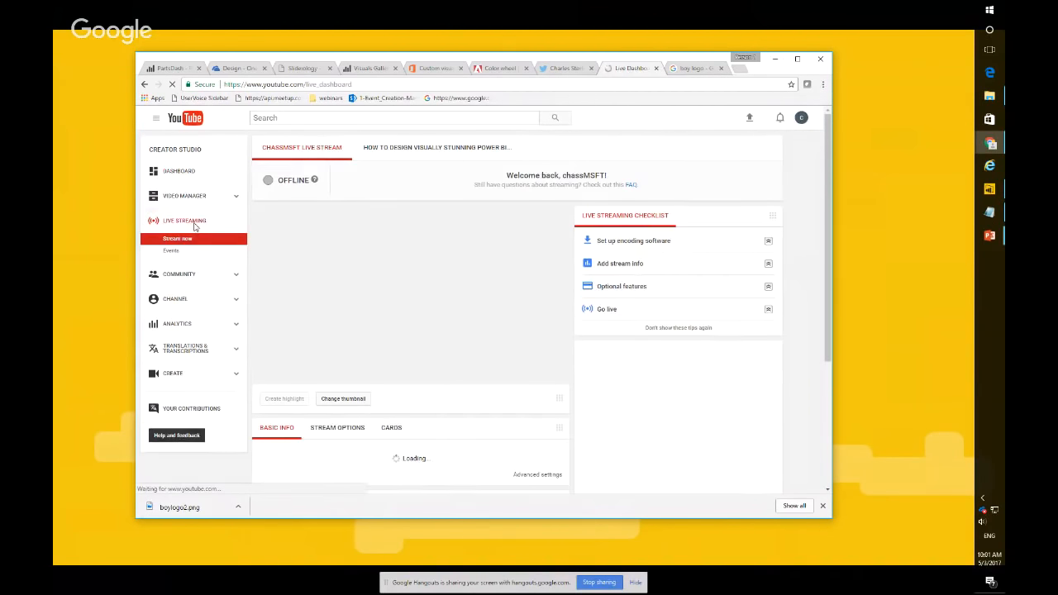
{"action": "left_click", "coordinate": [172, 251]}
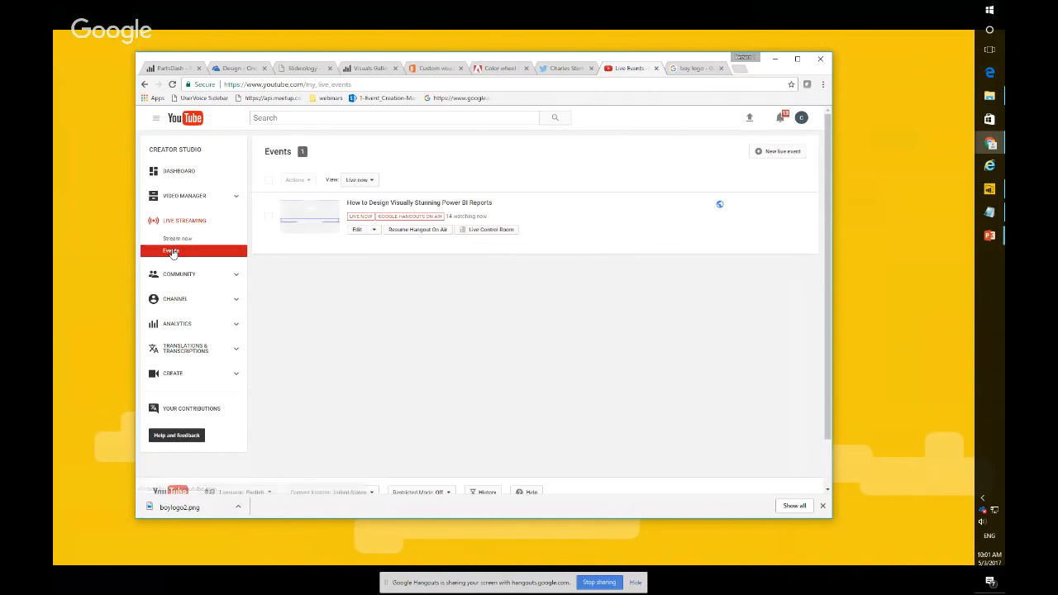
Open the 'How to Design Visually Stunning Power BI Reports' event and play its stream.
{"action": "left_click", "coordinate": [419, 201]}
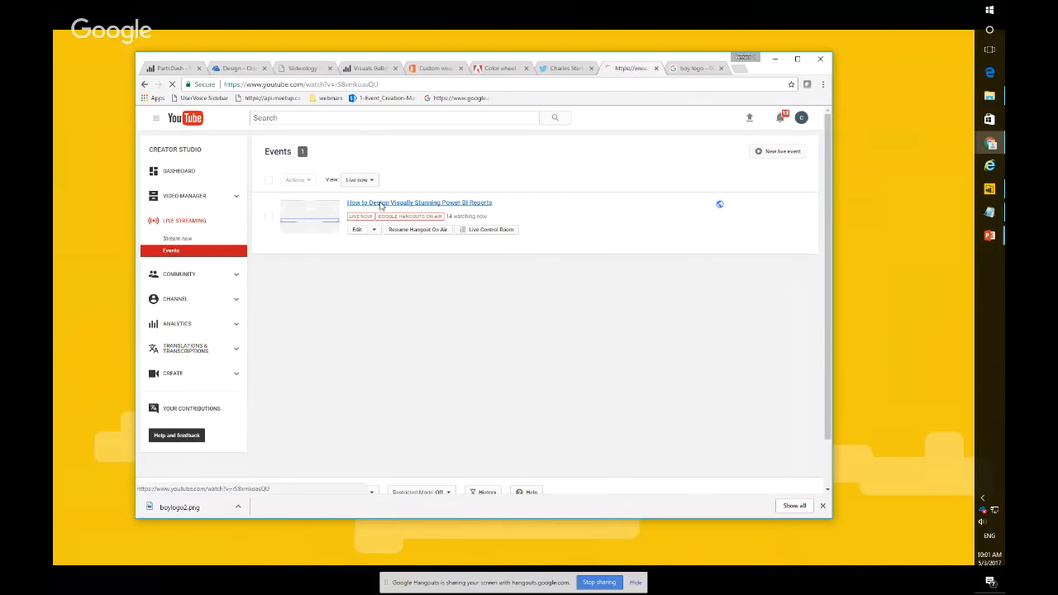
{"action": "left_click", "coordinate": [419, 202]}
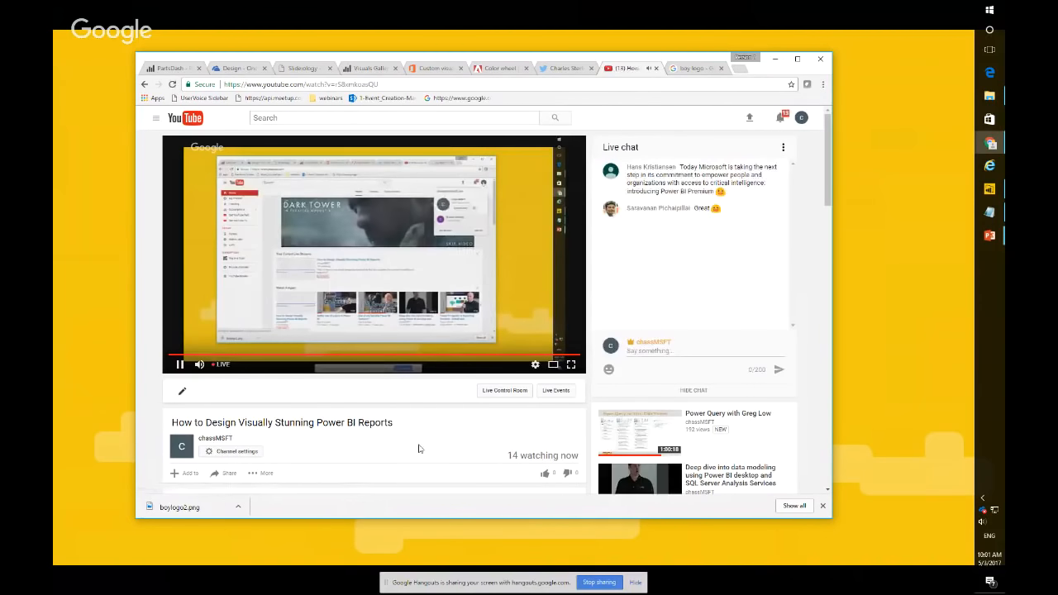
{"action": "mouse_move", "coordinate": [536, 363]}
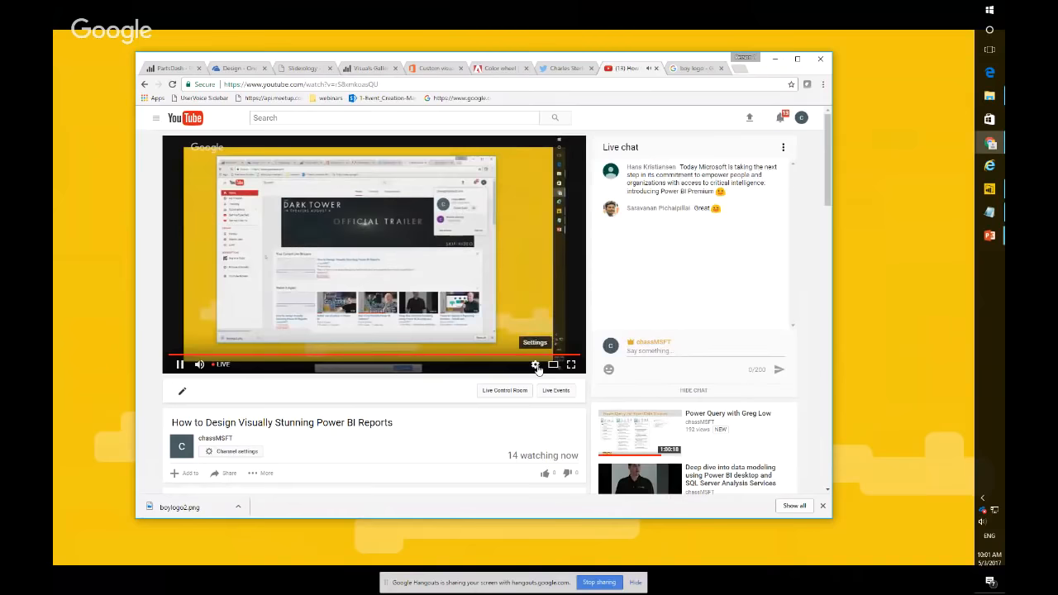
{"action": "left_click", "coordinate": [535, 365]}
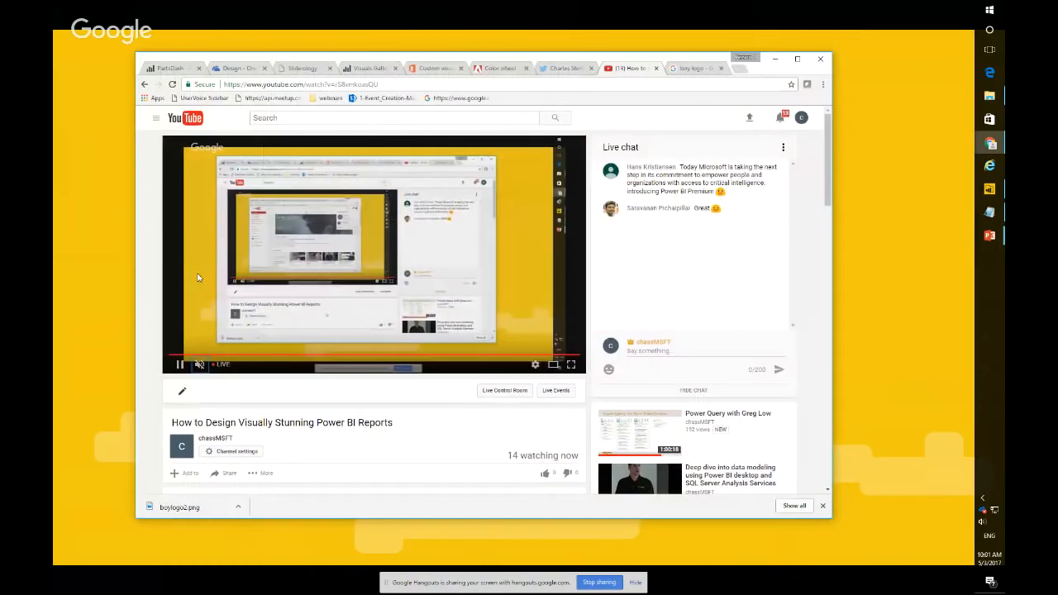
{"action": "left_click", "coordinate": [572, 365]}
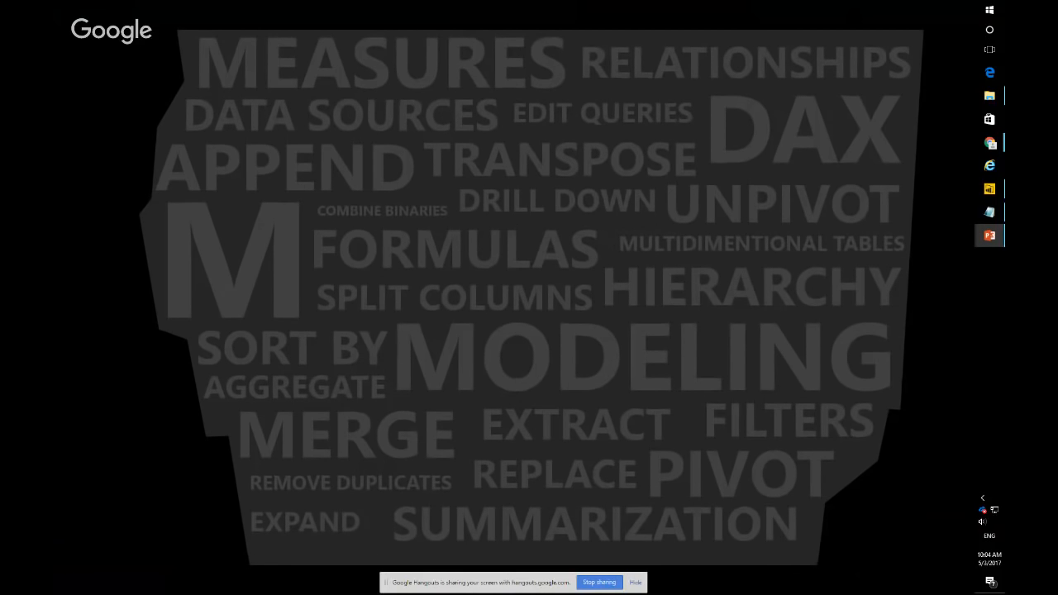
{"action": "scroll", "scroll_direction": "down", "scroll_amount": 3}
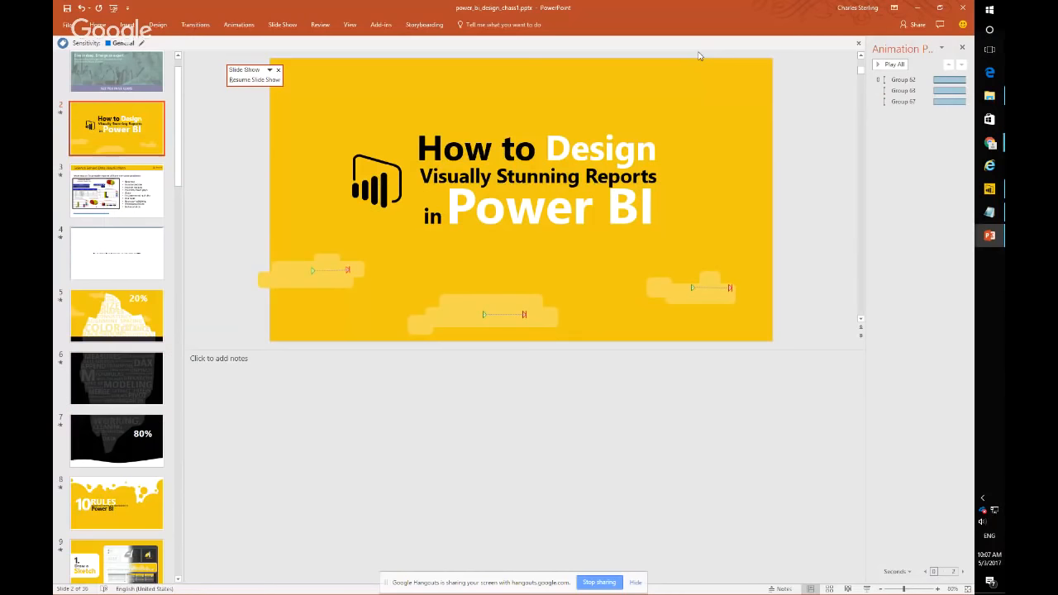
Switch to the Templates2 presentation and show the Storyboard Shapes pane.
{"action": "key", "text": "alt+tab"}
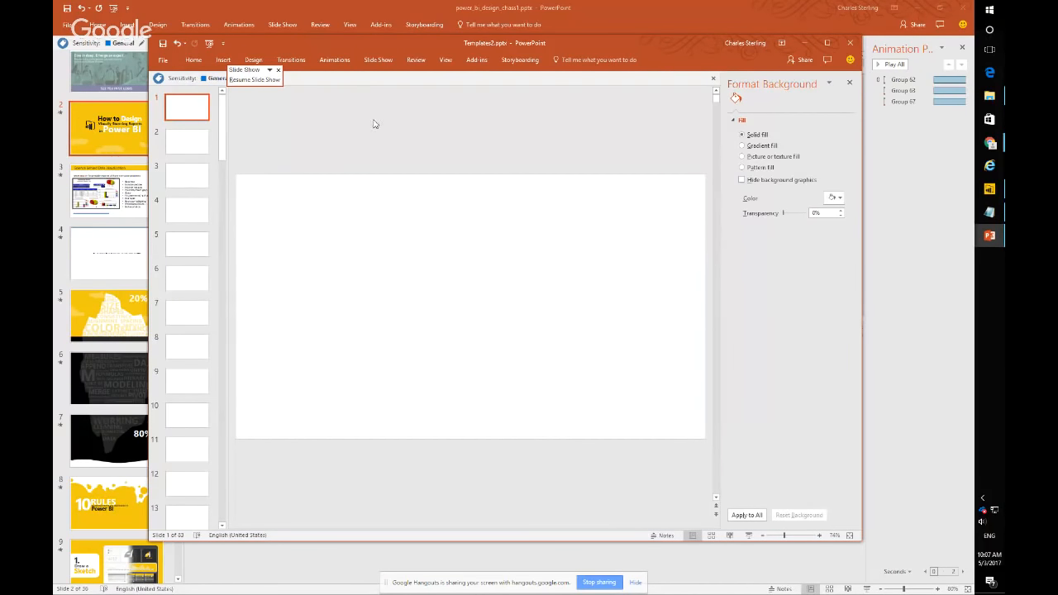
{"action": "mouse_move", "coordinate": [480, 72]}
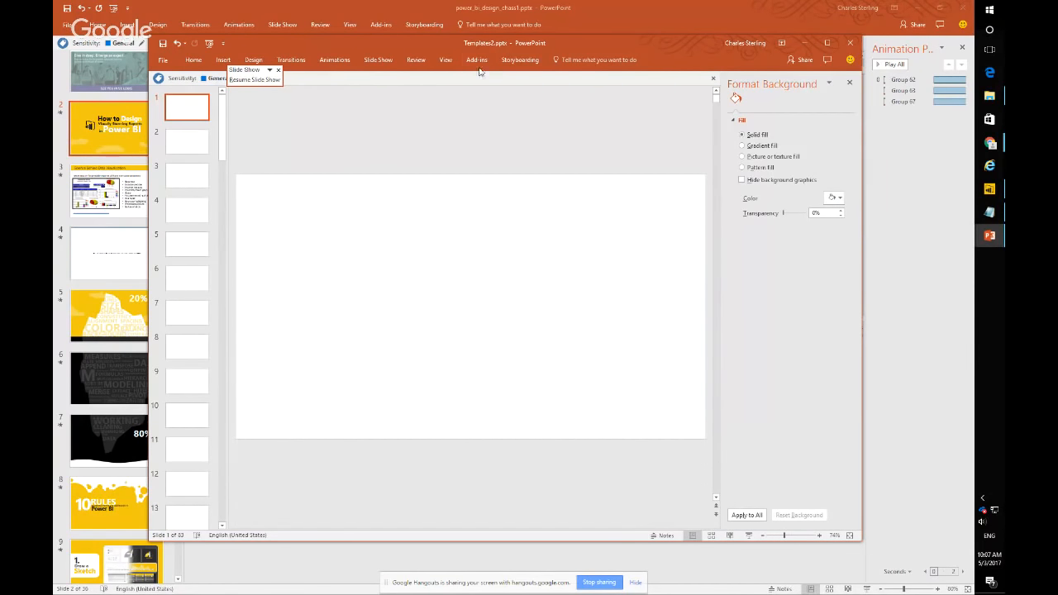
{"action": "left_click", "coordinate": [519, 59]}
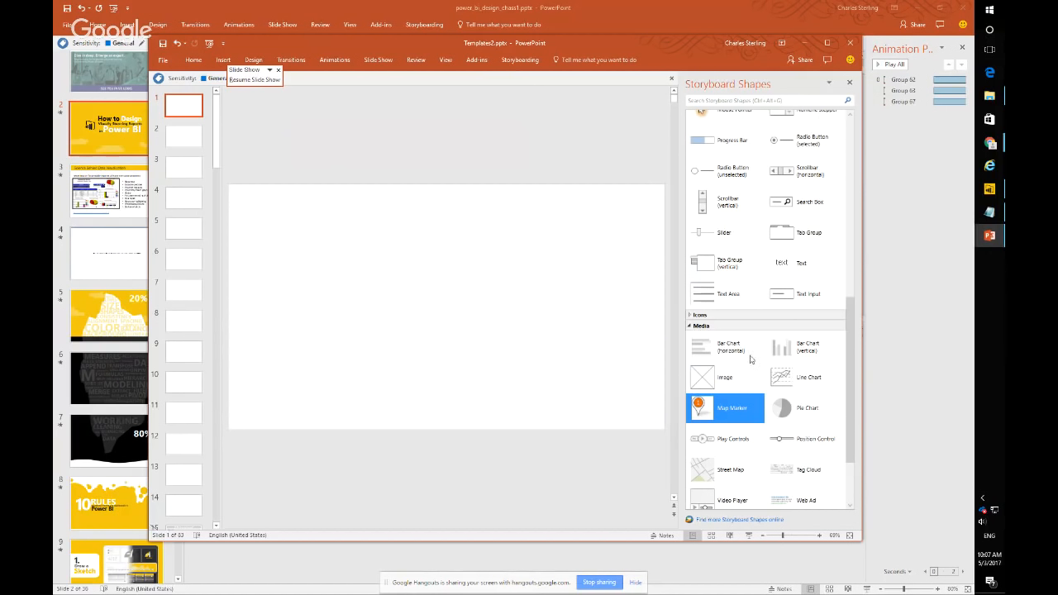
{"action": "mouse_move", "coordinate": [780, 347]}
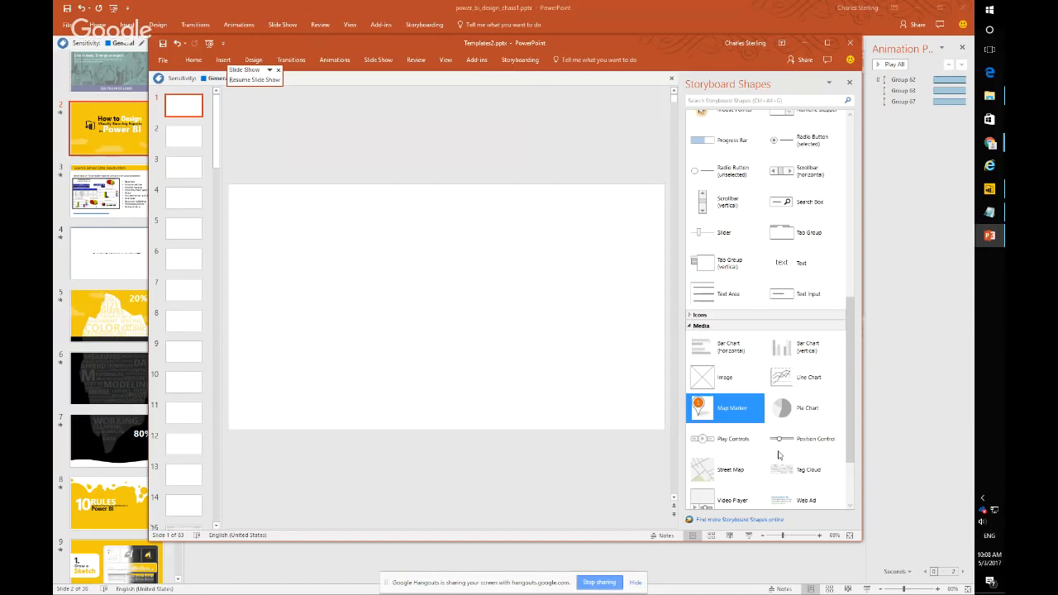
{"action": "mouse_move", "coordinate": [608, 379]}
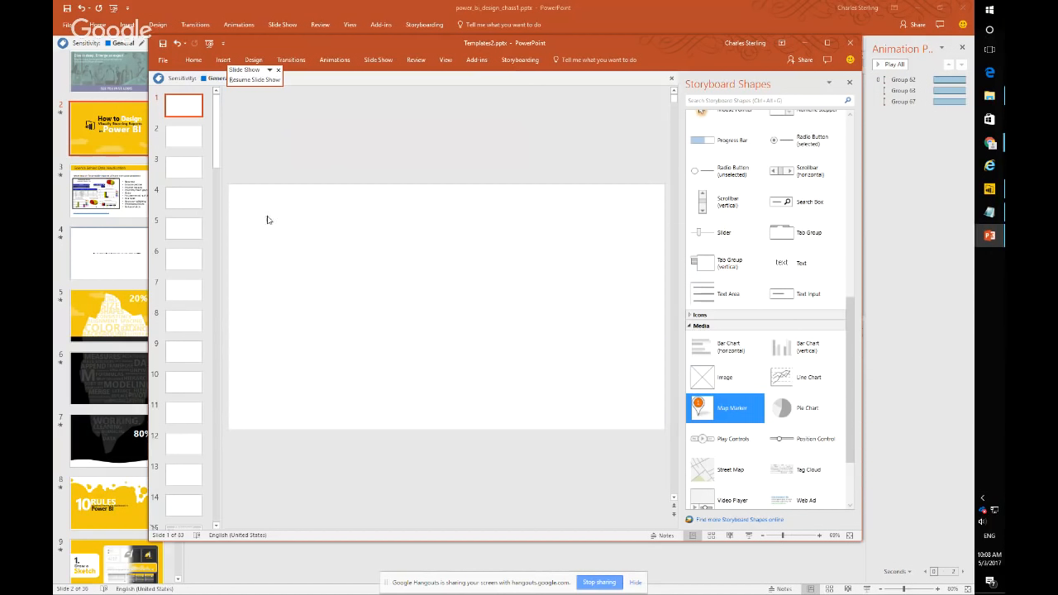
{"action": "mouse_move", "coordinate": [258, 216]}
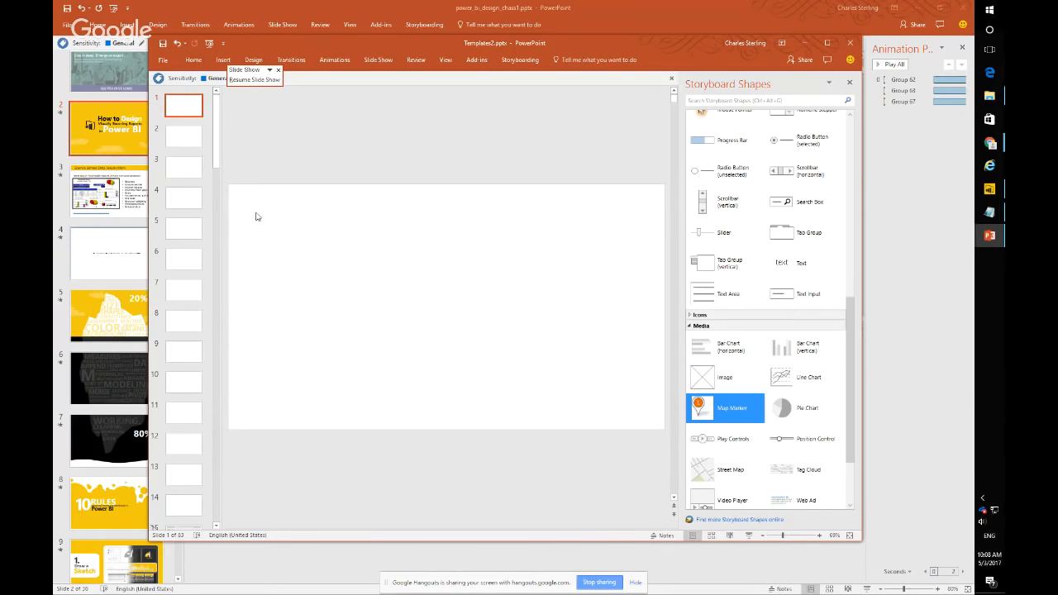
Insert the blue 'bey' logo image from file onto the blank slide.
{"action": "left_click", "coordinate": [221, 60]}
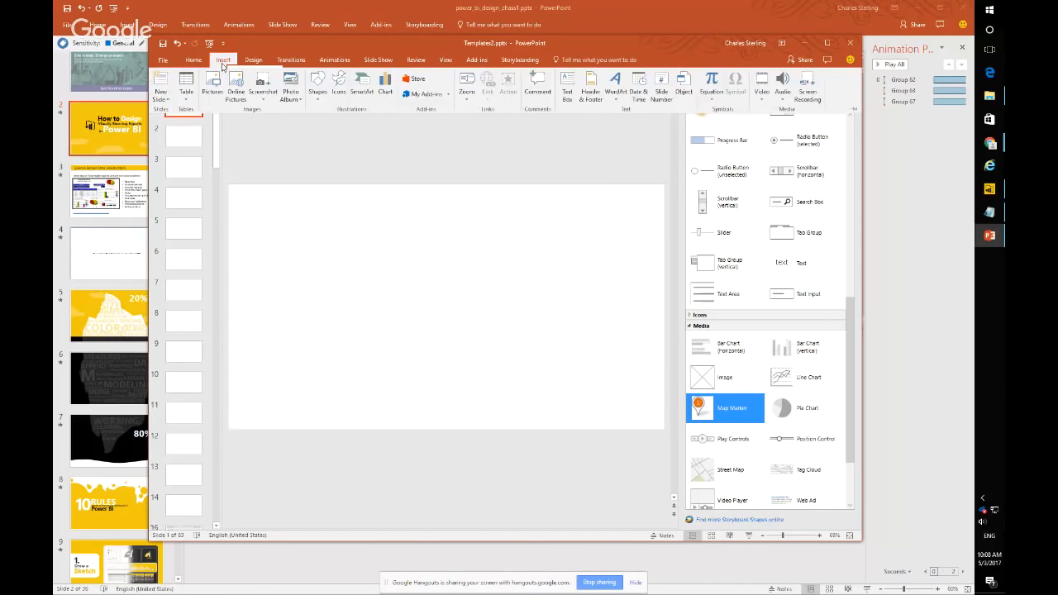
{"action": "left_click", "coordinate": [211, 82]}
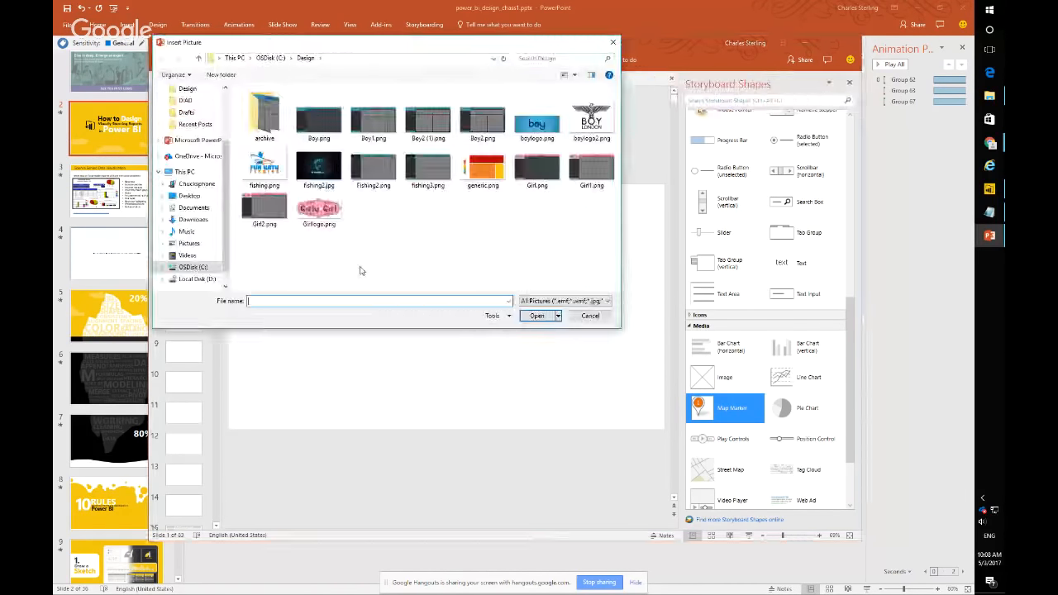
{"action": "left_click", "coordinate": [591, 119]}
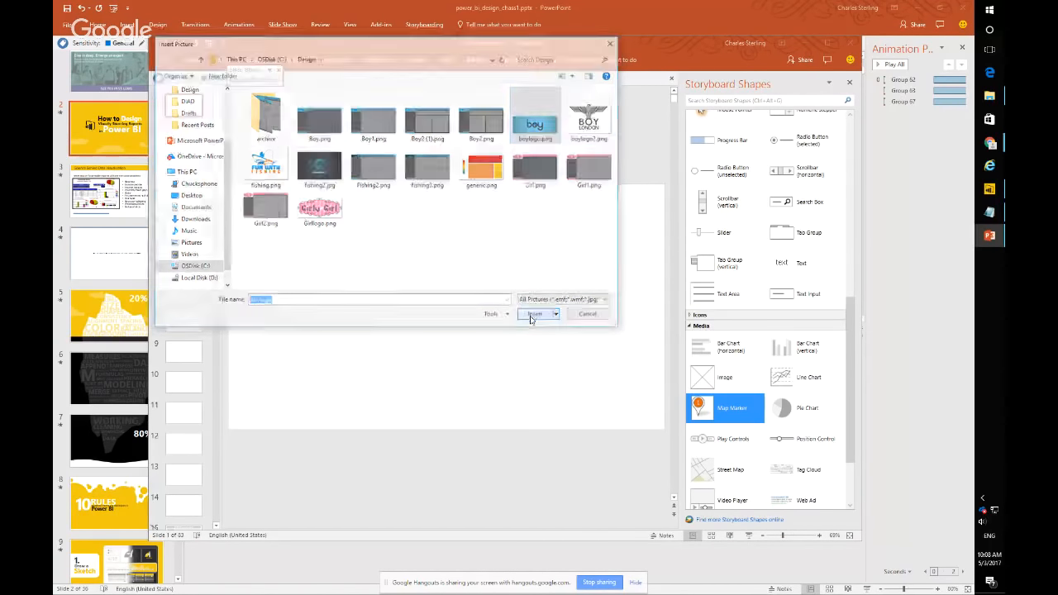
{"action": "left_click", "coordinate": [534, 314]}
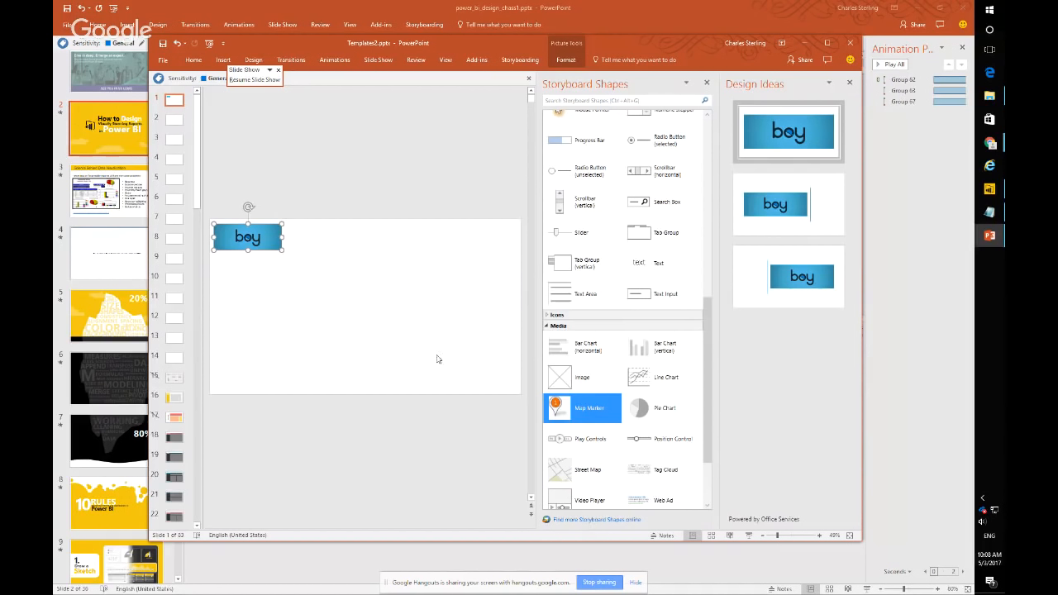
{"action": "mouse_move", "coordinate": [559, 432]}
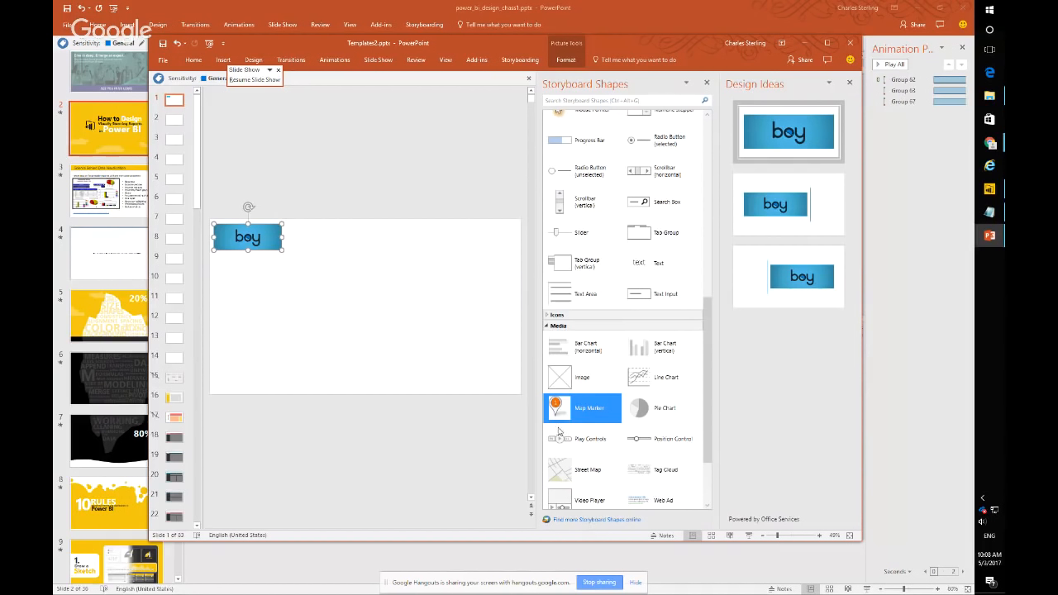
{"action": "mouse_move", "coordinate": [569, 471]}
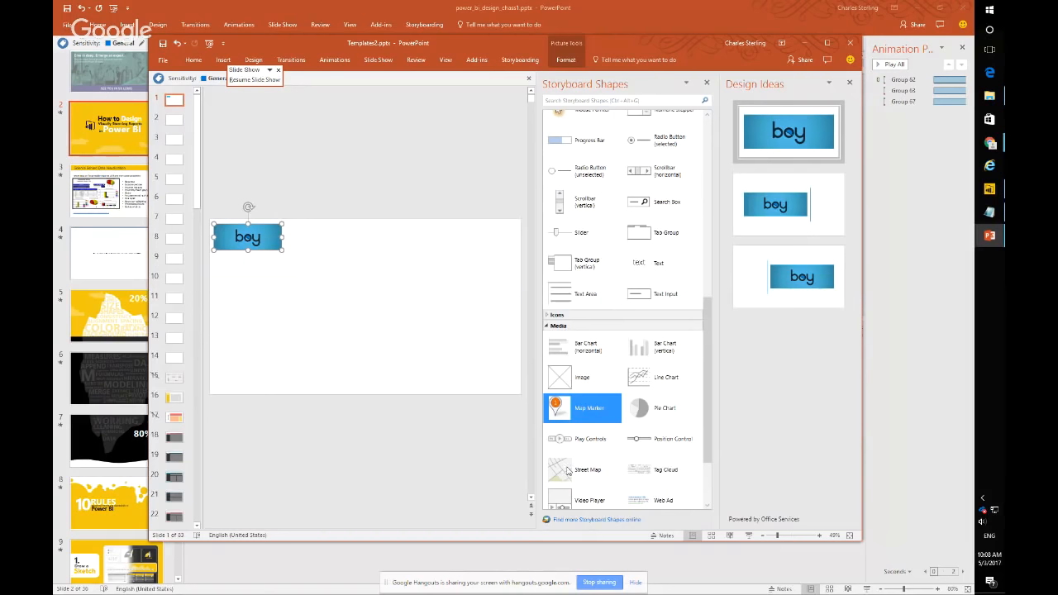
Add a street map mockup and place a pie chart shape to its right.
{"action": "left_click", "coordinate": [588, 469]}
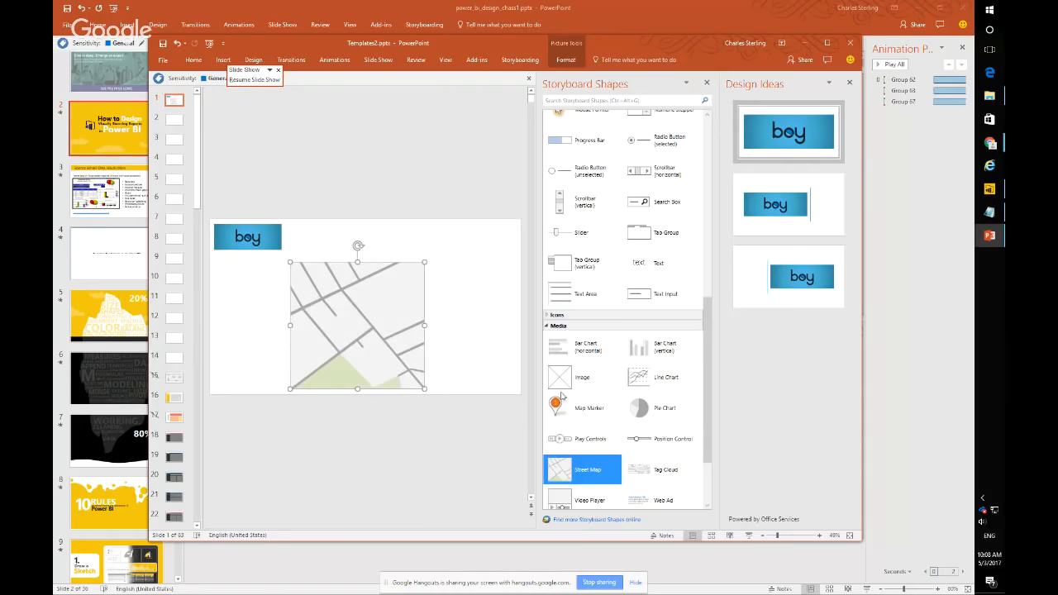
{"action": "left_click", "coordinate": [588, 406]}
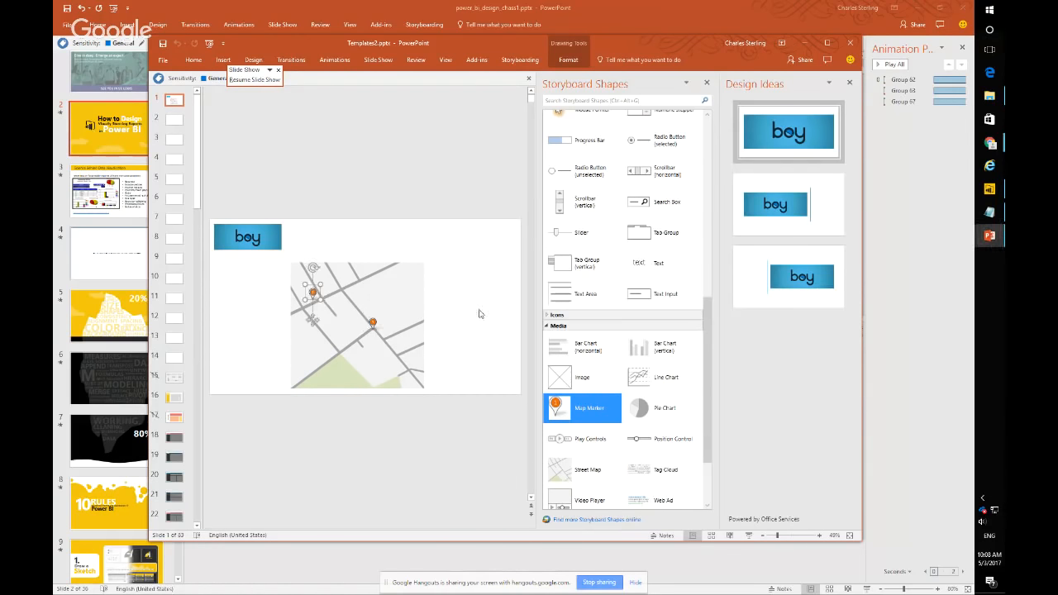
{"action": "mouse_move", "coordinate": [499, 346]}
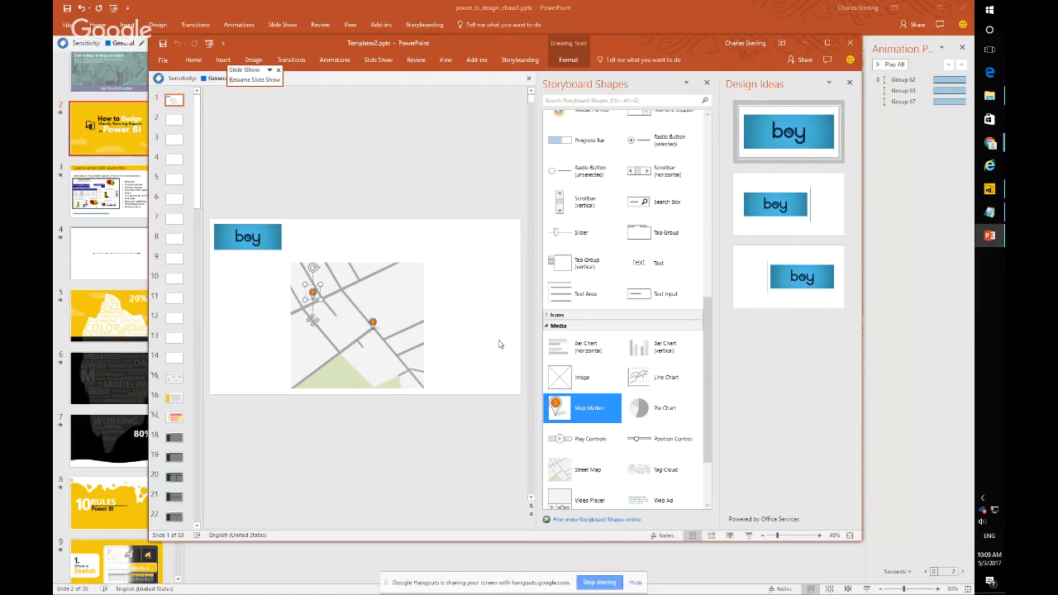
{"action": "left_click", "coordinate": [665, 406]}
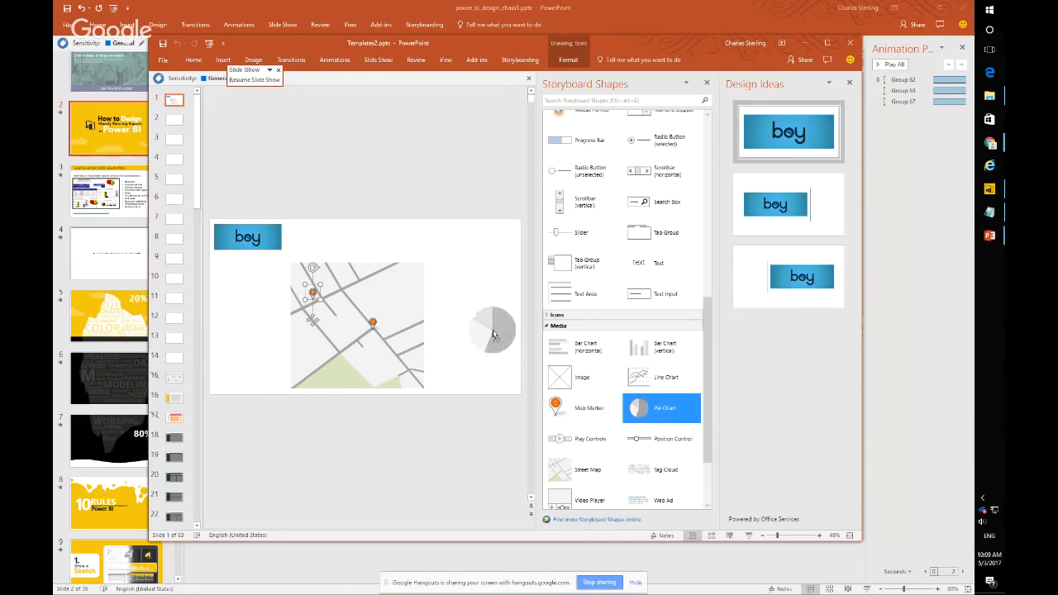
{"action": "left_click_drag", "start_coordinate": [493, 327], "coordinate": [473, 288]}
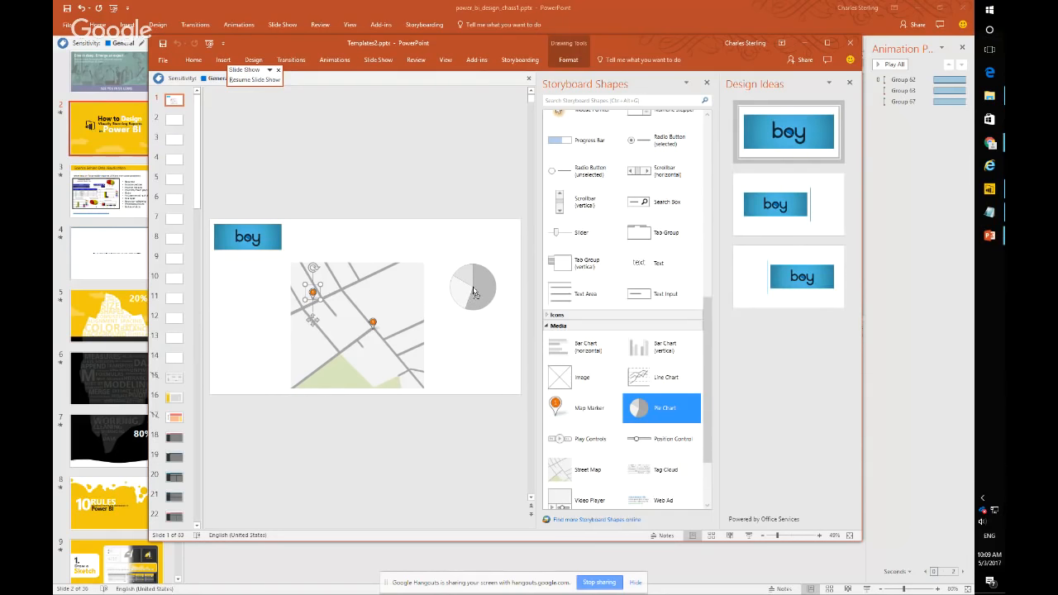
{"action": "left_click", "coordinate": [472, 287]}
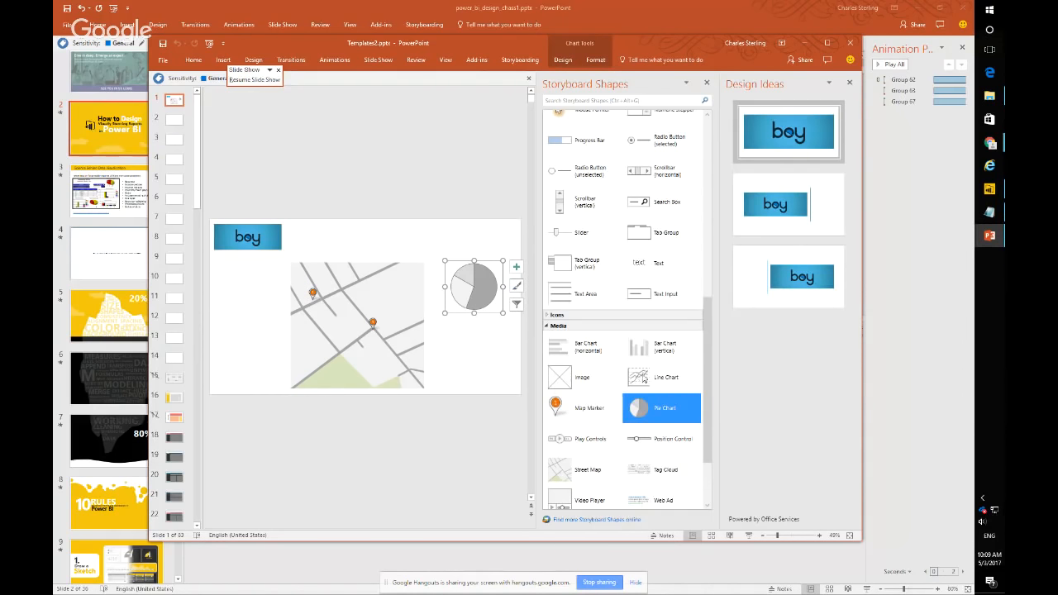
Add a line chart shape stretched across the top of the slide.
{"action": "left_click", "coordinate": [661, 377]}
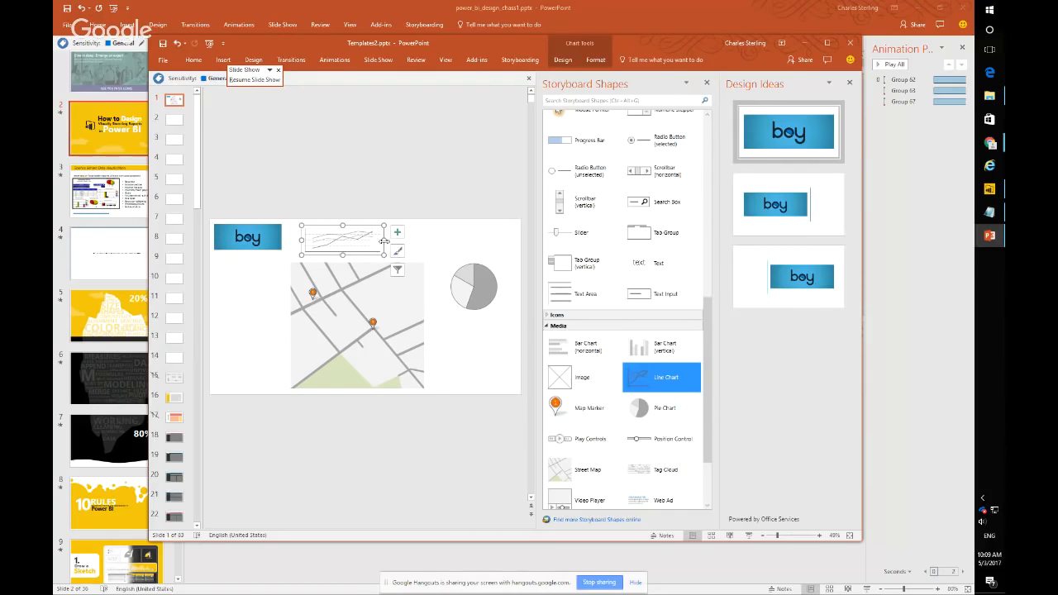
{"action": "left_click_drag", "start_coordinate": [380, 242], "coordinate": [512, 241]}
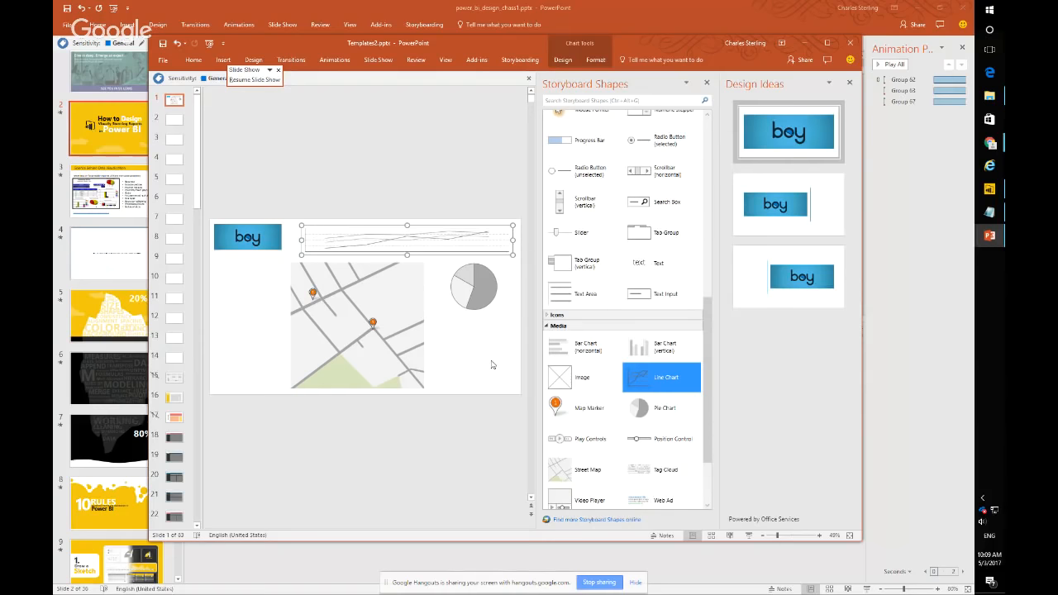
{"action": "mouse_move", "coordinate": [599, 481]}
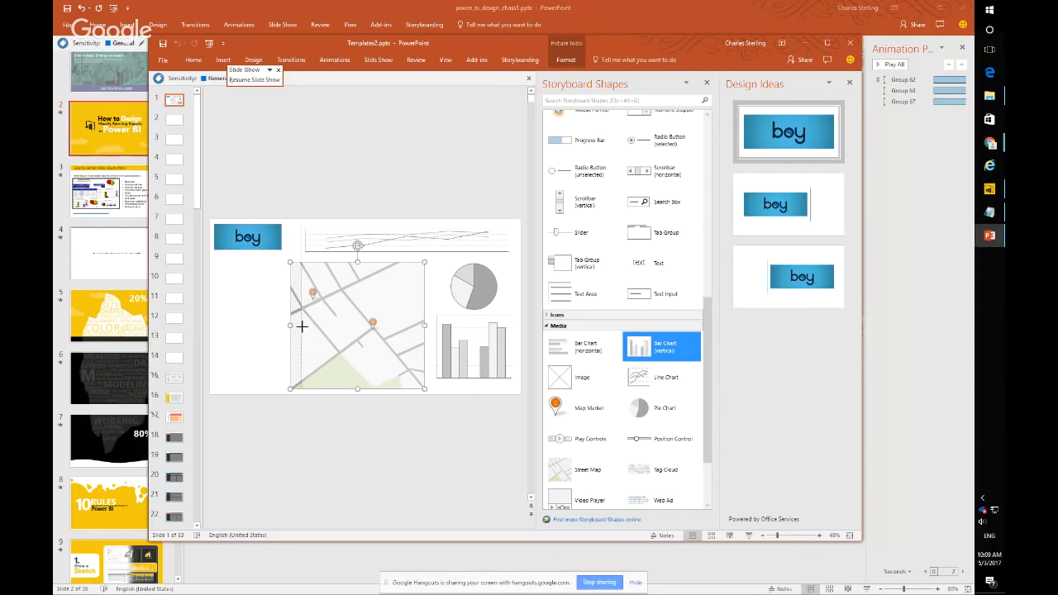
{"action": "left_click", "coordinate": [371, 178]}
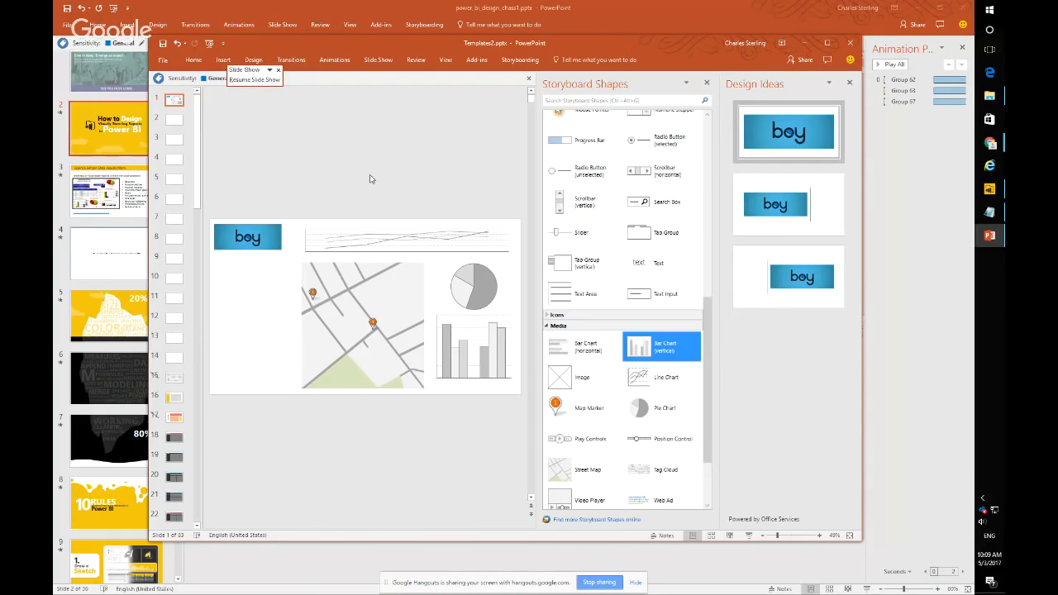
{"action": "mouse_move", "coordinate": [231, 298]}
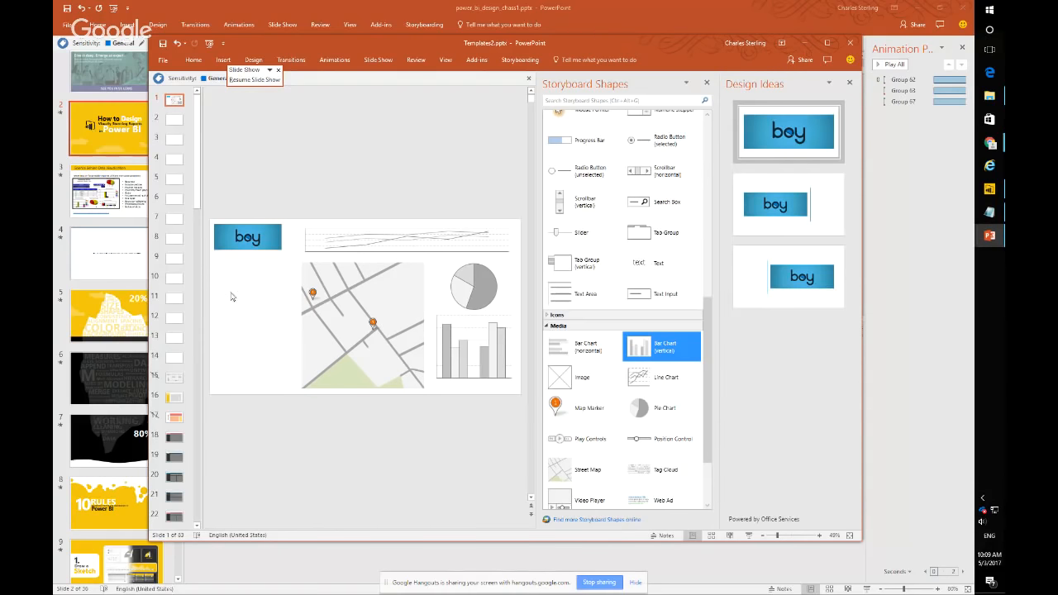
Scroll to the Common section and add the List shape under the logo.
{"action": "scroll", "scroll_direction": "down", "scroll_amount": 3}
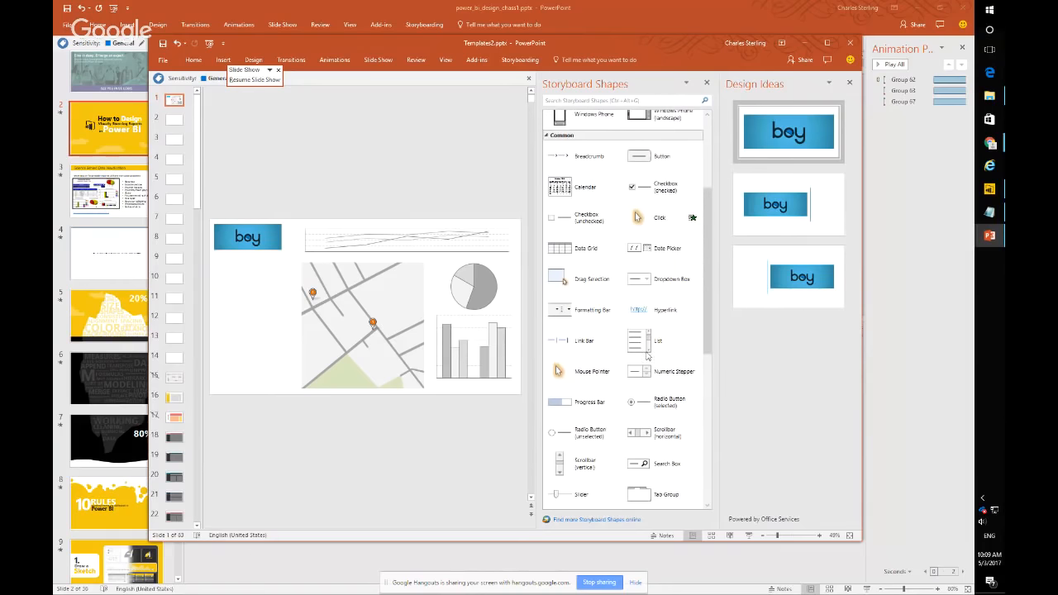
{"action": "left_click", "coordinate": [657, 340]}
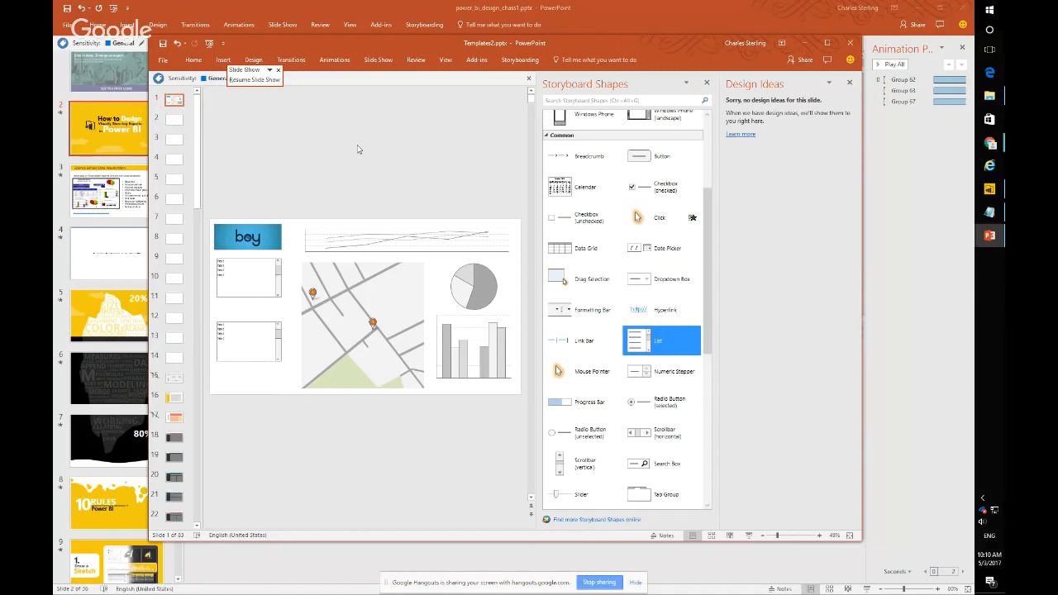
{"action": "mouse_move", "coordinate": [295, 222]}
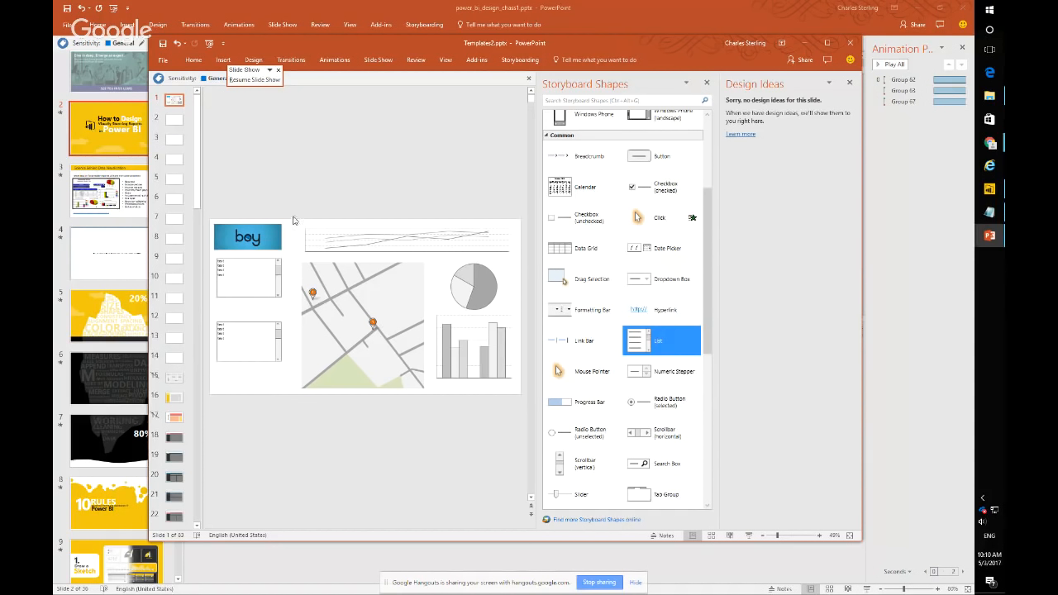
{"action": "mouse_move", "coordinate": [293, 227]}
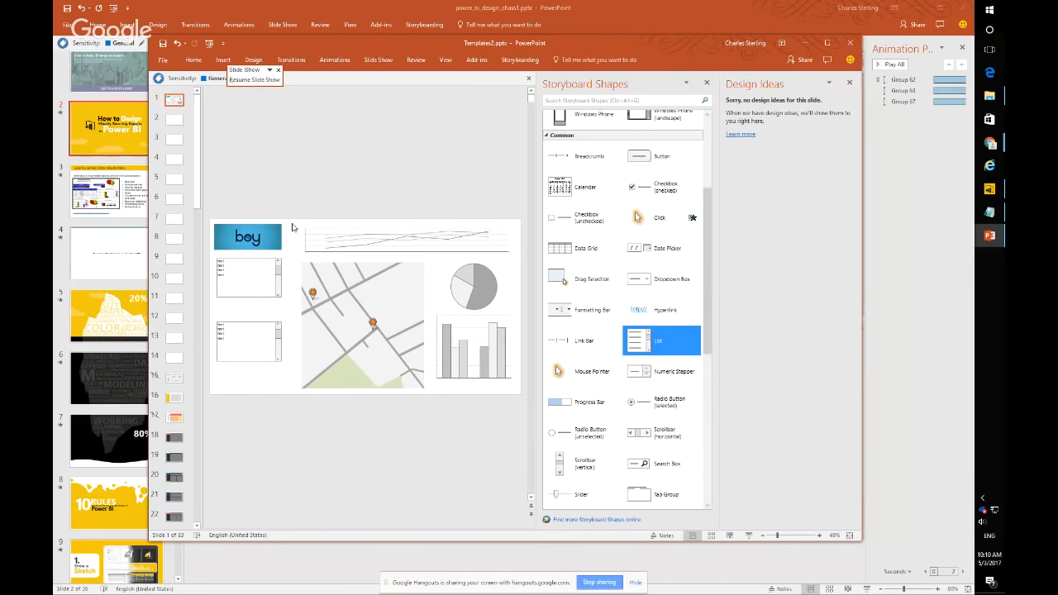
Return to the talk slideshow on the grid, alignment and spacing Demo slide.
{"action": "key", "text": "alt+tab"}
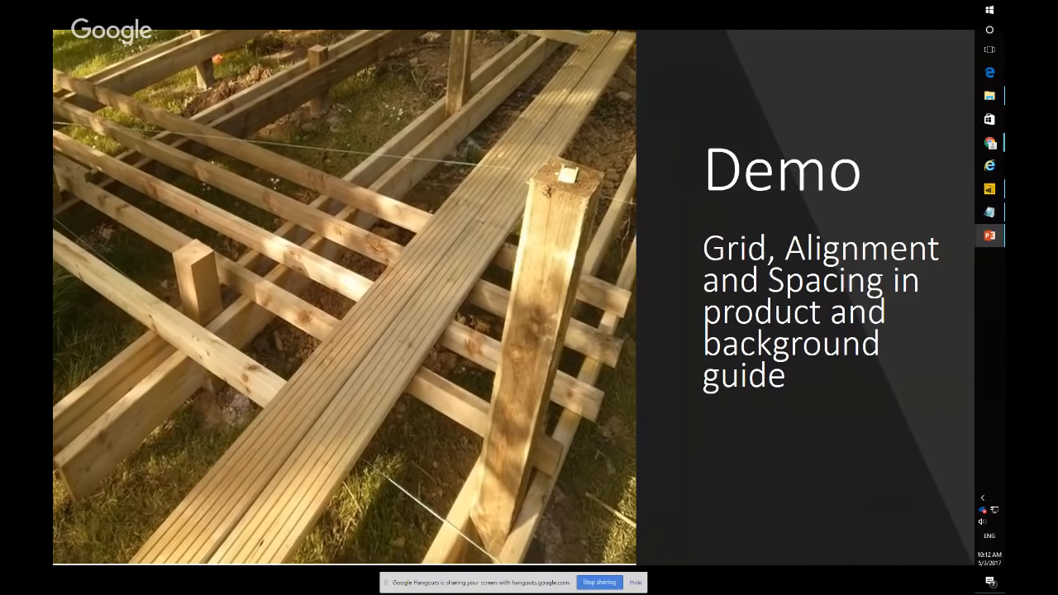
Switch to Templates2, show the Sales Reports slide and select its Boys Toys header and title.
{"action": "key", "text": "alt+tab"}
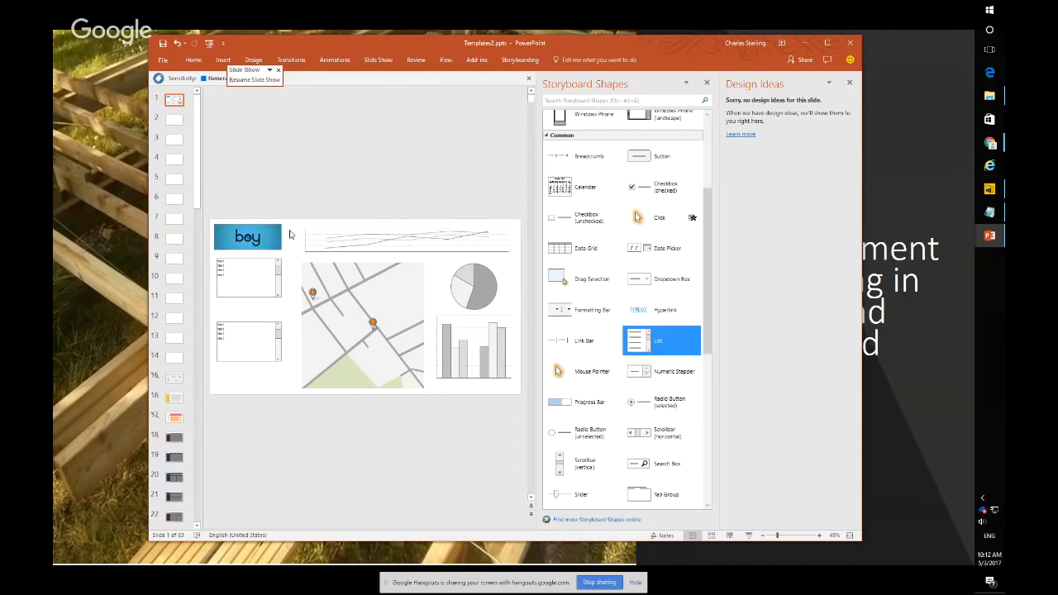
{"action": "mouse_move", "coordinate": [173, 436]}
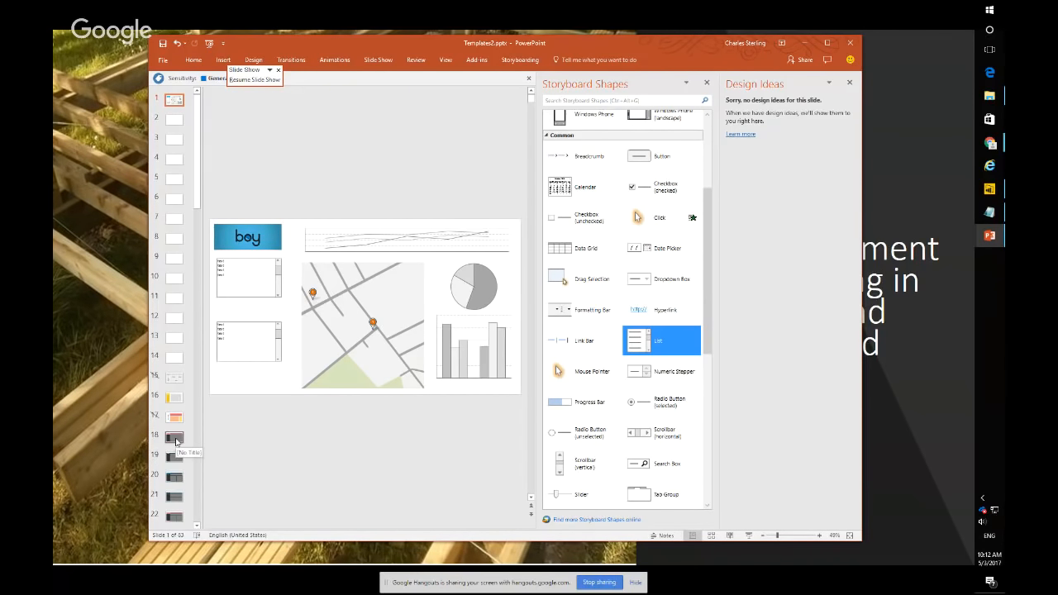
{"action": "left_click", "coordinate": [176, 448]}
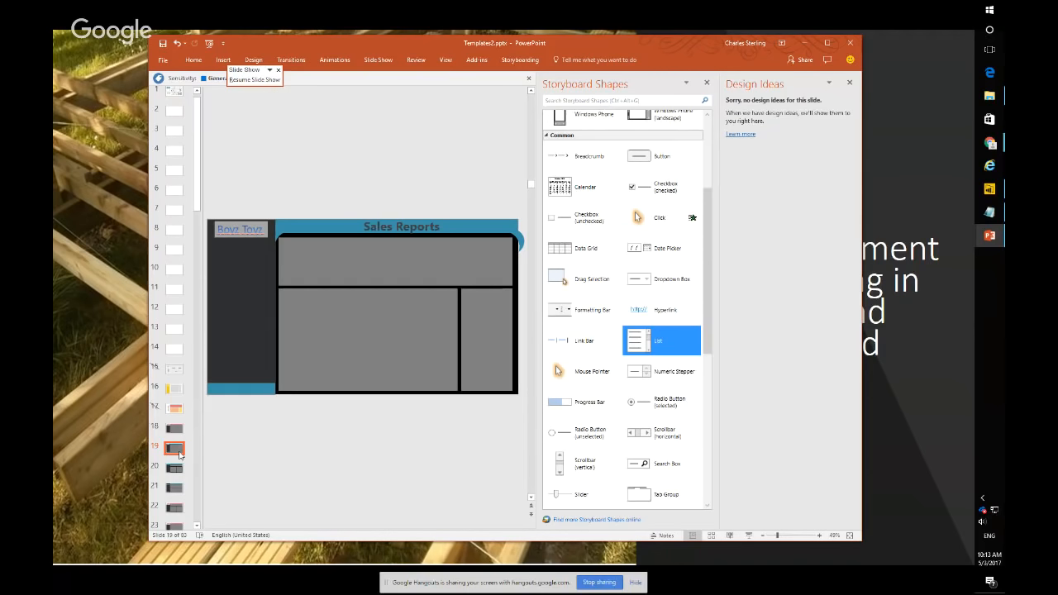
{"action": "scroll", "scroll_direction": "down", "scroll_amount": 3}
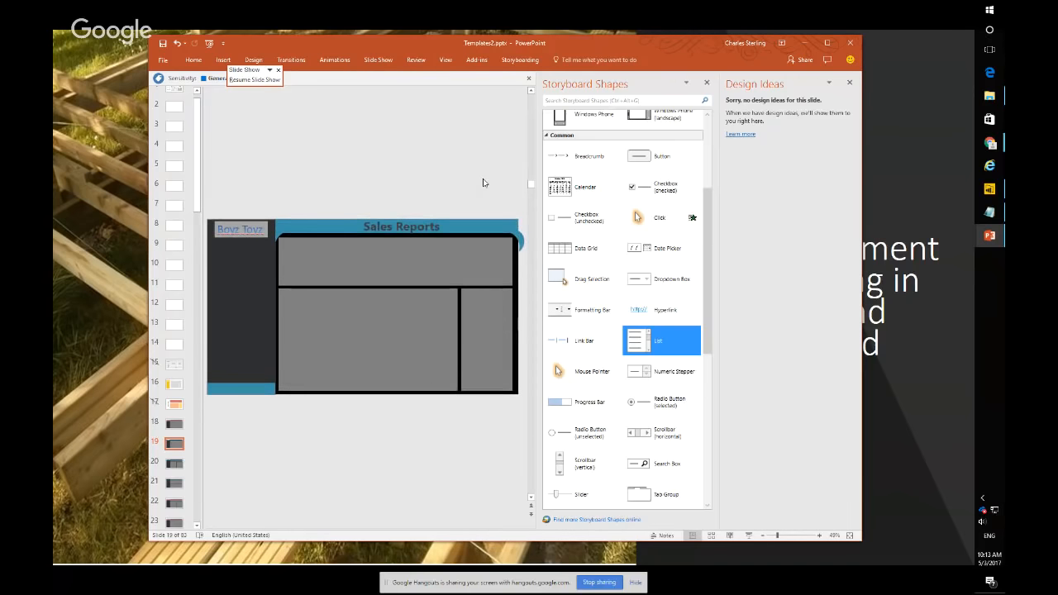
{"action": "left_click", "coordinate": [241, 229]}
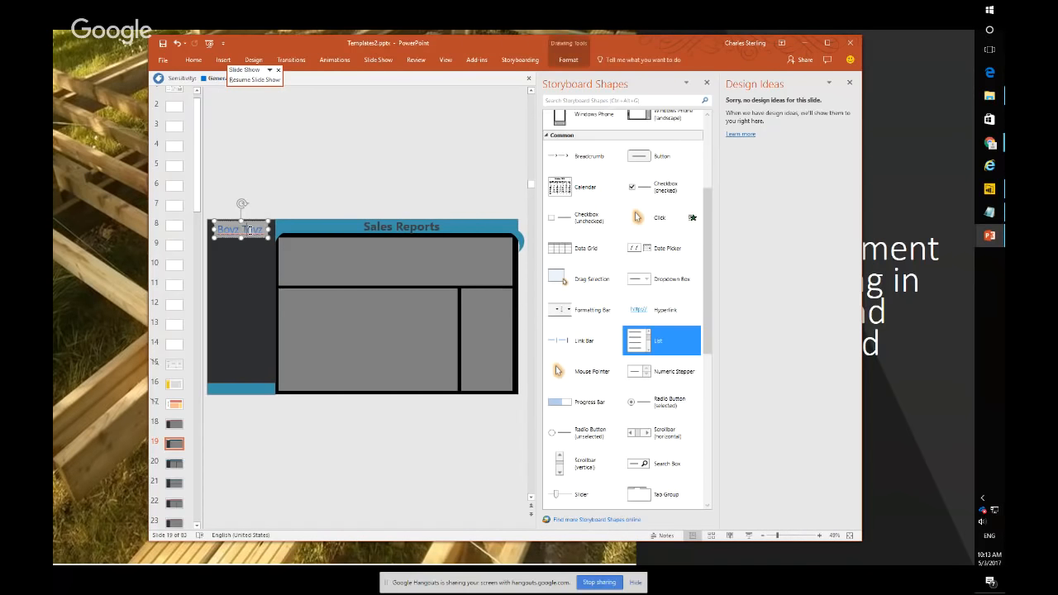
{"action": "left_click", "coordinate": [400, 226]}
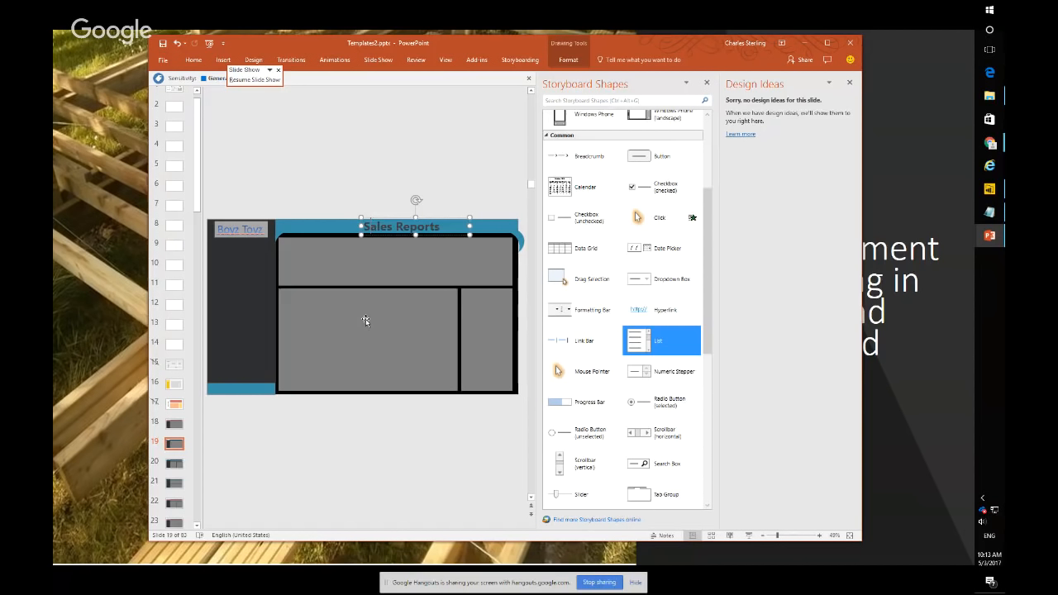
{"action": "mouse_move", "coordinate": [314, 248]}
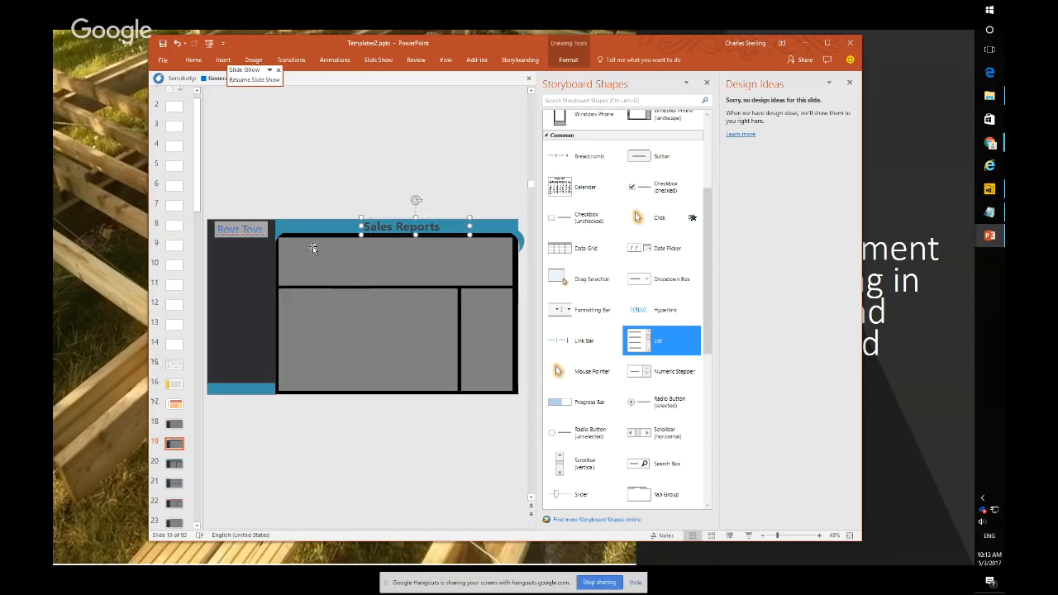
Save just the current Sales Reports slide as a PNG image in the Design folder.
{"action": "left_click", "coordinate": [162, 60]}
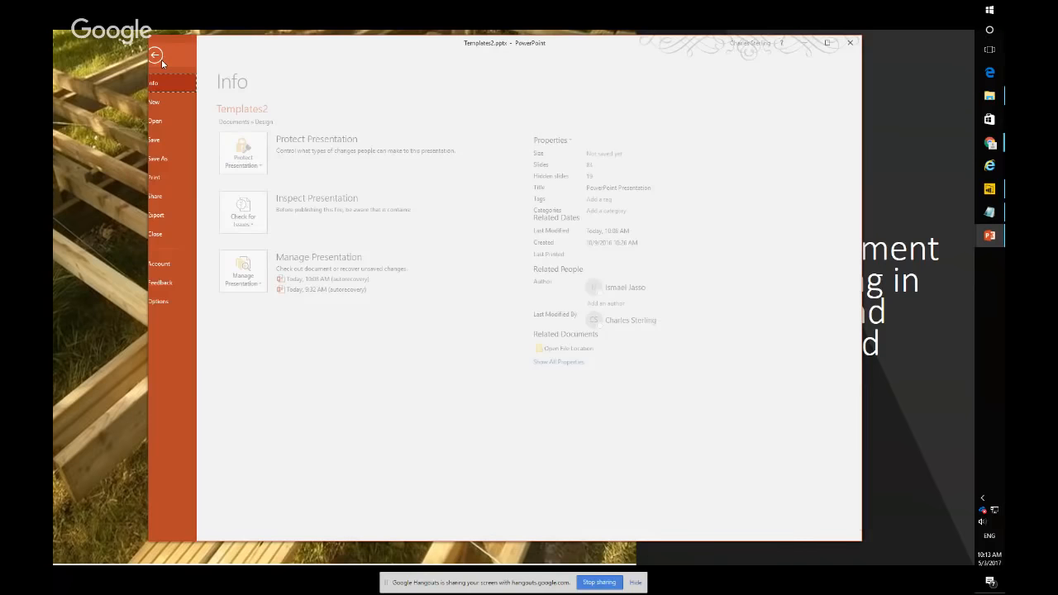
{"action": "left_click", "coordinate": [157, 159]}
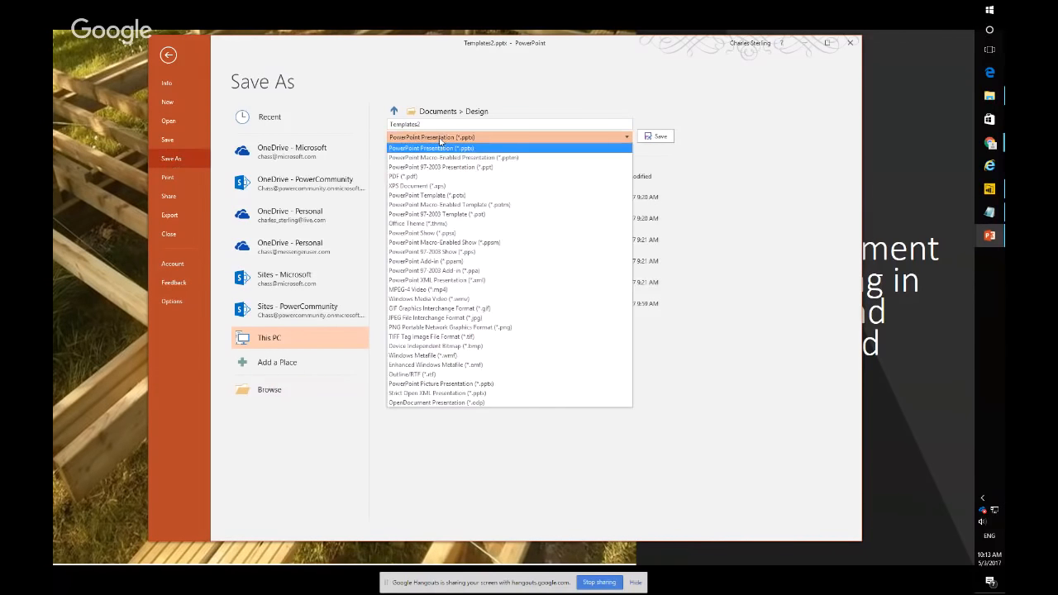
{"action": "left_click", "coordinate": [450, 327]}
{"action": "type", "text": "SandysWebinar"}
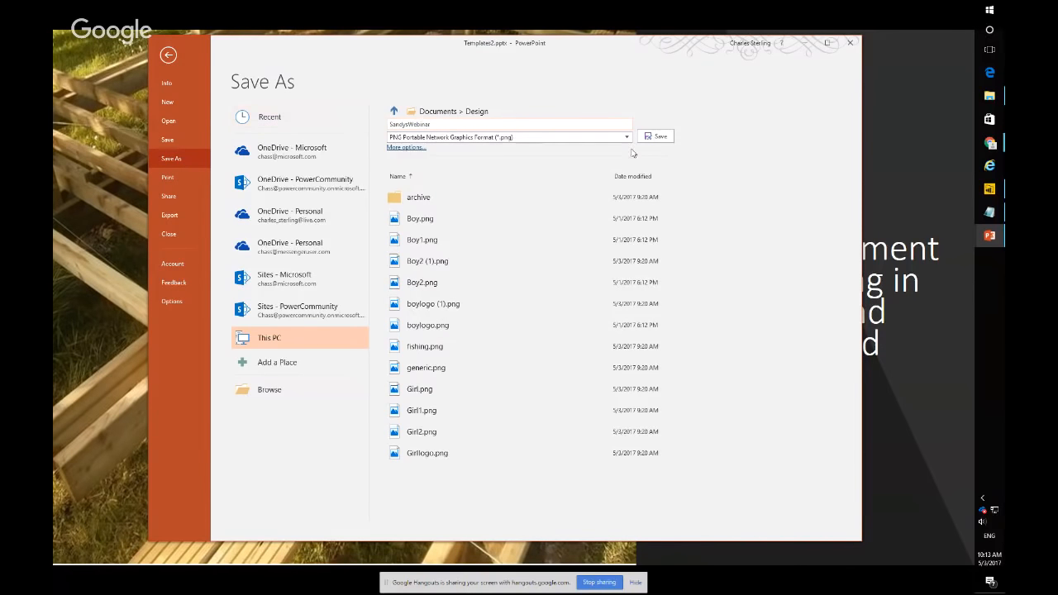
{"action": "left_click", "coordinate": [658, 136]}
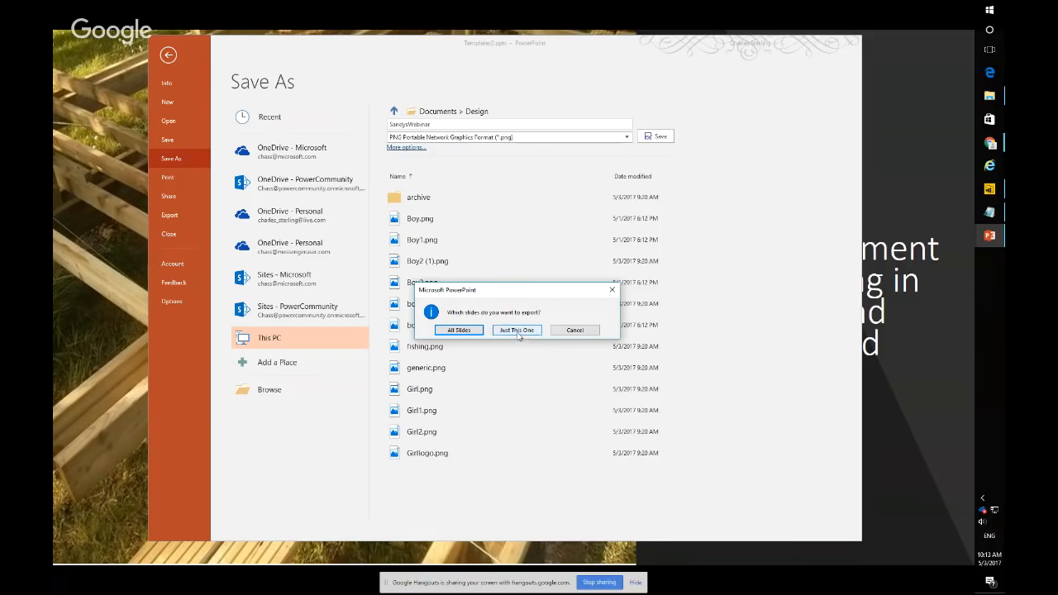
{"action": "left_click", "coordinate": [515, 330]}
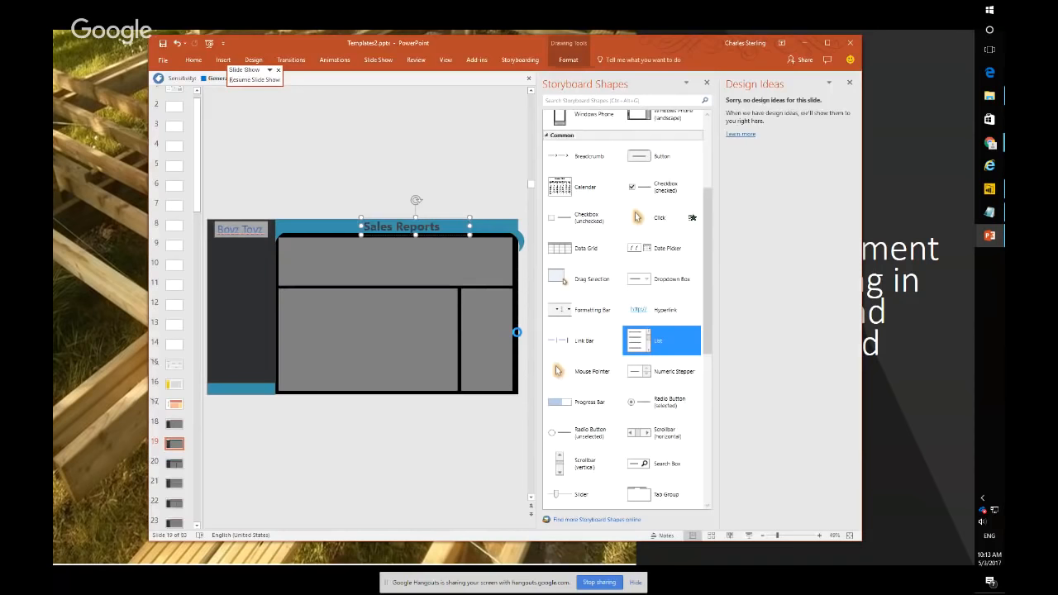
Close the presentation, leaving the VanArsdel 2016 Performance Power BI report on screen.
{"action": "left_click", "coordinate": [162, 60]}
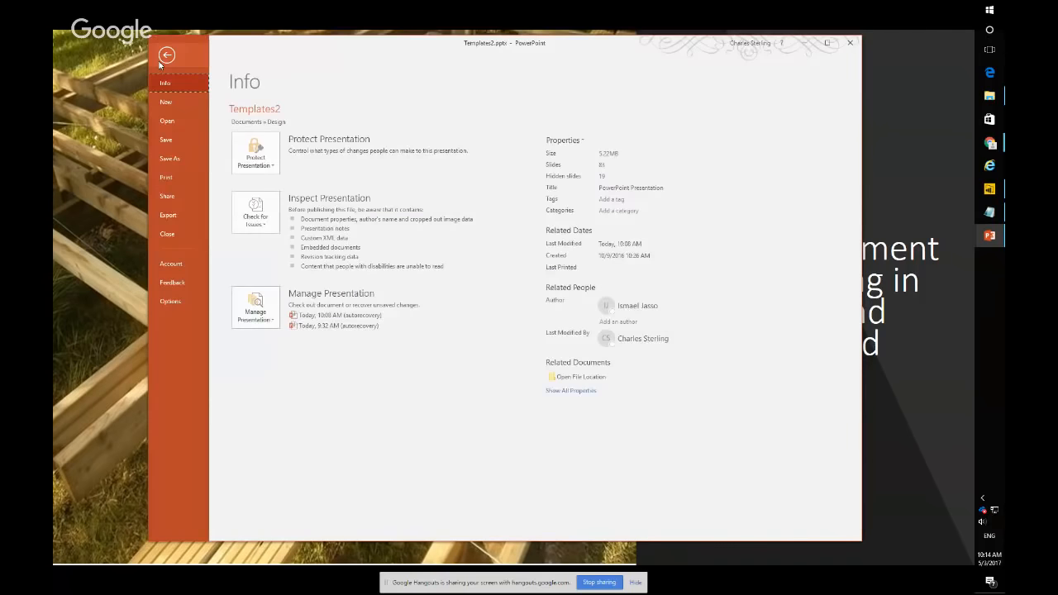
{"action": "left_click", "coordinate": [168, 159]}
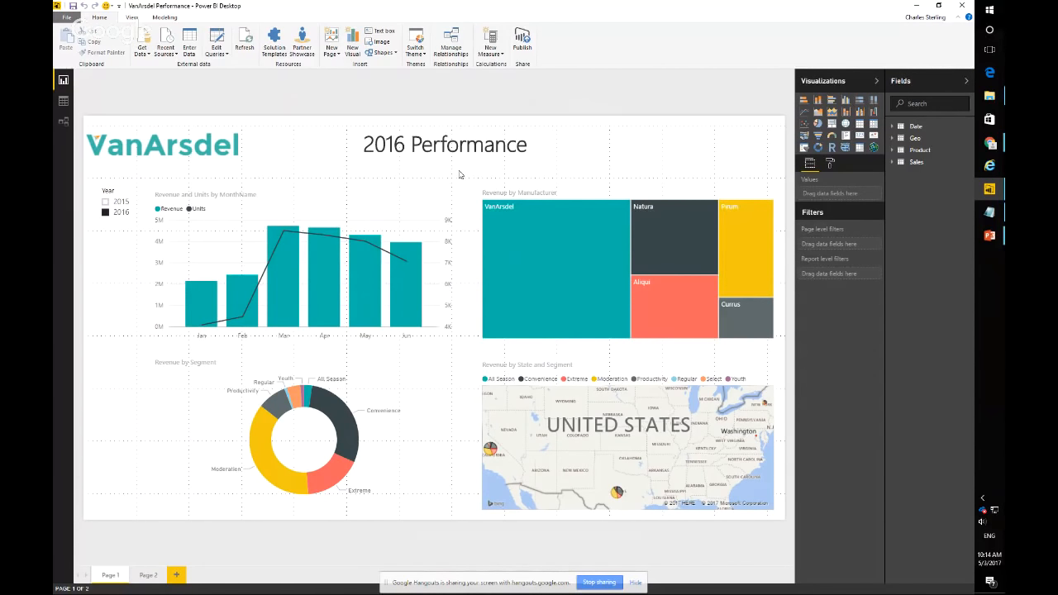
{"action": "left_click", "coordinate": [132, 17]}
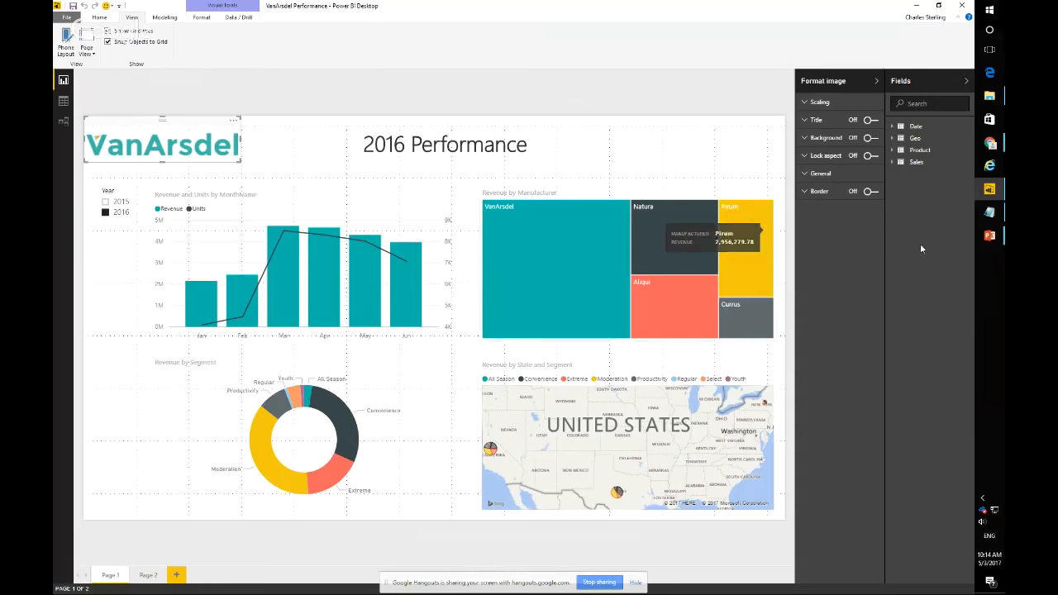
{"action": "mouse_move", "coordinate": [233, 124]}
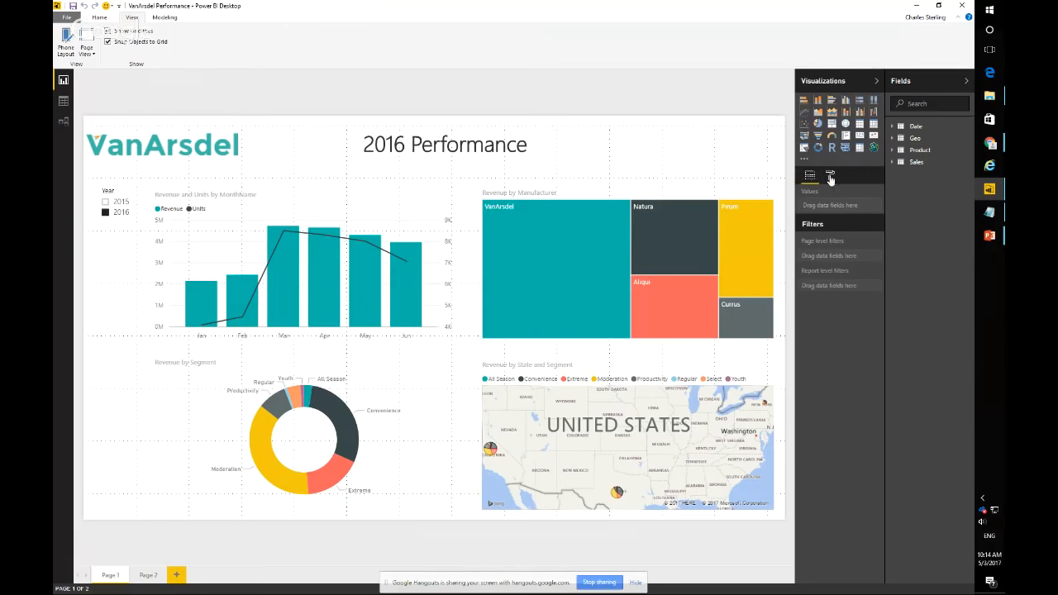
Add an image to the report page background from the Format pane's Page Background settings.
{"action": "left_click", "coordinate": [830, 175]}
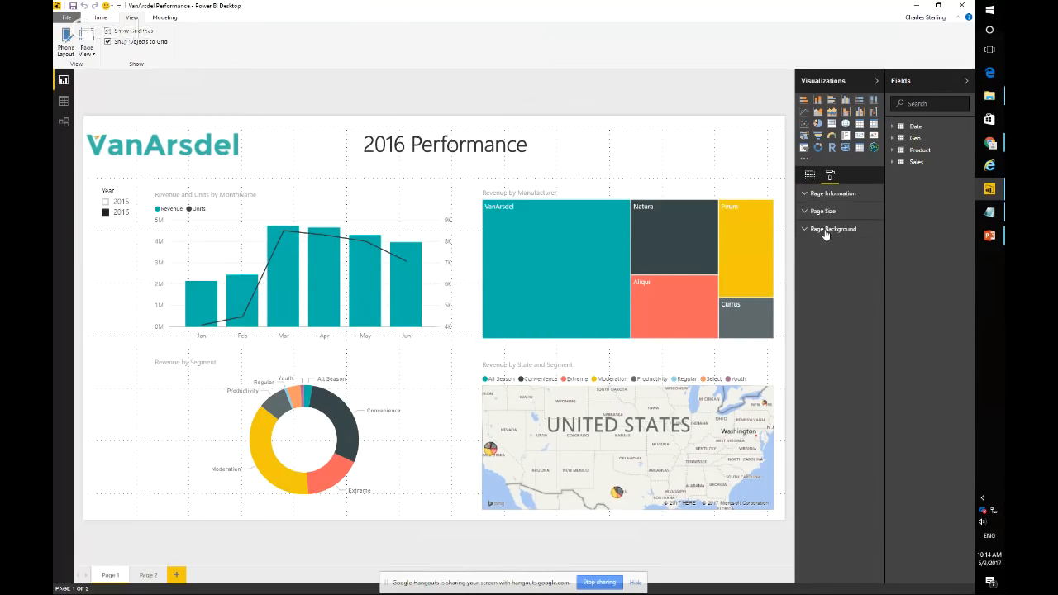
{"action": "left_click", "coordinate": [833, 228]}
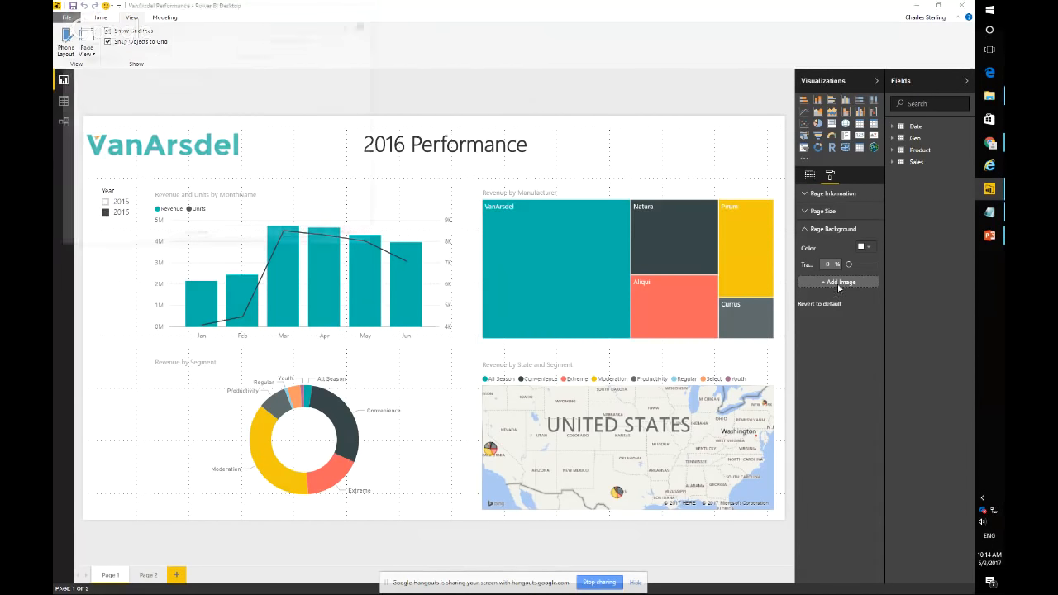
{"action": "left_click", "coordinate": [839, 281]}
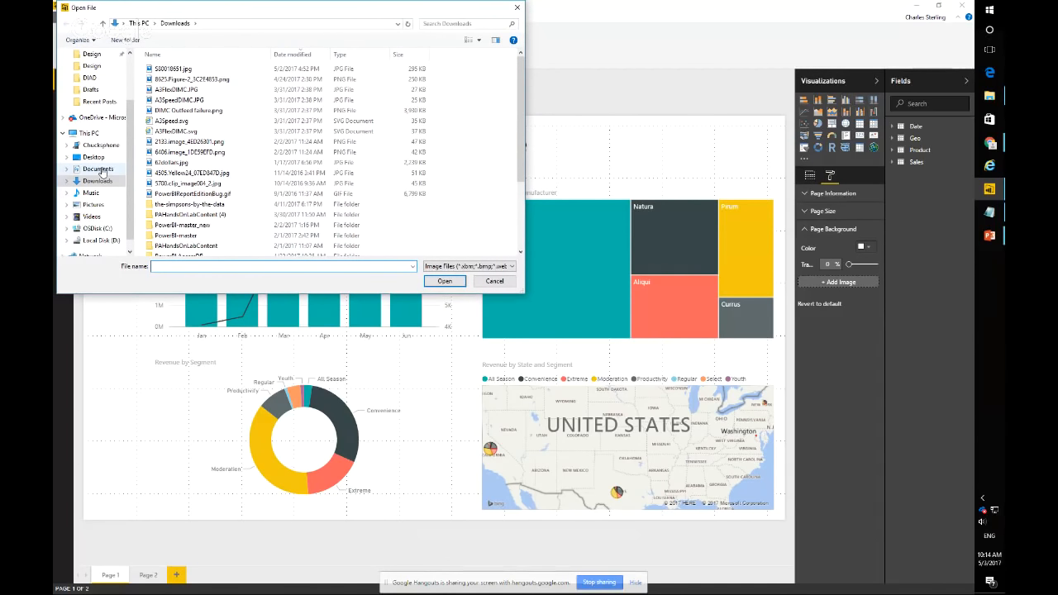
Choose the sandy menu PNG from the Documents\Design folder as the background image.
{"action": "left_click", "coordinate": [96, 102]}
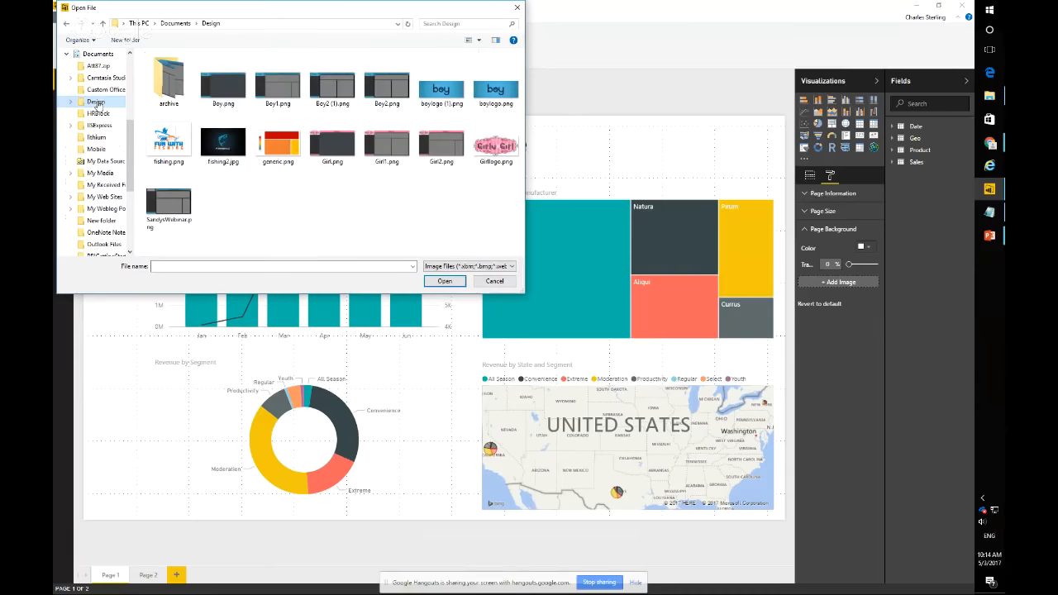
{"action": "left_click", "coordinate": [278, 141]}
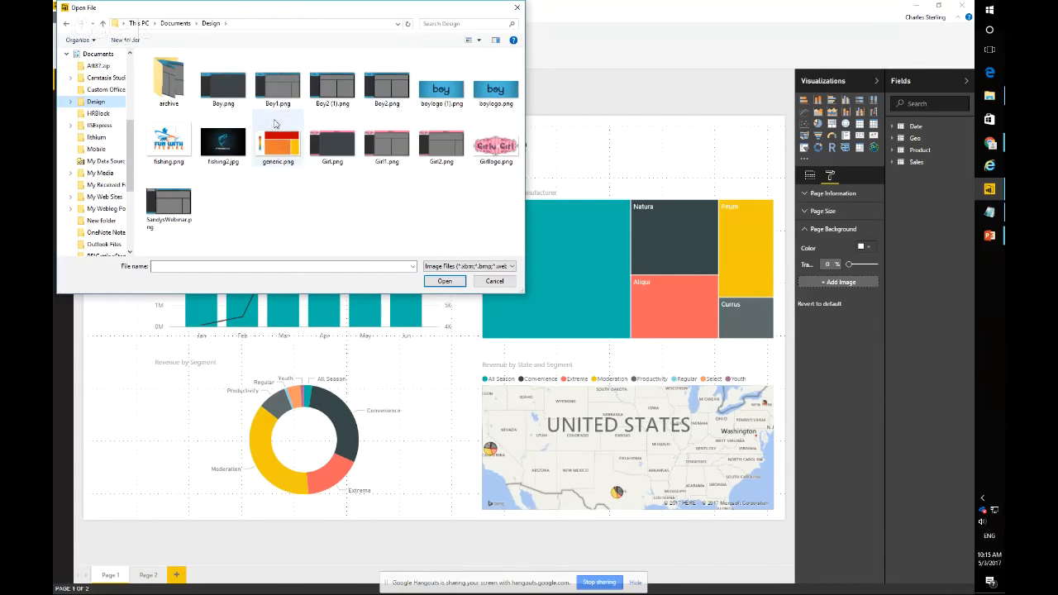
{"action": "left_click", "coordinate": [168, 199]}
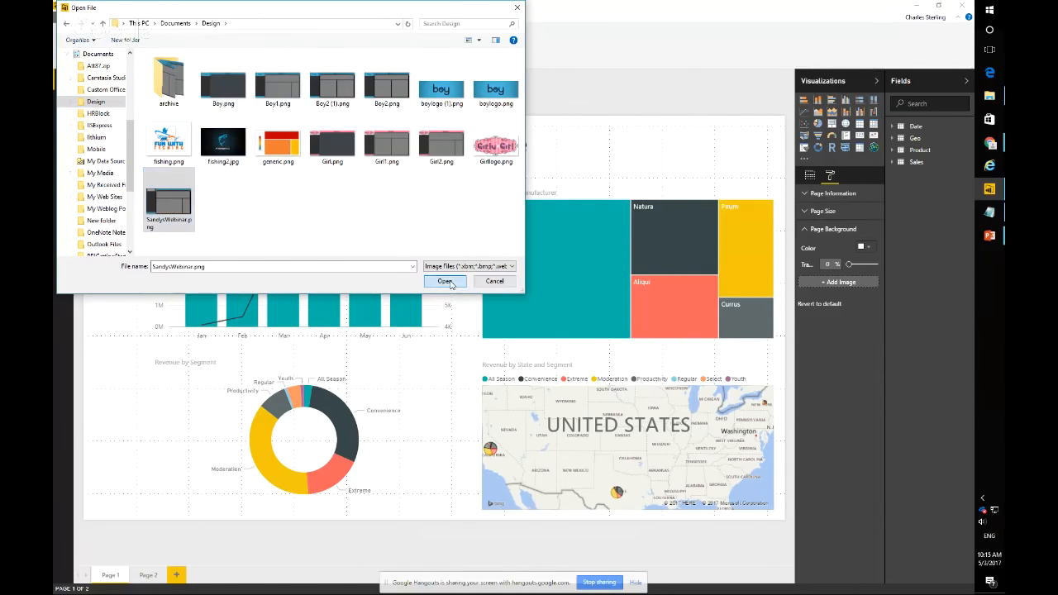
{"action": "left_click", "coordinate": [444, 281]}
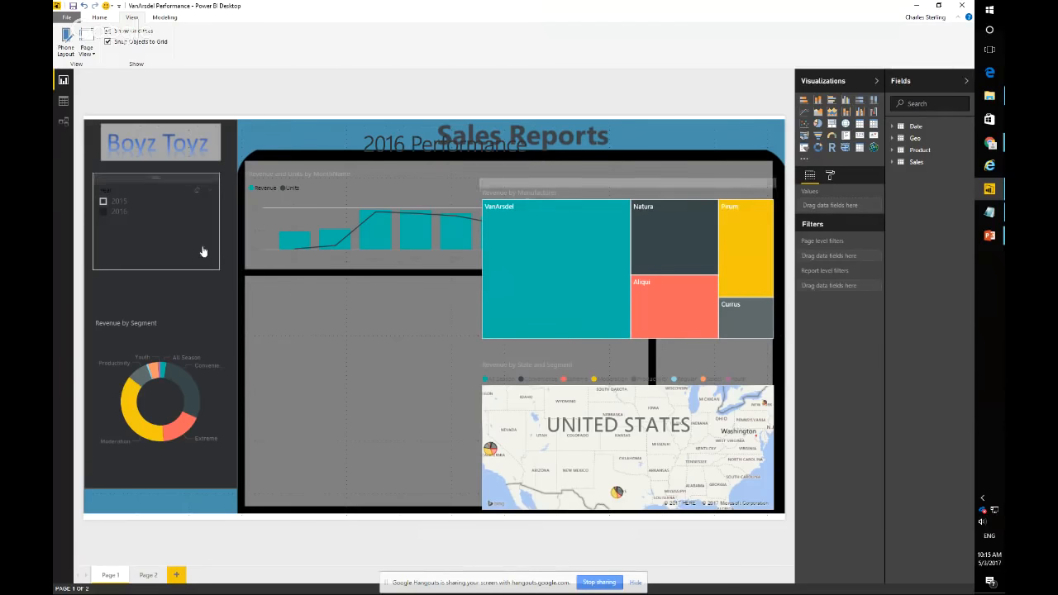
Raise the Year slicer's background transparency so it blends into the grey panel.
{"action": "left_click", "coordinate": [830, 175]}
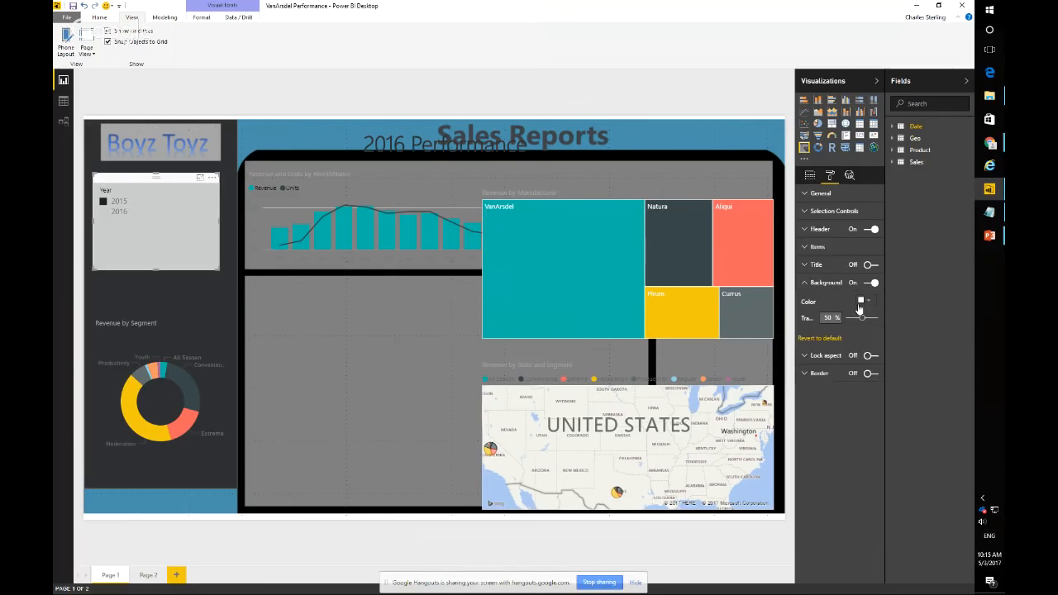
{"action": "left_click", "coordinate": [859, 301]}
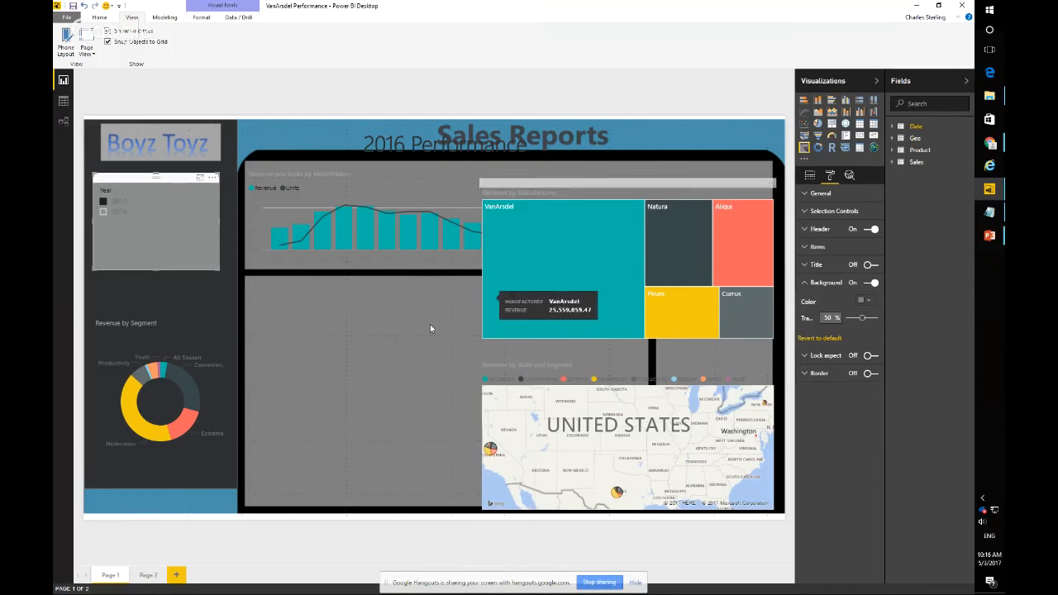
{"action": "mouse_move", "coordinate": [314, 334]}
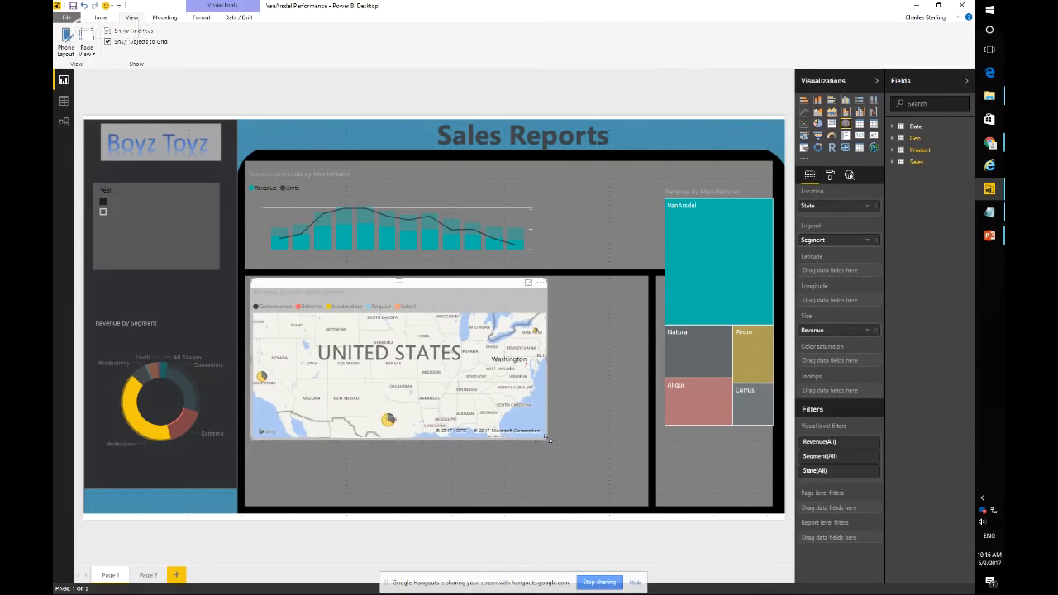
Select the revenue and units chart to stretch it across the top panel.
{"action": "left_click", "coordinate": [717, 347]}
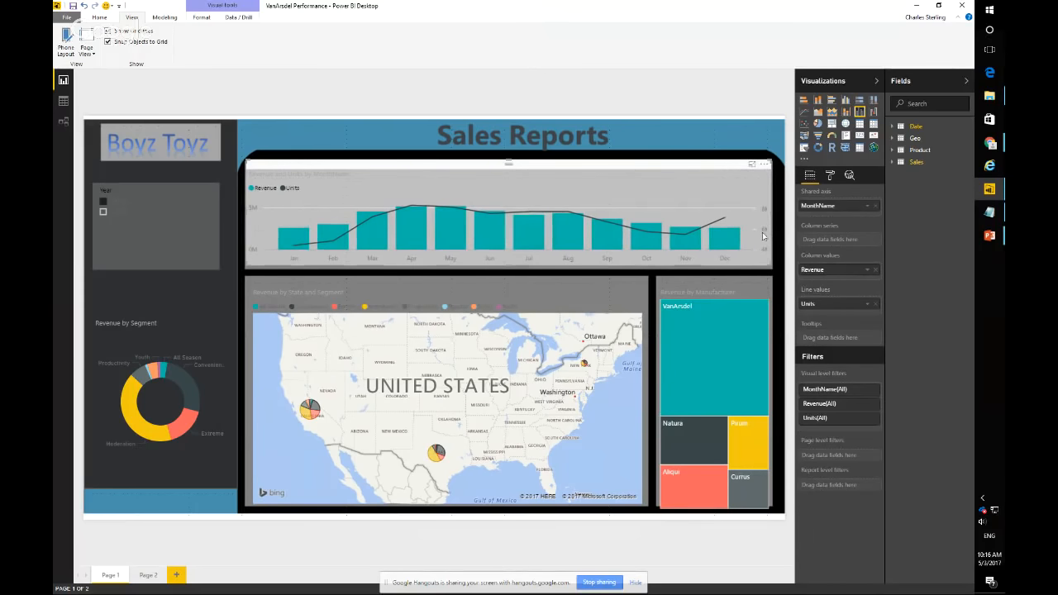
{"action": "mouse_move", "coordinate": [341, 243]}
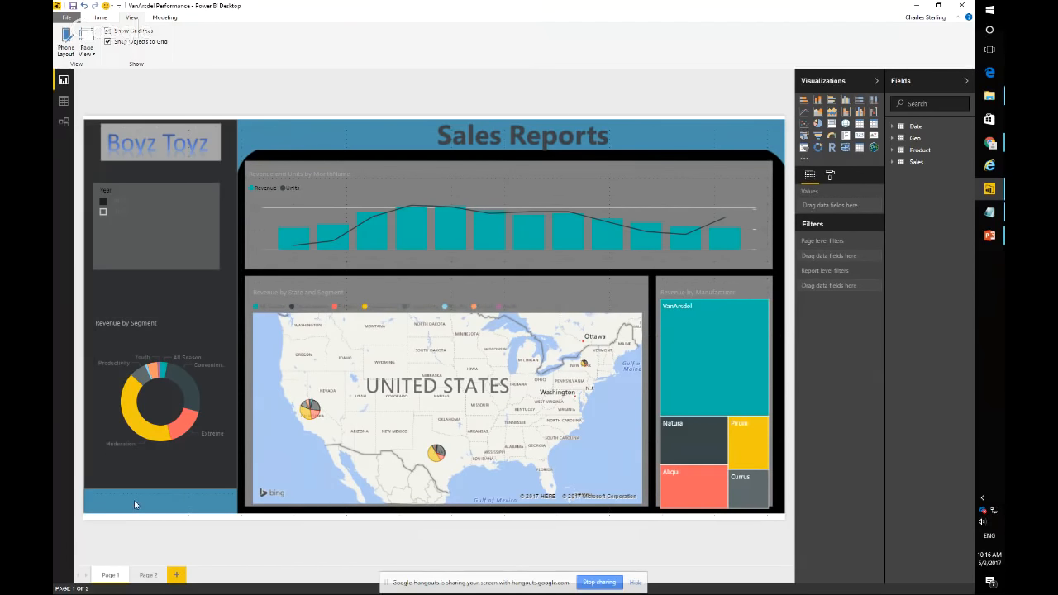
{"action": "mouse_move", "coordinate": [166, 509]}
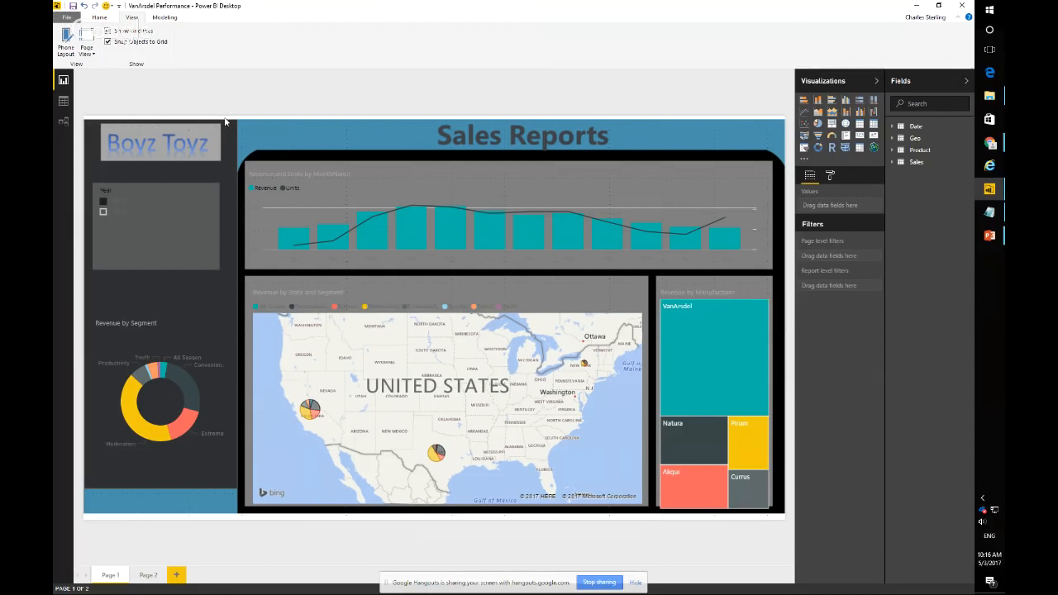
{"action": "mouse_move", "coordinate": [179, 117]}
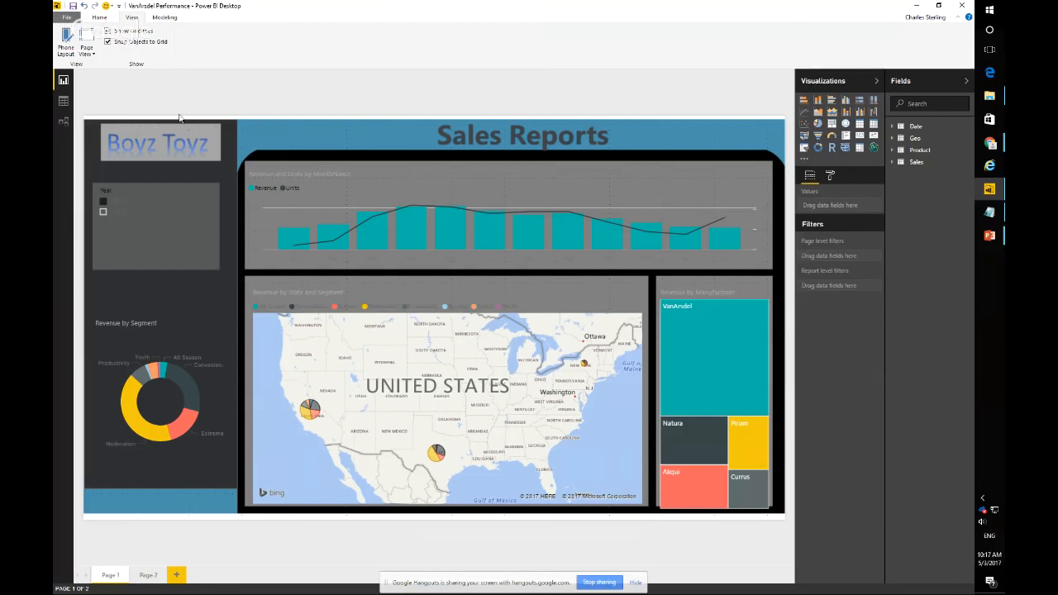
Save the restyled report under a new file name in the Design folder.
{"action": "left_click", "coordinate": [66, 17]}
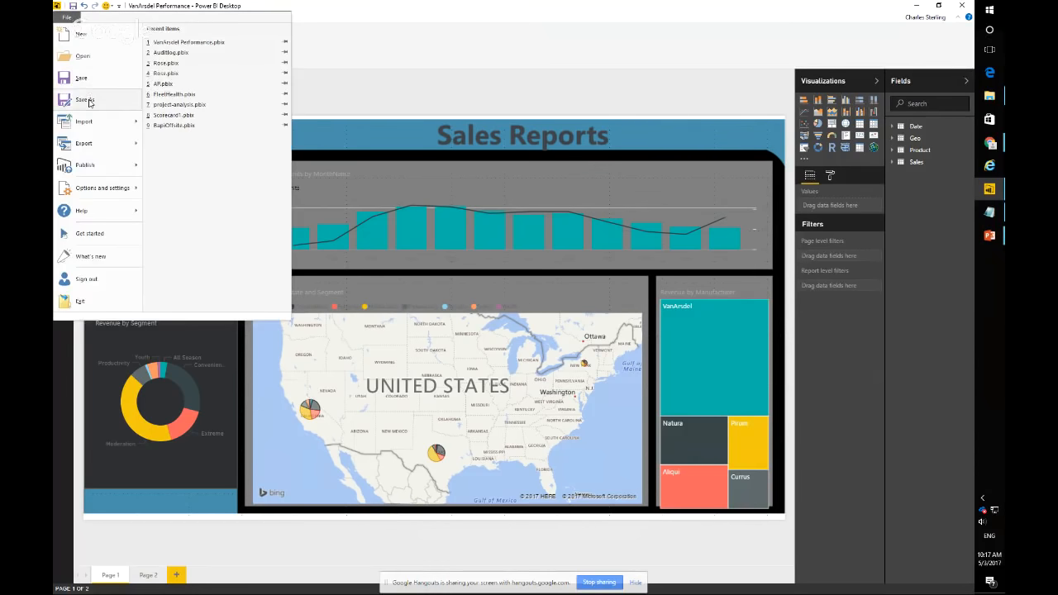
{"action": "left_click", "coordinate": [86, 99]}
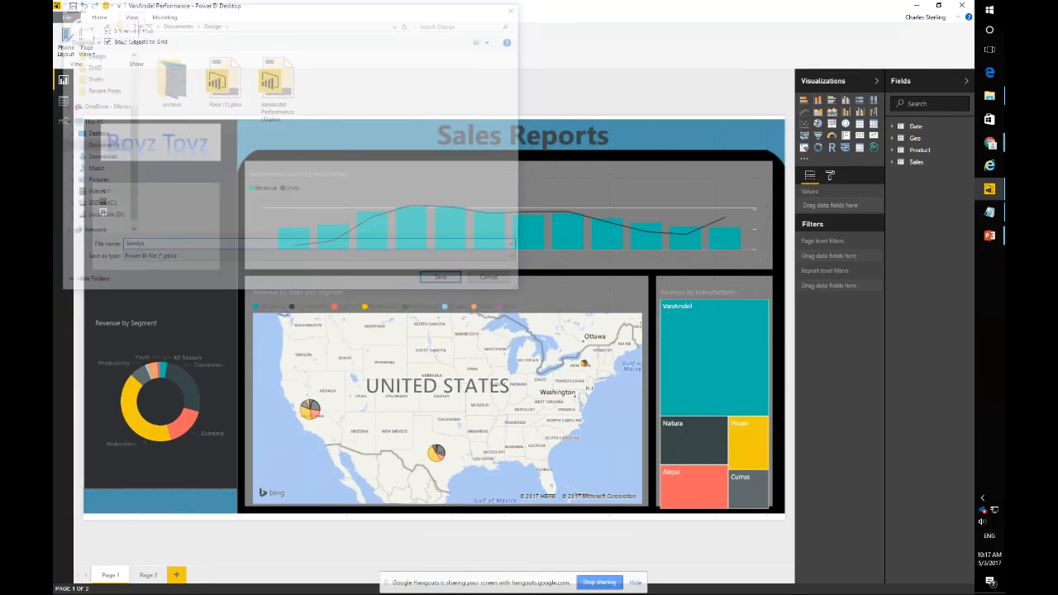
{"action": "left_click", "coordinate": [440, 278]}
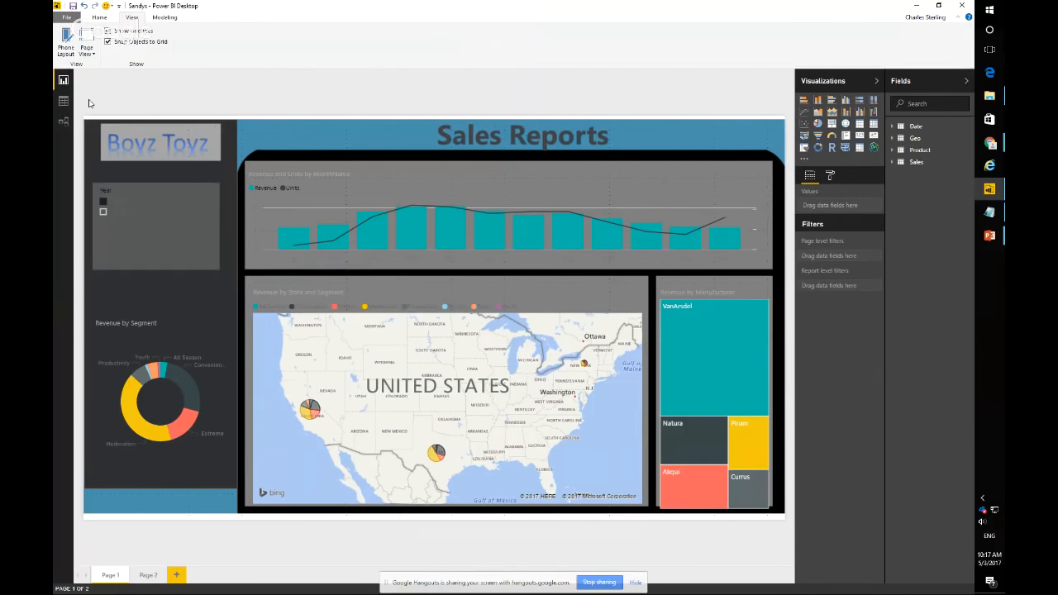
Return to the Google Slides presentation and advance to the 'Use the right Visualizations' slide.
{"action": "key", "text": "alt+tab"}
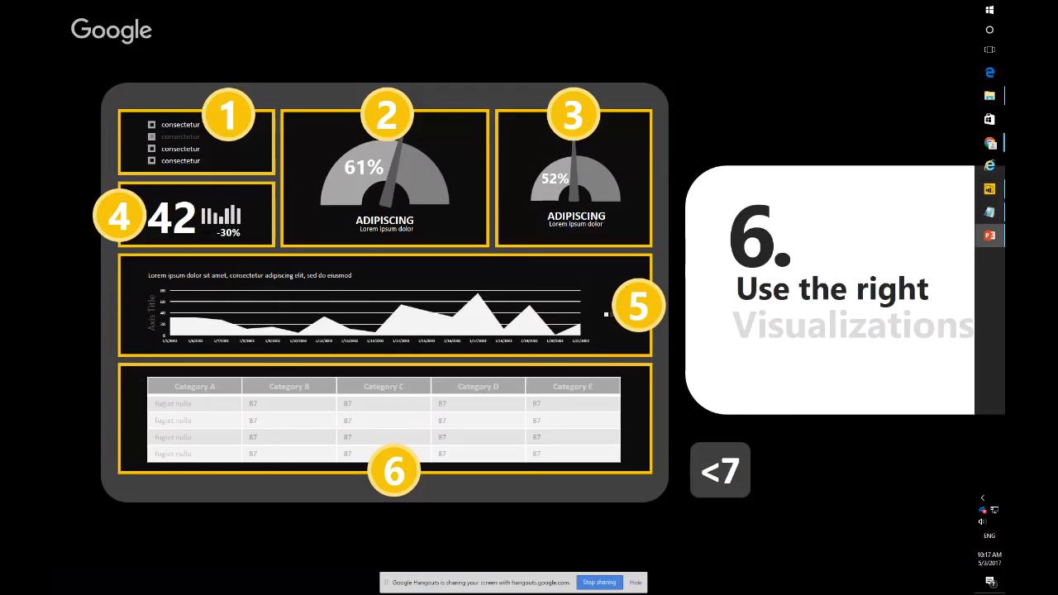
{"action": "scroll", "scroll_direction": "down", "scroll_amount": 3}
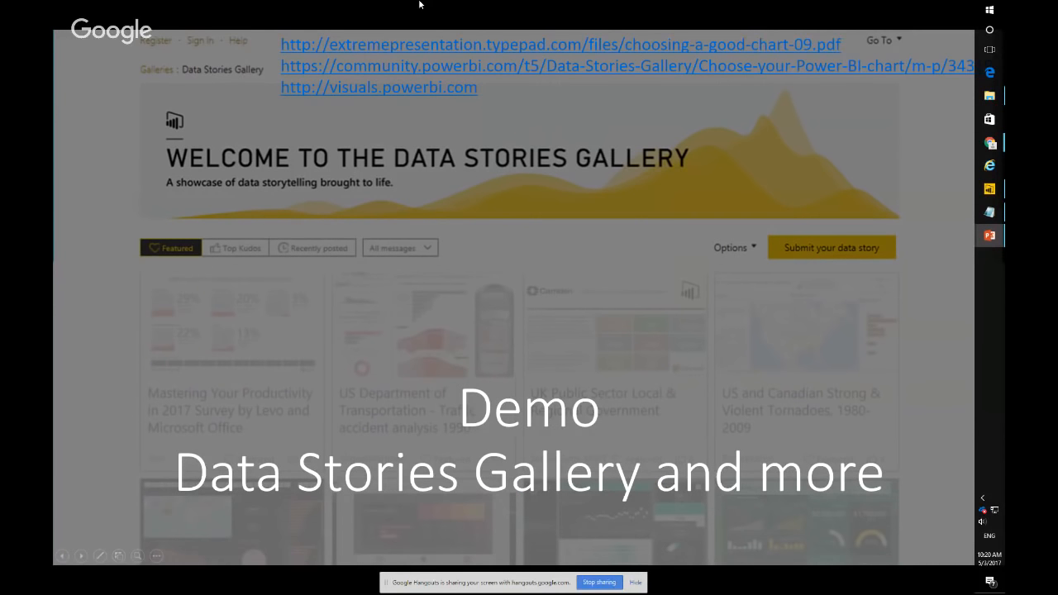
{"action": "mouse_move", "coordinate": [487, 168]}
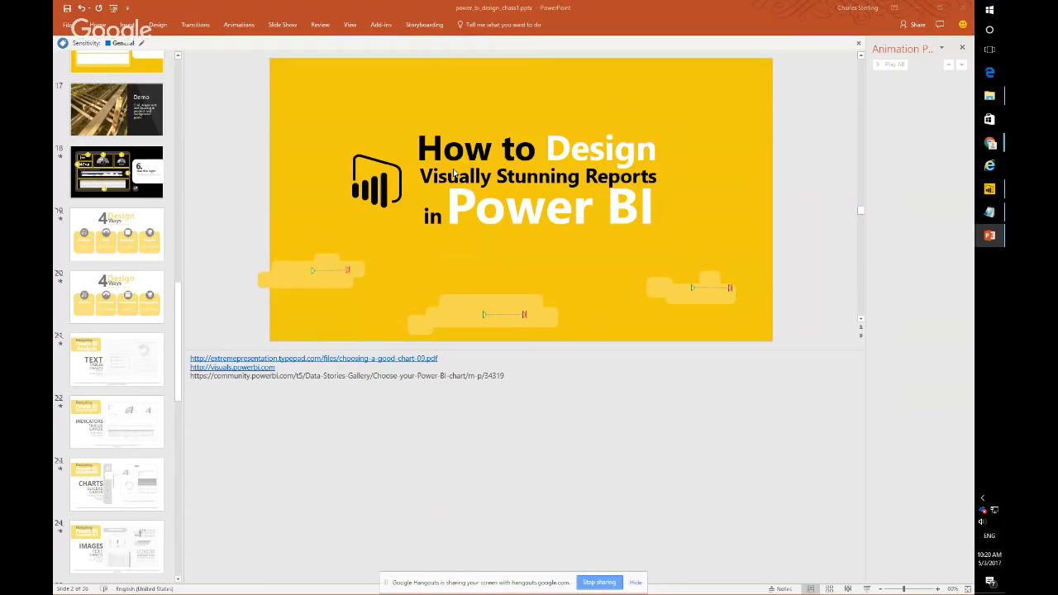
Go to the Data Stories Gallery demo slide in editing view and select text in its notes.
{"action": "left_click", "coordinate": [116, 457]}
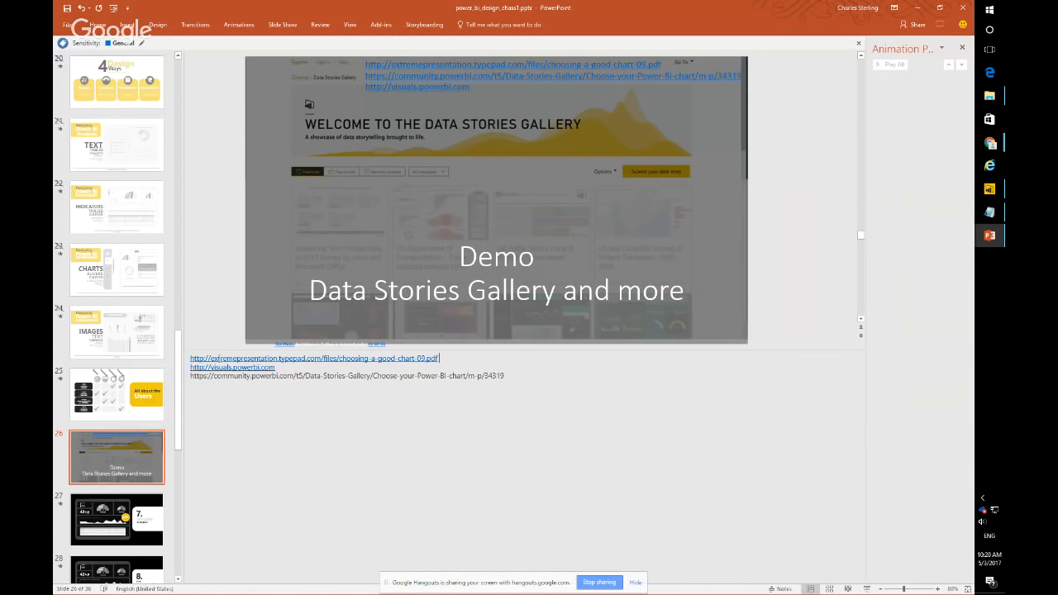
{"action": "left_click_drag", "start_coordinate": [317, 357], "coordinate": [440, 357]}
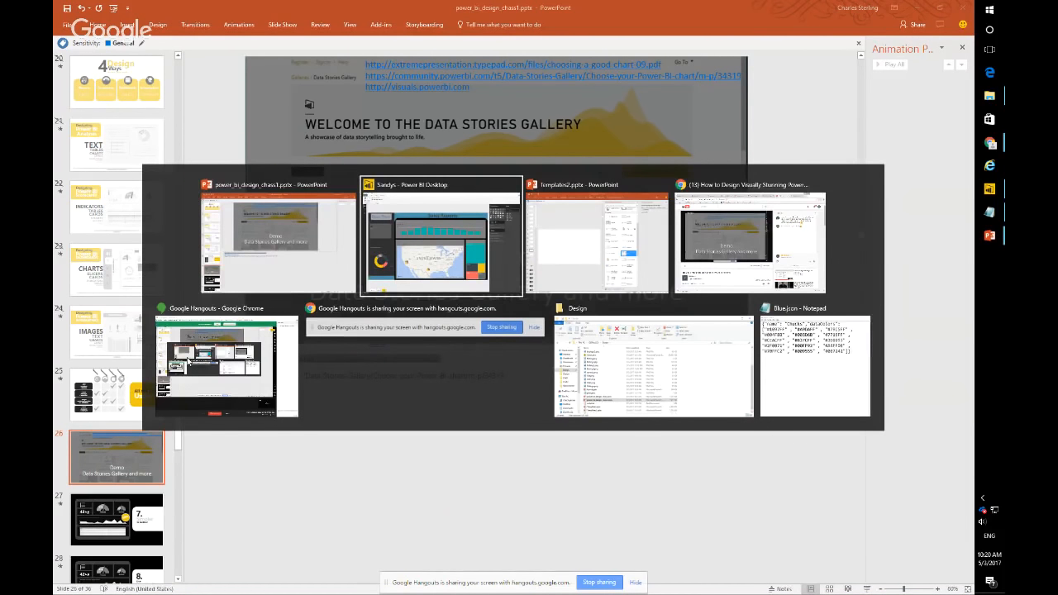
In Chrome, reach the 'Choose your Power BI chart' post and scroll to its embedded chart chooser report.
{"action": "left_click", "coordinate": [278, 240]}
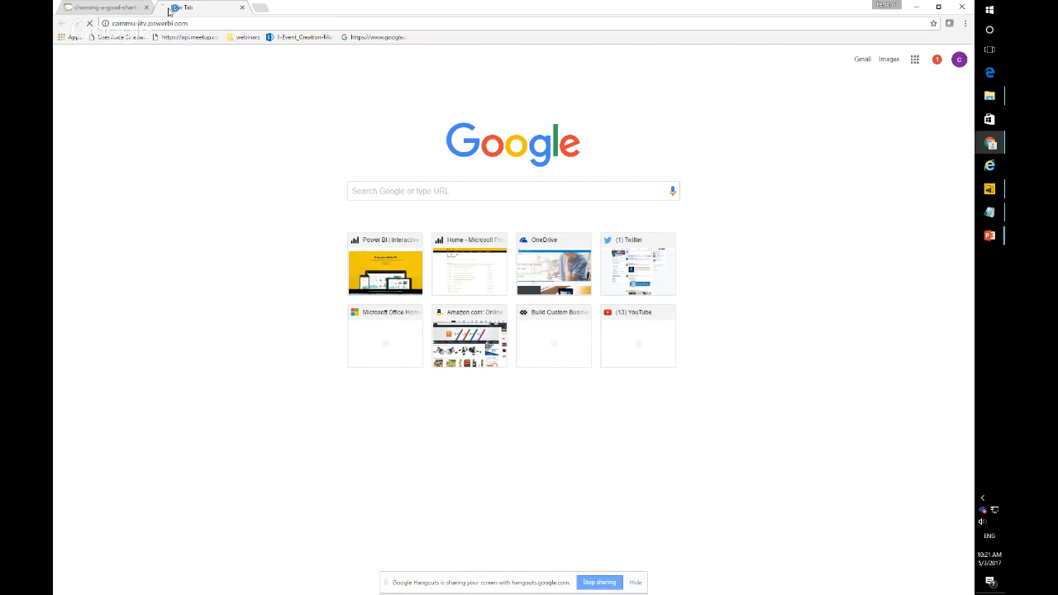
{"action": "left_click", "coordinate": [201, 7]}
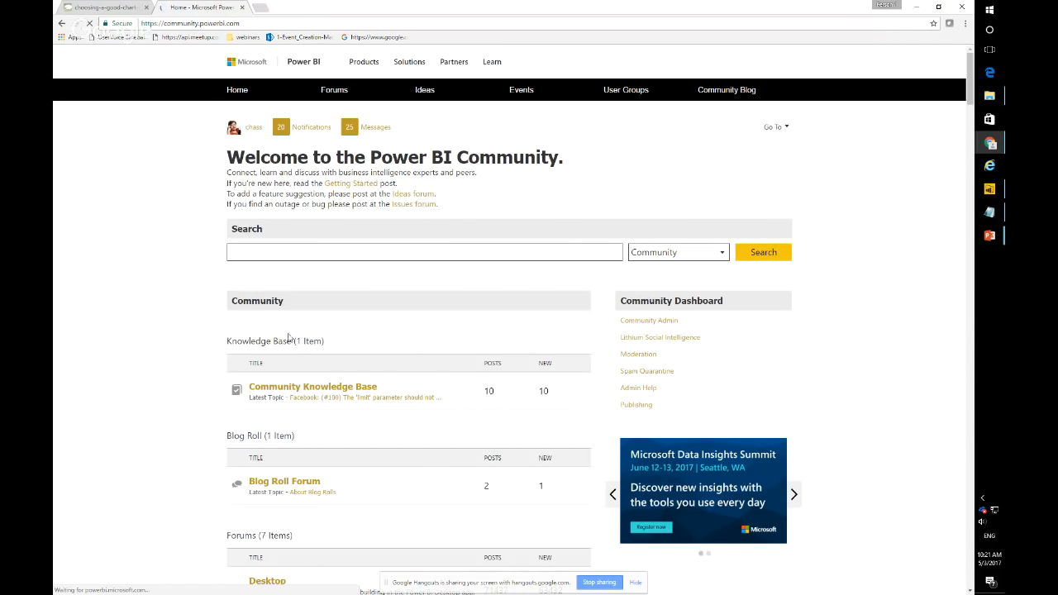
{"action": "scroll", "scroll_direction": "down", "scroll_amount": 3}
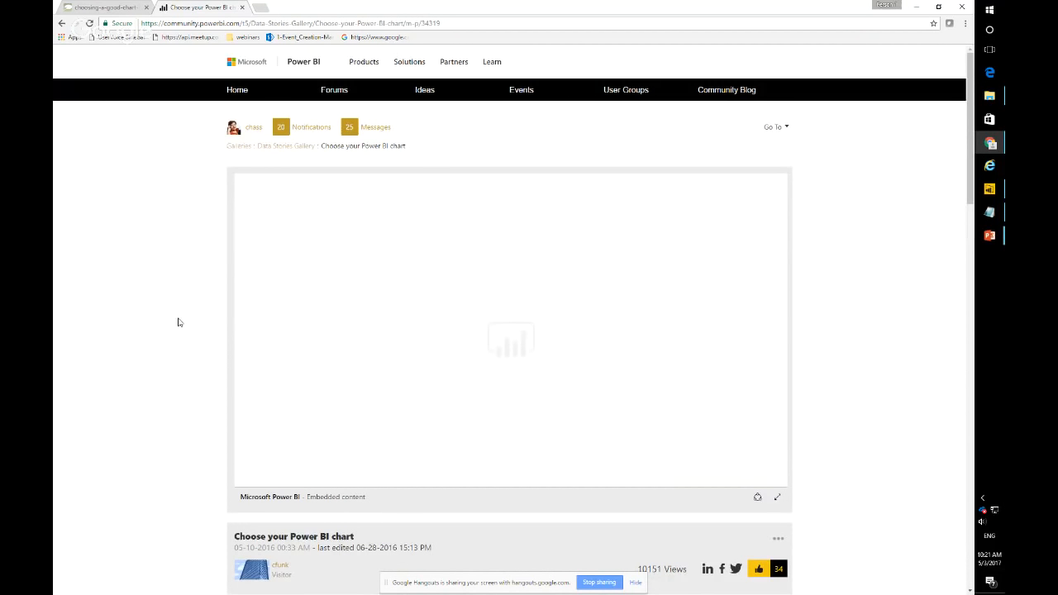
{"action": "scroll", "scroll_direction": "down", "scroll_amount": 3}
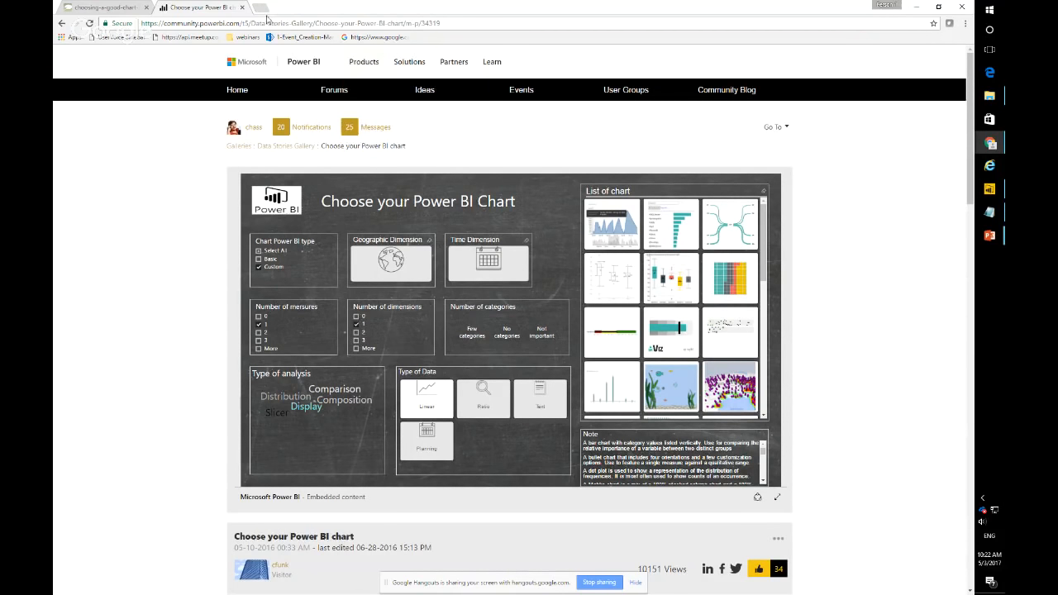
Browse the Power BI custom visuals gallery, opening a linked visuals page and searching 'chi'.
{"action": "left_click", "coordinate": [264, 7]}
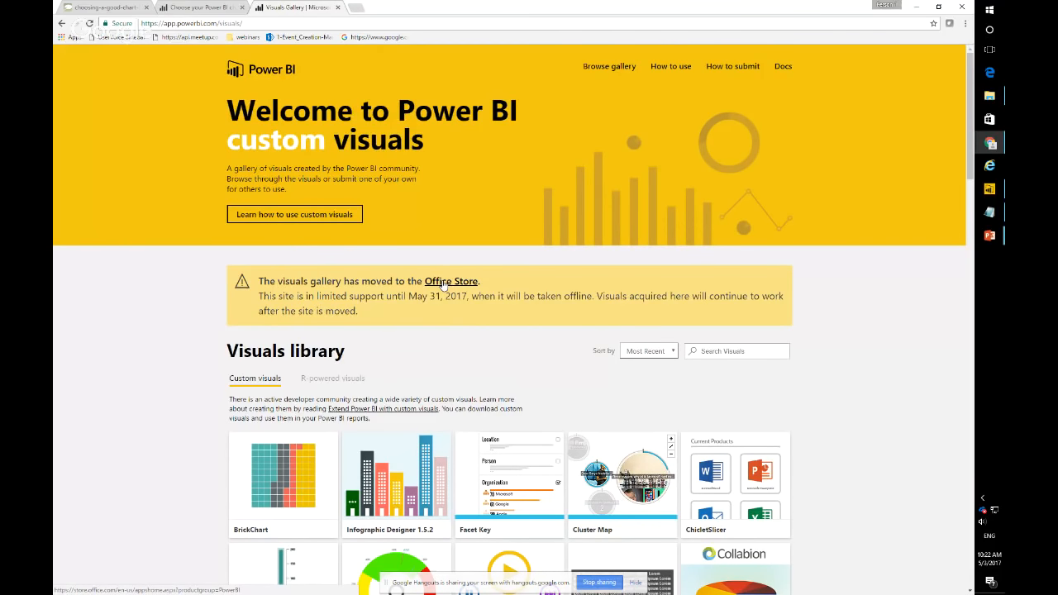
{"action": "left_click", "coordinate": [451, 281]}
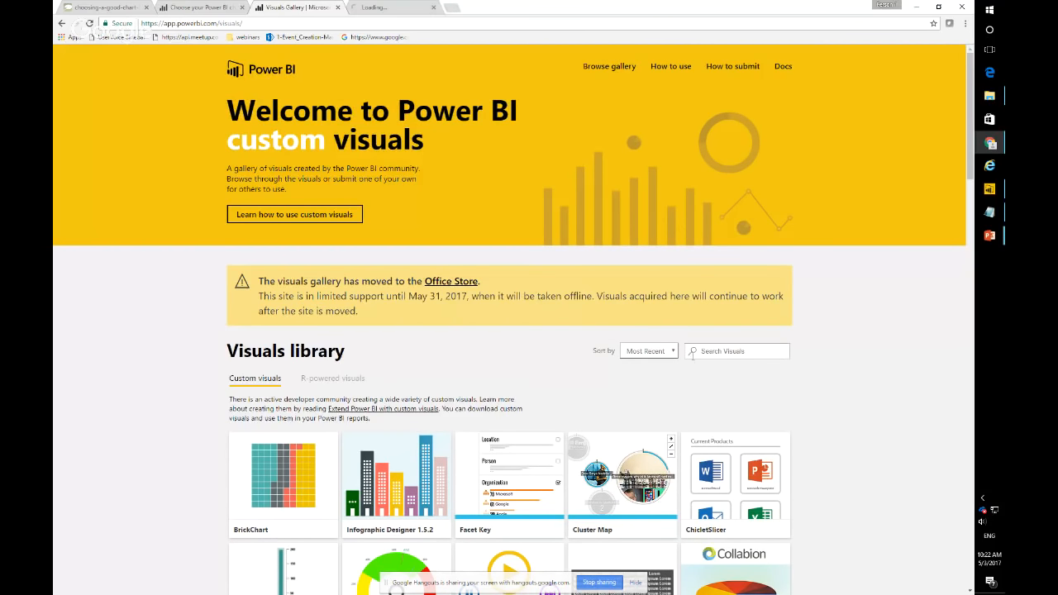
{"action": "type", "text": "chi"}
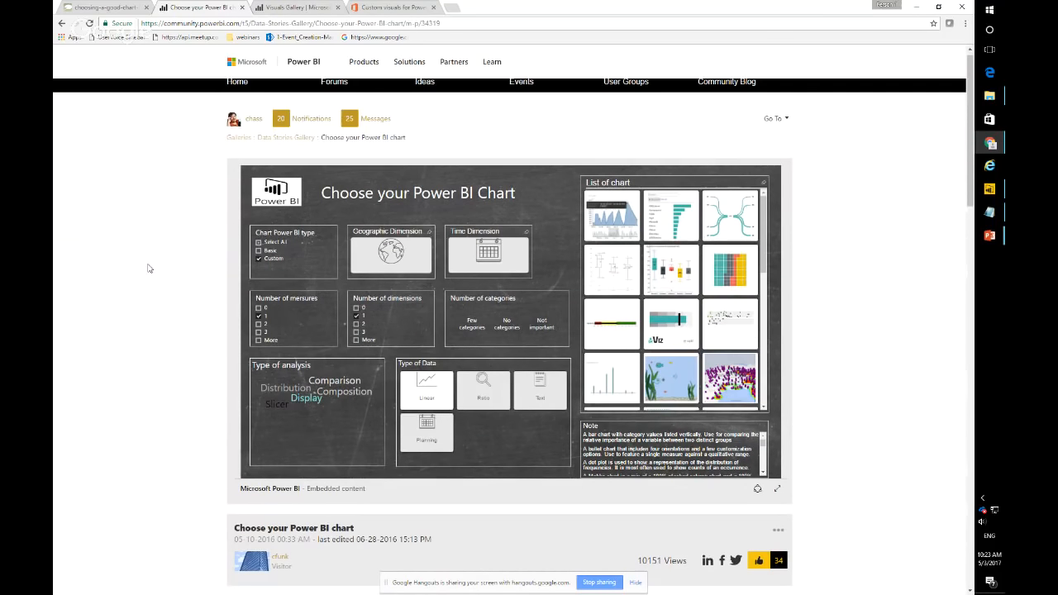
{"action": "scroll", "scroll_direction": "down", "scroll_amount": 3}
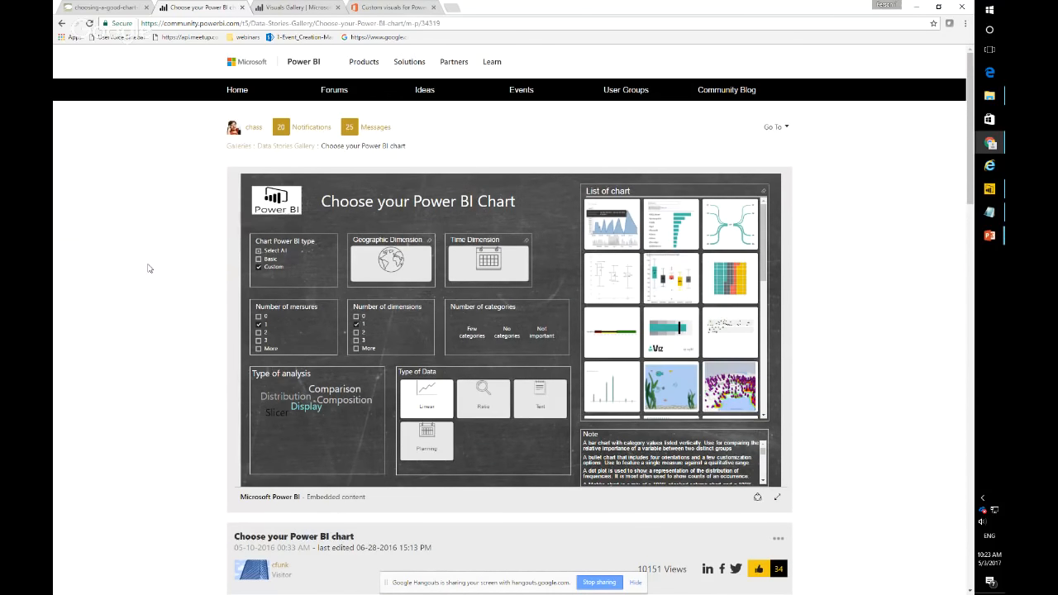
Switch back to the PowerPoint presentation on the Data Stories Gallery slide.
{"action": "key", "text": "alt+tab"}
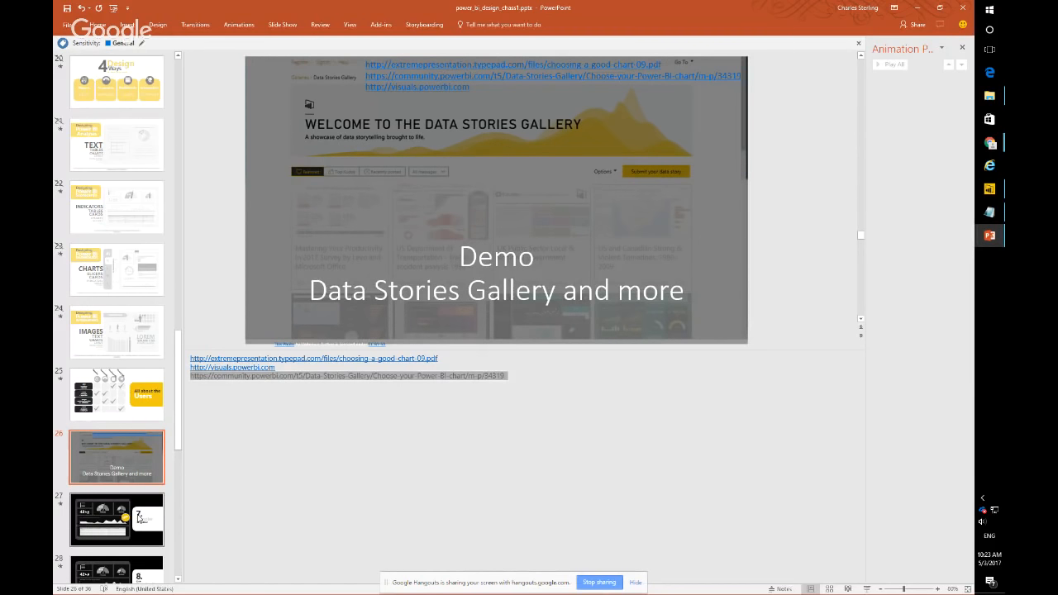
Resume the slideshow full screen and advance to '8. Use Negative Space wisely'.
{"action": "left_click", "coordinate": [115, 519]}
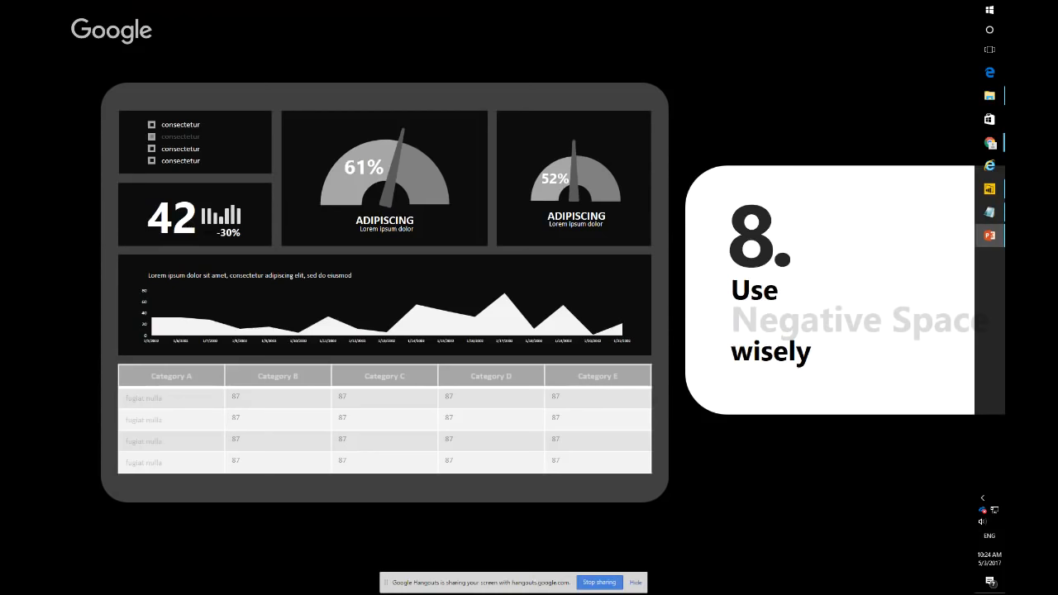
Reach the Palette Demo slide, then bring up the Boyz Toyz Sales Reports report in Power BI Desktop.
{"action": "scroll", "scroll_direction": "down", "scroll_amount": 3}
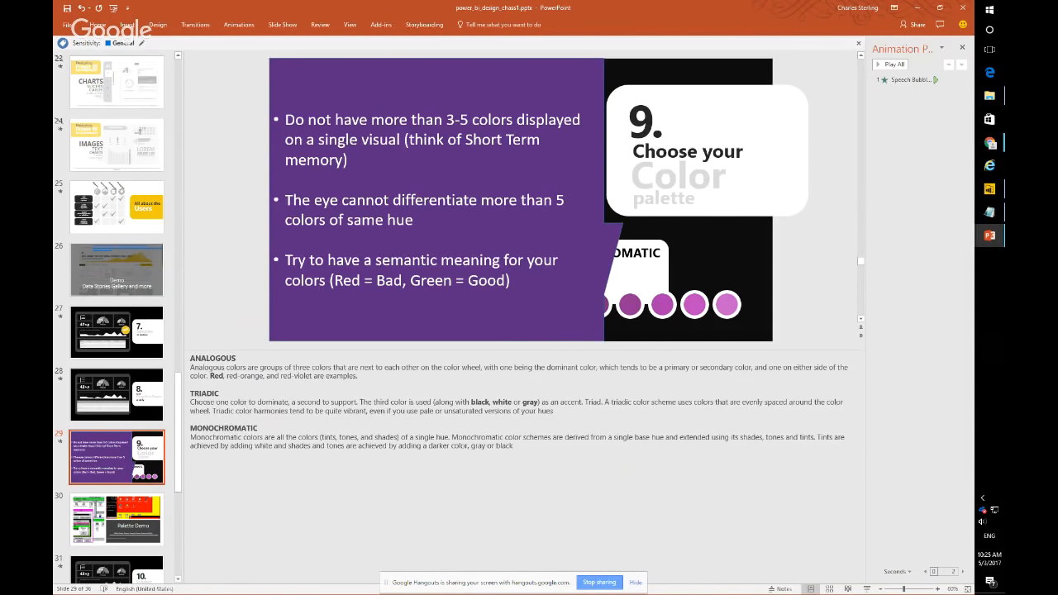
{"action": "left_click", "coordinate": [115, 518]}
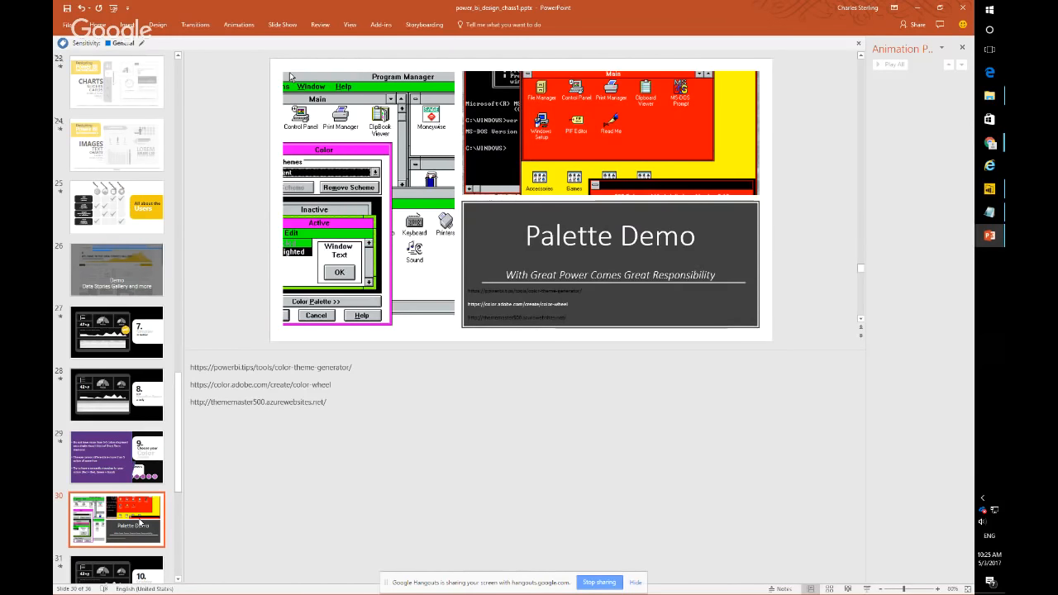
{"action": "key", "text": "alt+tab"}
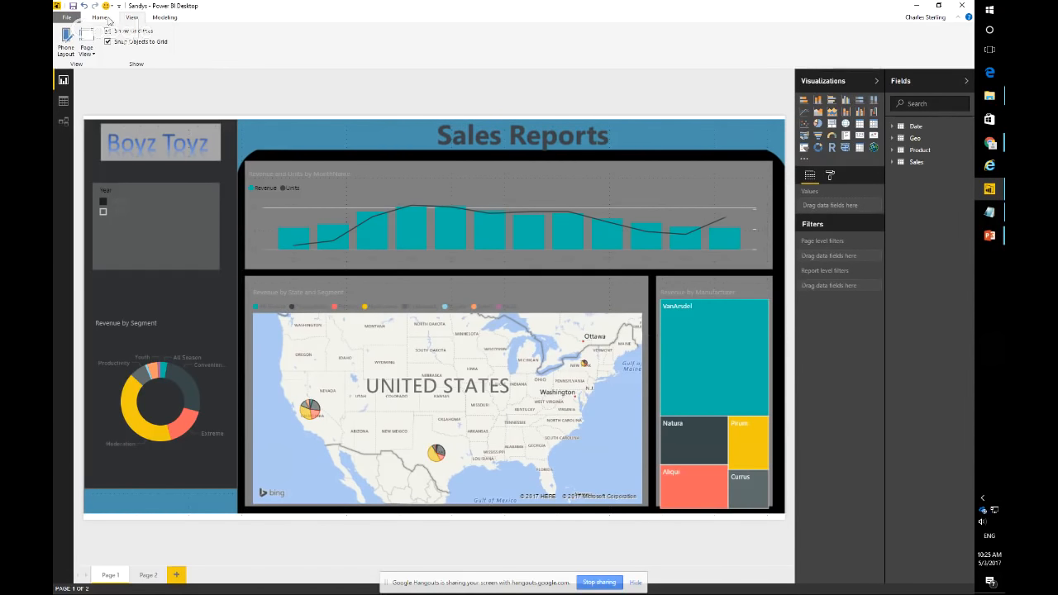
Import the Blue (1).json theme from Documents\Design, recoloring the Sales Reports visuals blue.
{"action": "left_click", "coordinate": [99, 16]}
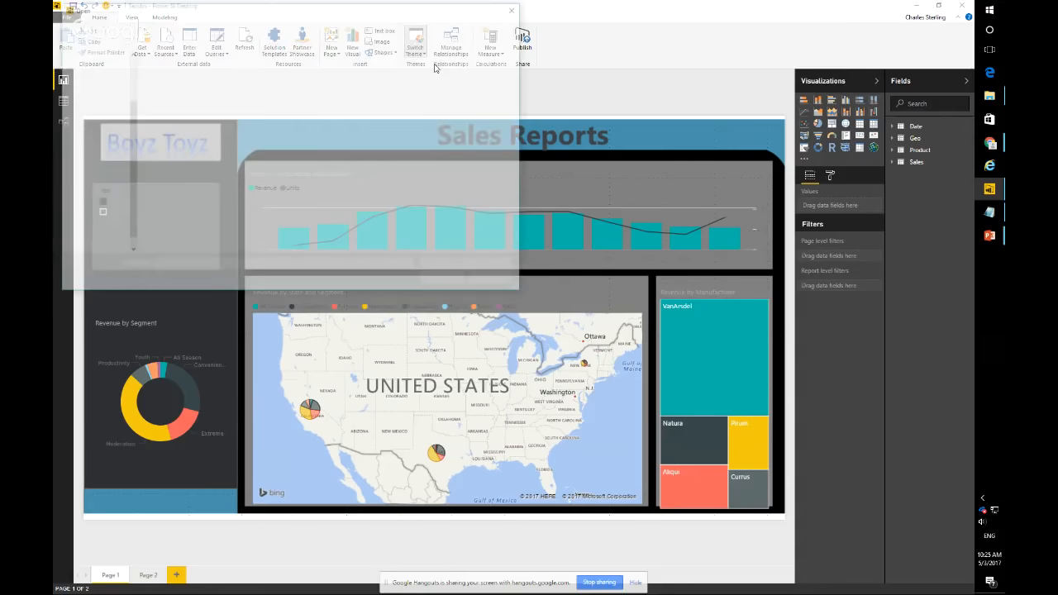
{"action": "left_click", "coordinate": [415, 42]}
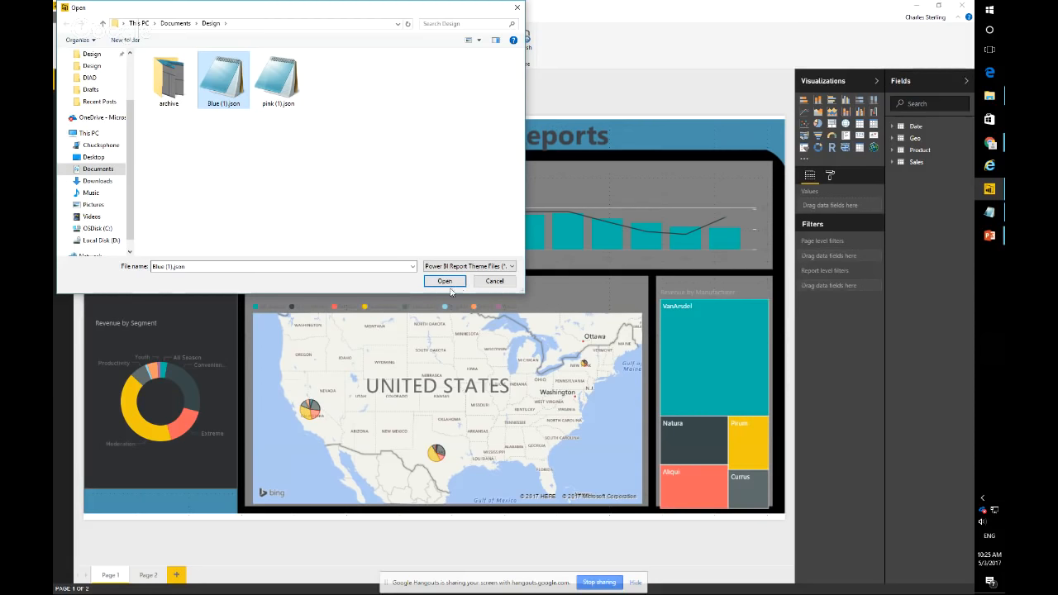
{"action": "left_click", "coordinate": [445, 281]}
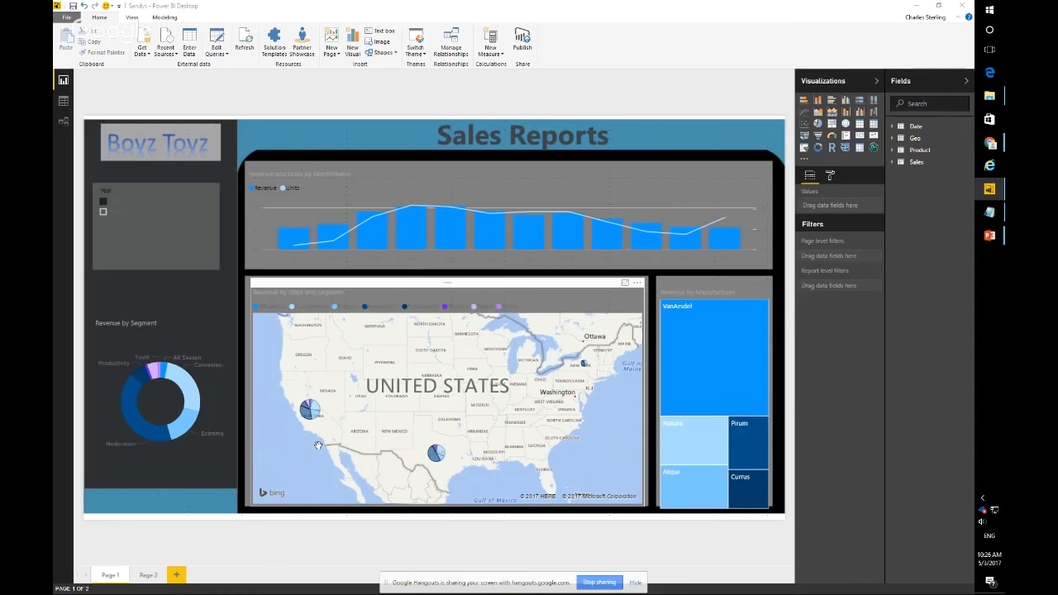
Inspect the Revenue and Units chart's data colour choices, then switch to the Design folder.
{"action": "left_click", "coordinate": [449, 232]}
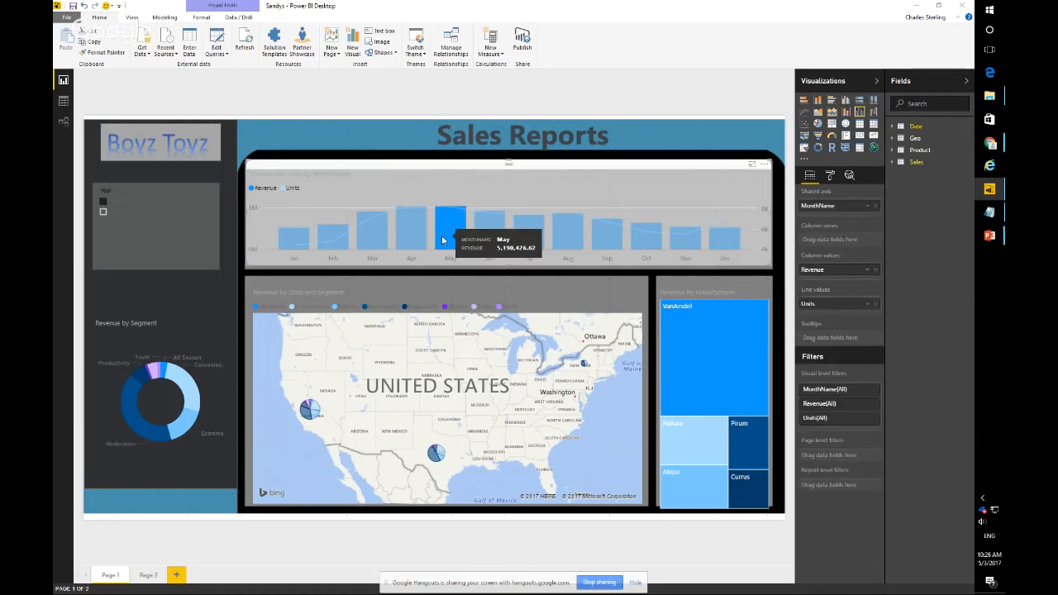
{"action": "left_click", "coordinate": [830, 176]}
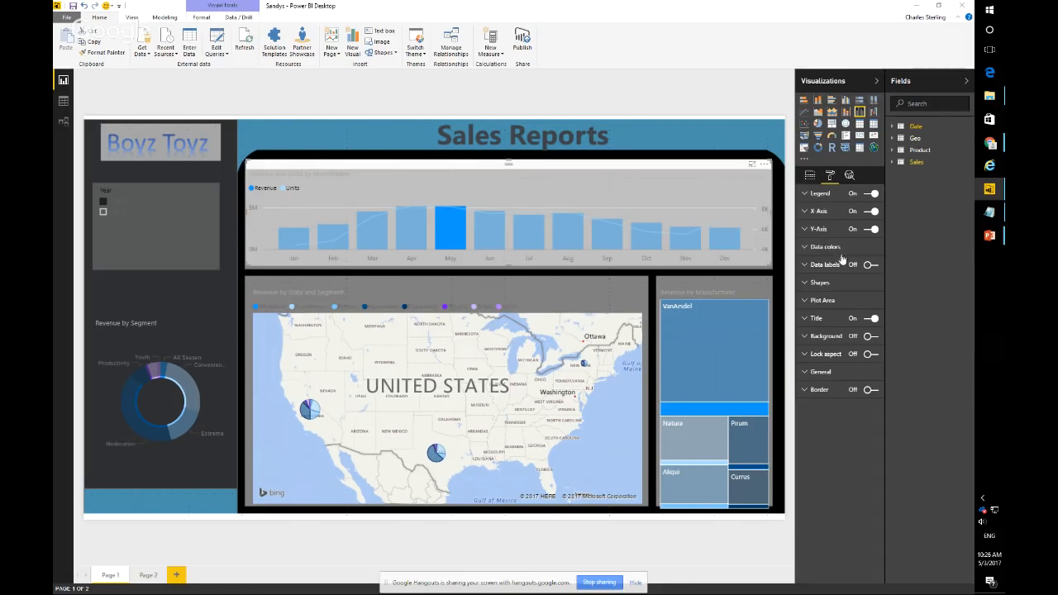
{"action": "left_click", "coordinate": [873, 266]}
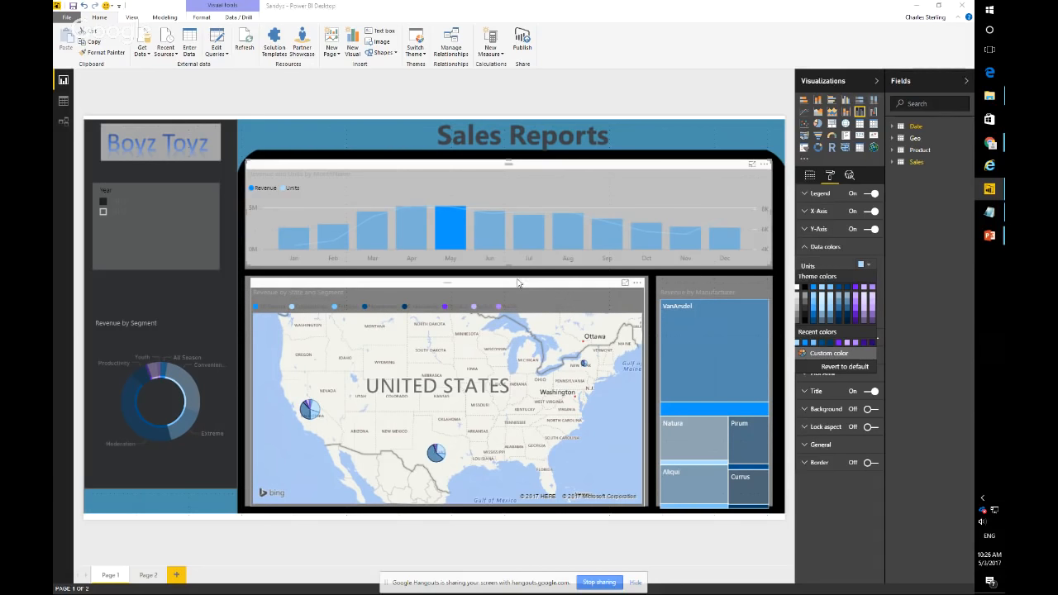
{"action": "key", "text": "alt+tab"}
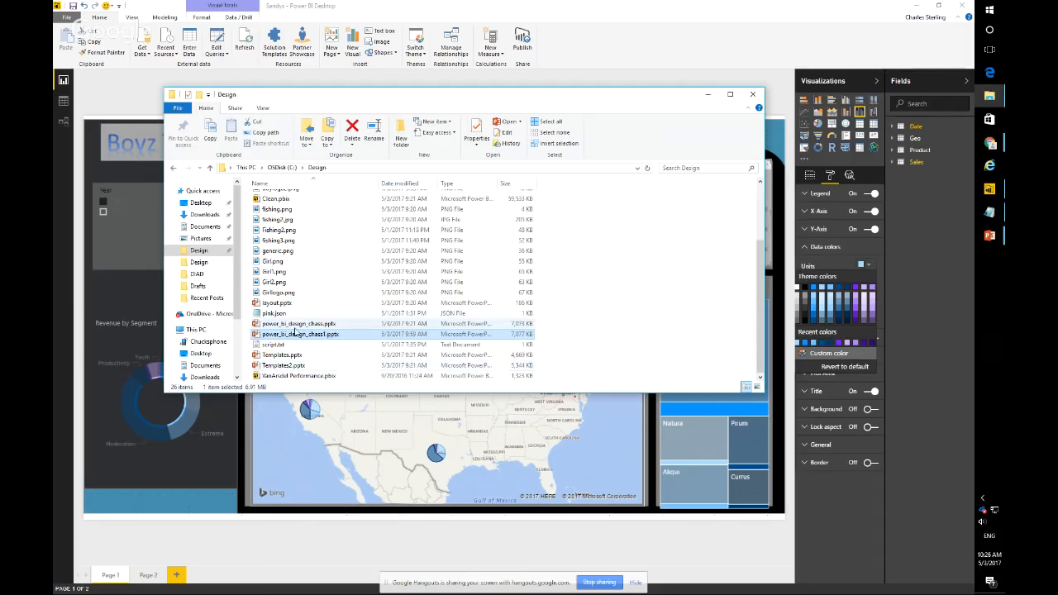
Read the Valentine's Day theme JSON in Notepad, highlighting FFFFFF, 990011 and cc1144, then switch to Chrome.
{"action": "left_click", "coordinate": [274, 314]}
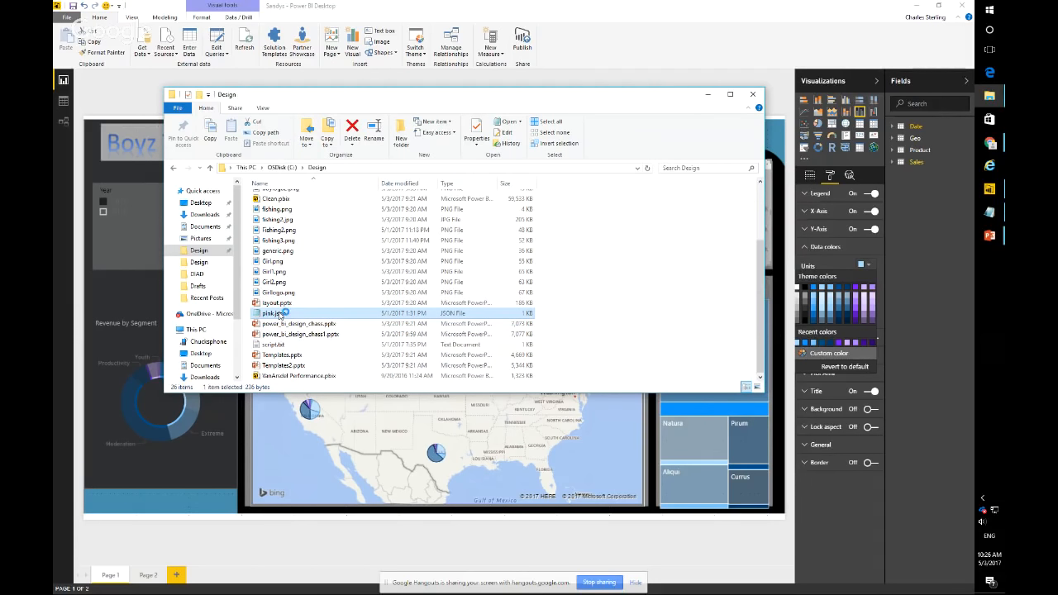
{"action": "double_click", "coordinate": [274, 313]}
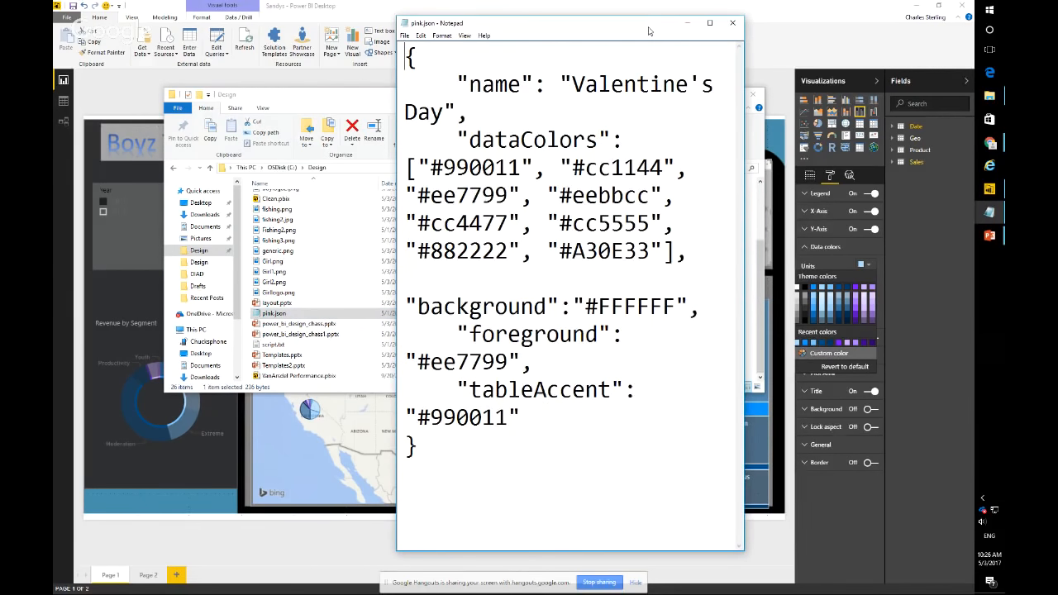
{"action": "left_click", "coordinate": [708, 24]}
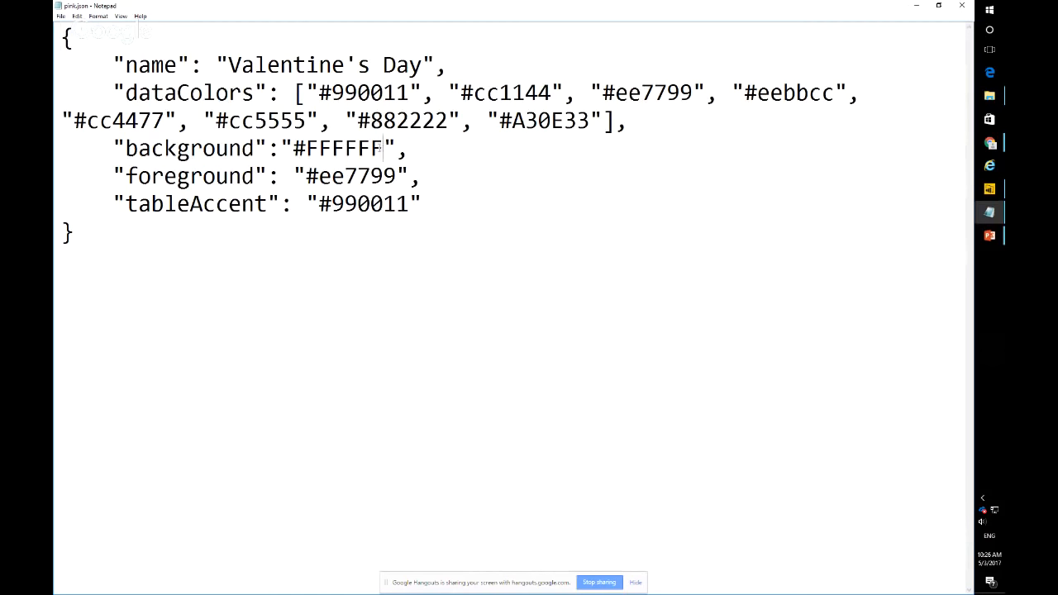
{"action": "double_click", "coordinate": [344, 148]}
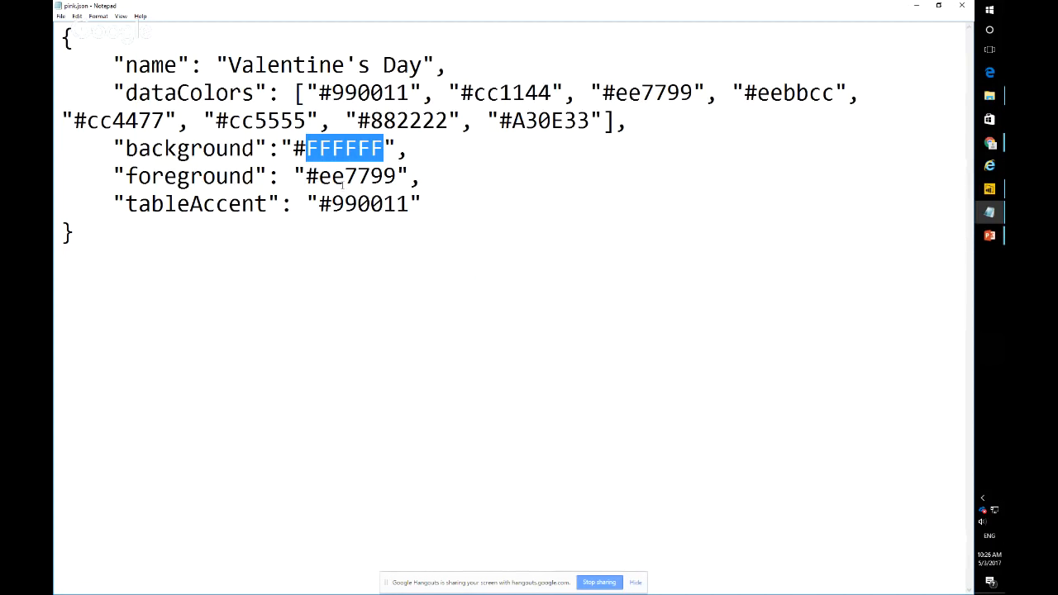
{"action": "double_click", "coordinate": [371, 93]}
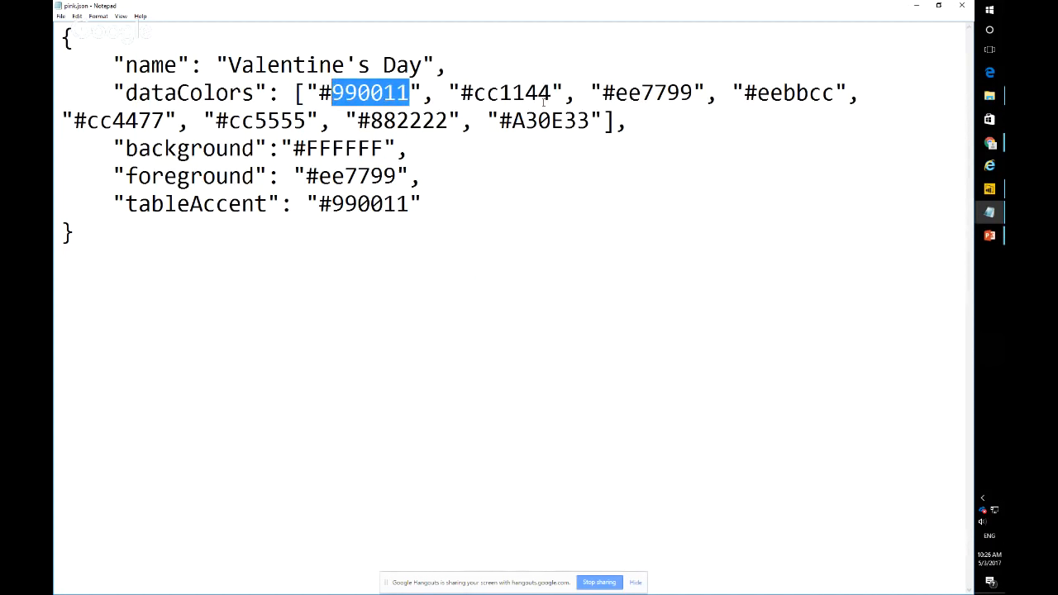
{"action": "double_click", "coordinate": [513, 93]}
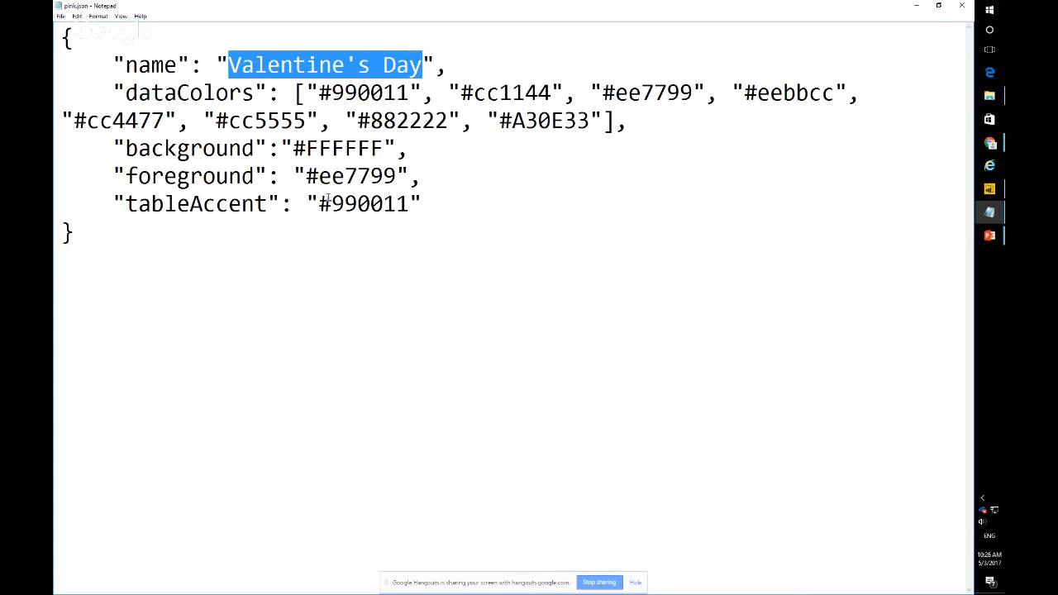
{"action": "left_click", "coordinate": [68, 40]}
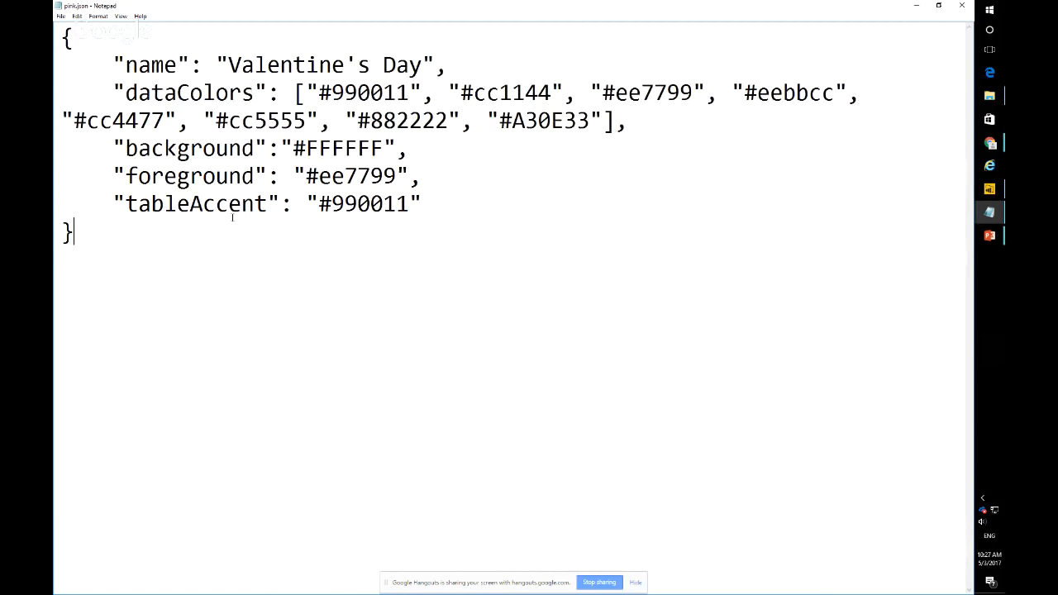
{"action": "double_click", "coordinate": [513, 93]}
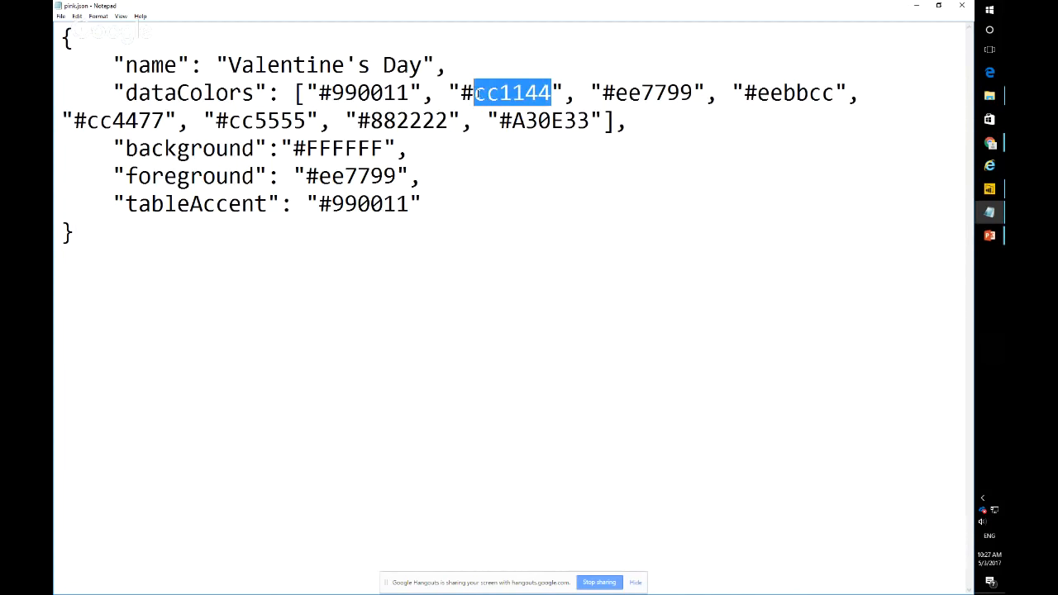
{"action": "mouse_move", "coordinate": [322, 10]}
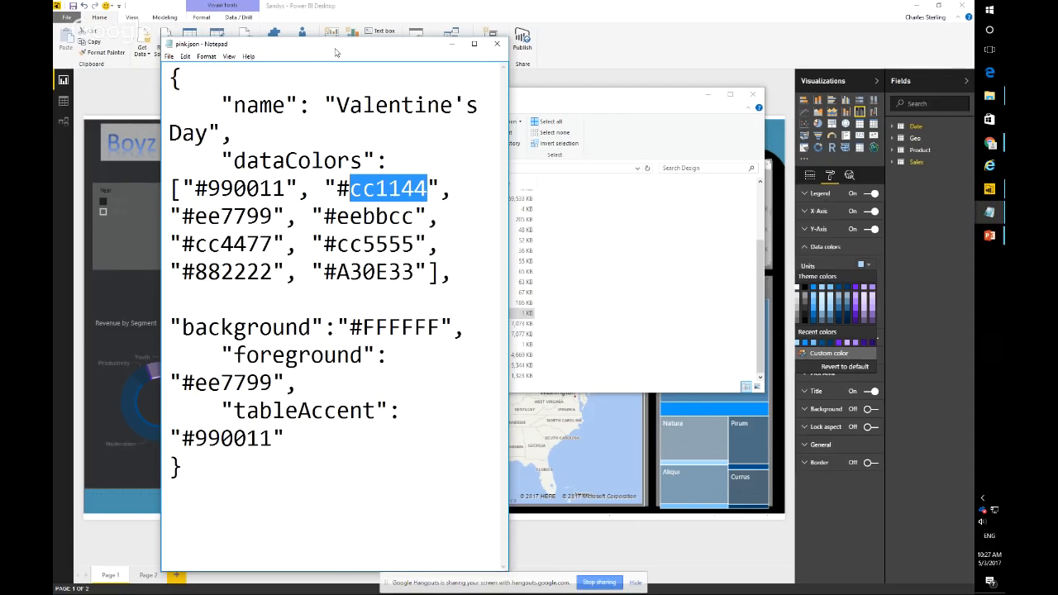
{"action": "key", "text": "alt+tab"}
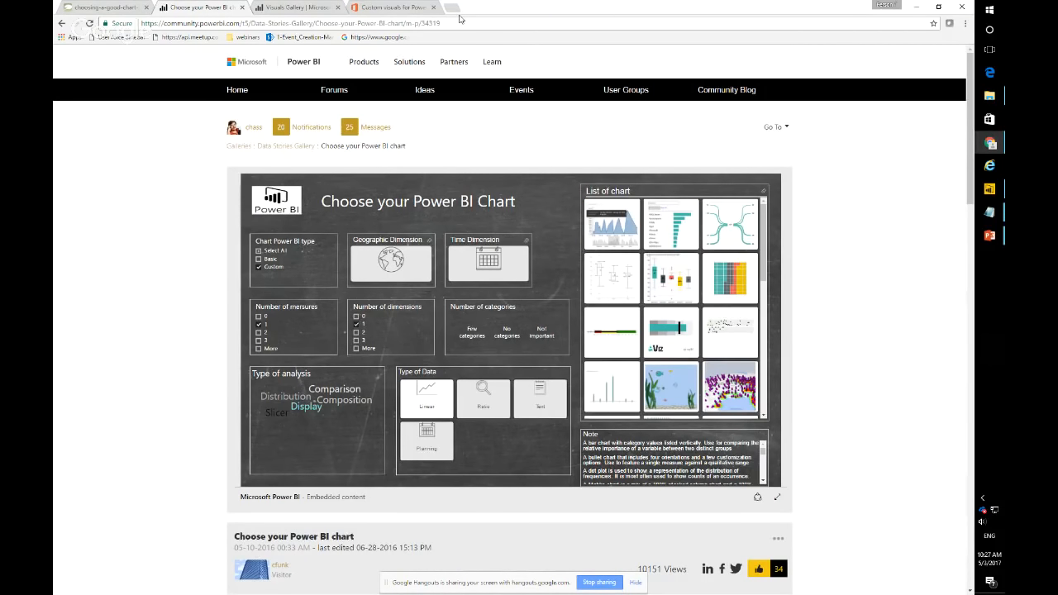
Reach the Color Theme Generator in PowerBI.Tips' 'Import Color Theme' article.
{"action": "left_click", "coordinate": [457, 7]}
{"action": "type", "text": "https://powerbi.tips"}
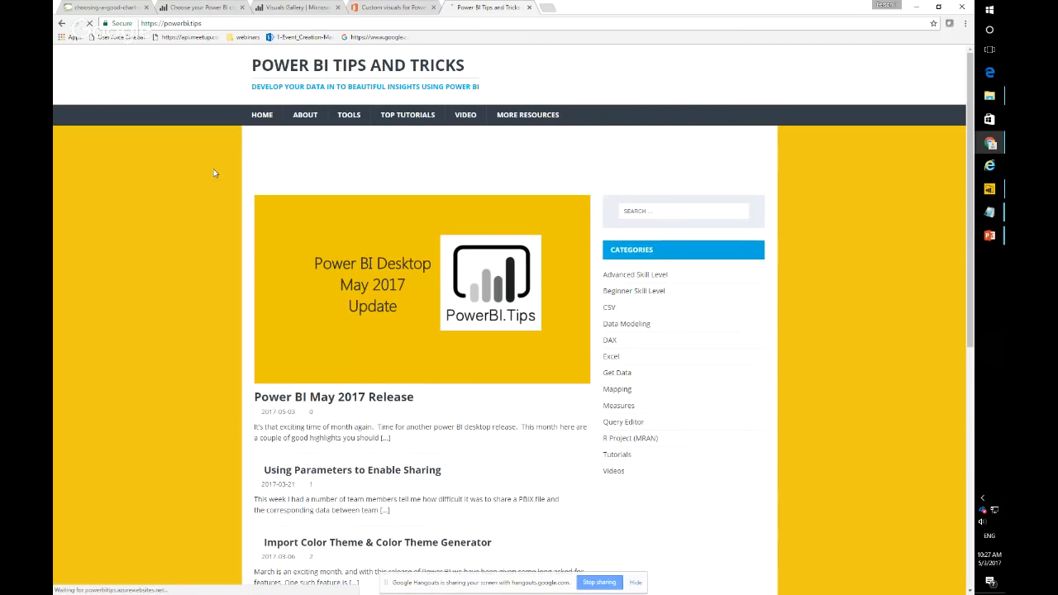
{"action": "scroll", "scroll_direction": "down", "scroll_amount": 3}
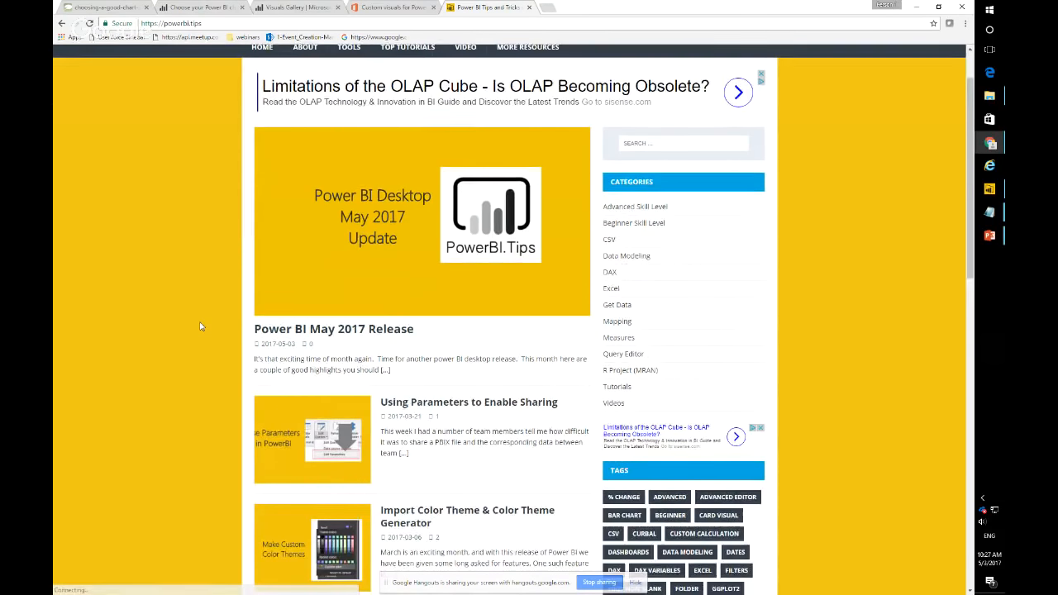
{"action": "scroll", "scroll_direction": "down", "scroll_amount": 3}
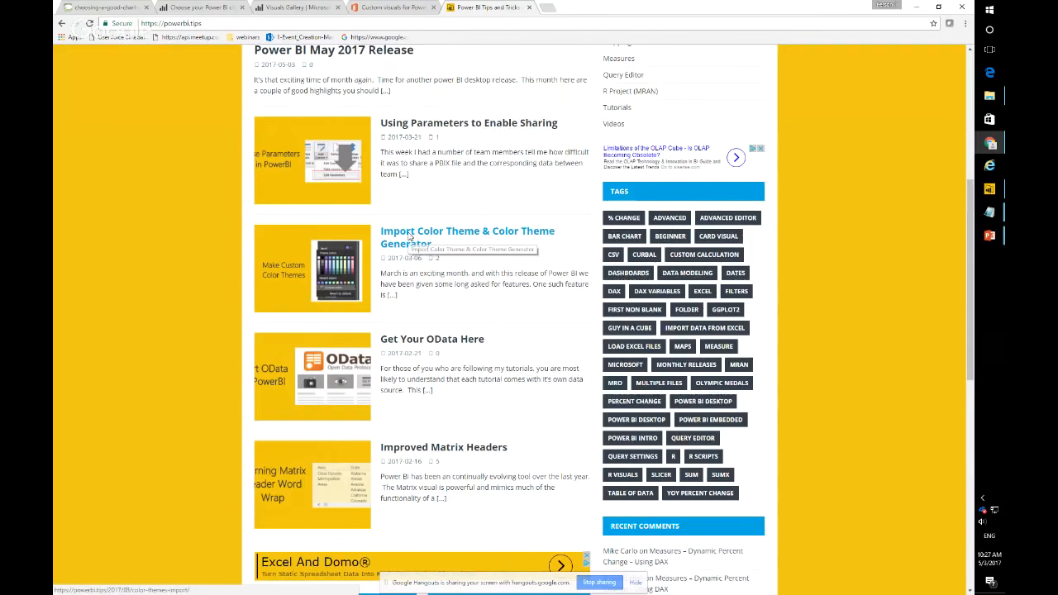
{"action": "left_click", "coordinate": [466, 236]}
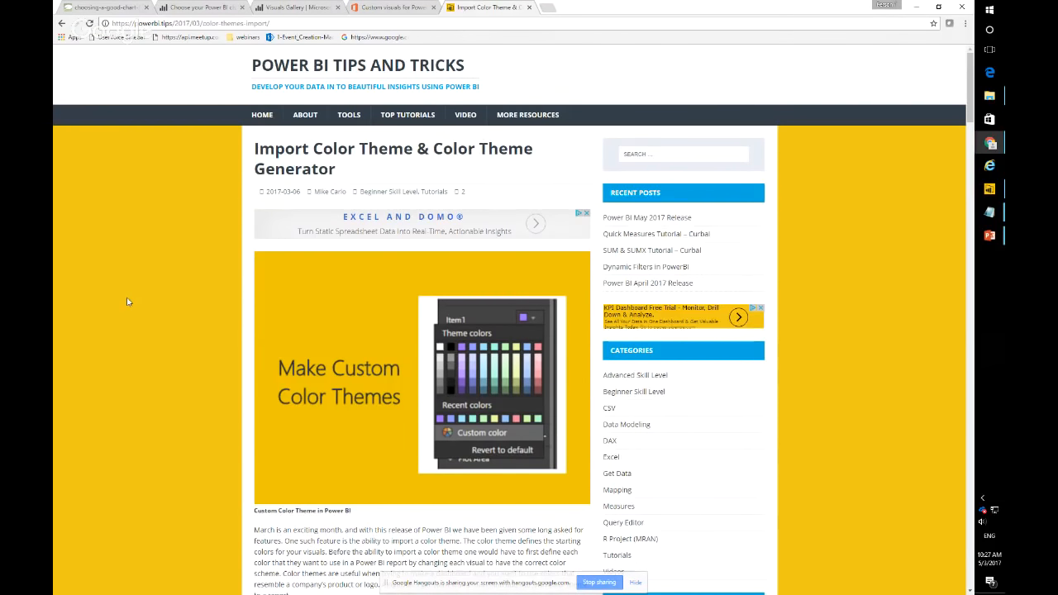
{"action": "scroll", "scroll_direction": "down", "scroll_amount": 3}
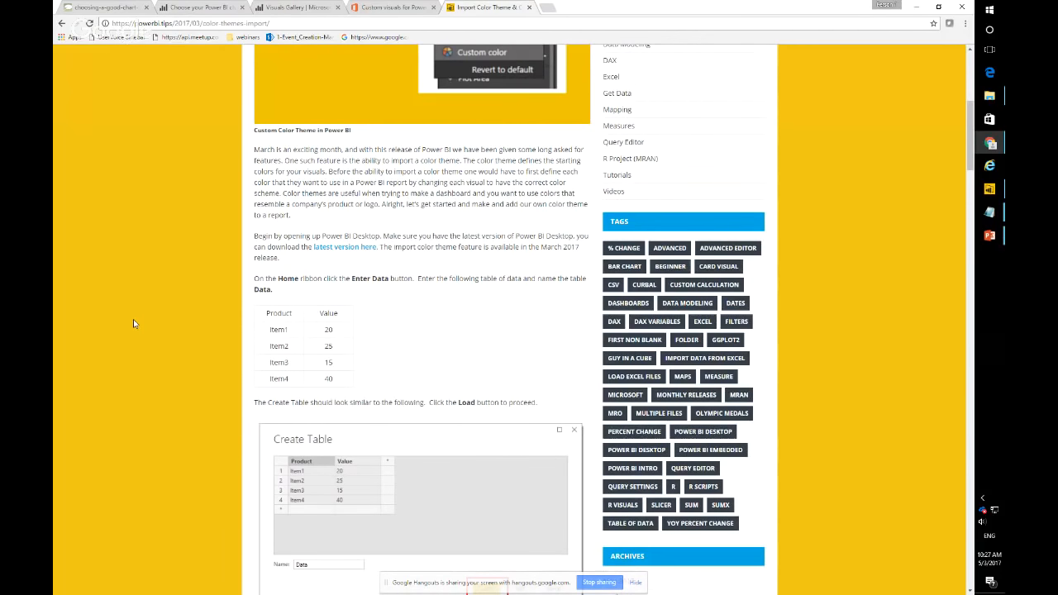
{"action": "scroll", "scroll_direction": "down", "scroll_amount": 3}
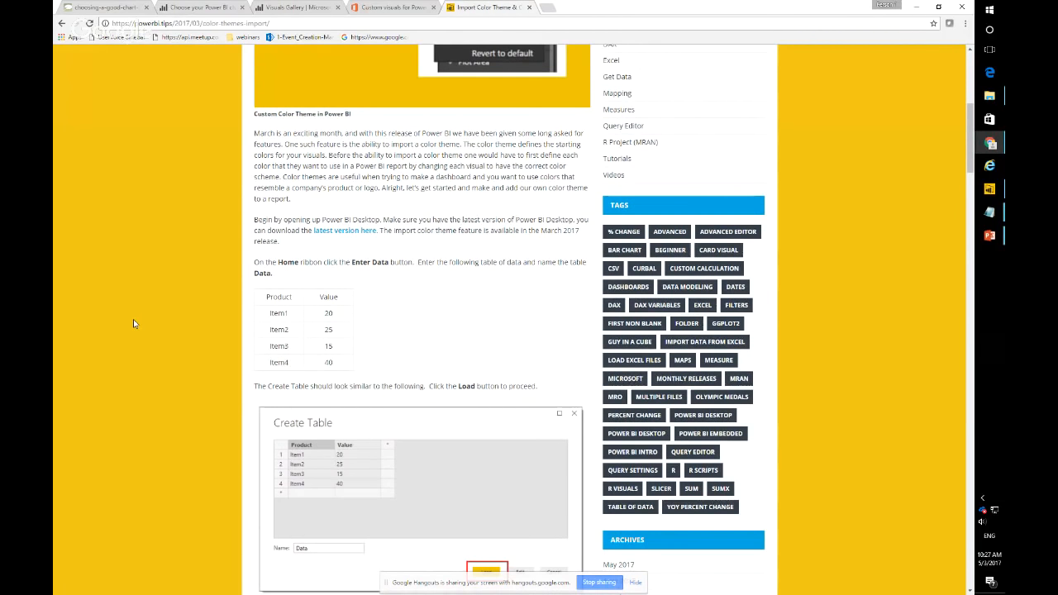
{"action": "scroll", "scroll_direction": "down", "scroll_amount": 3}
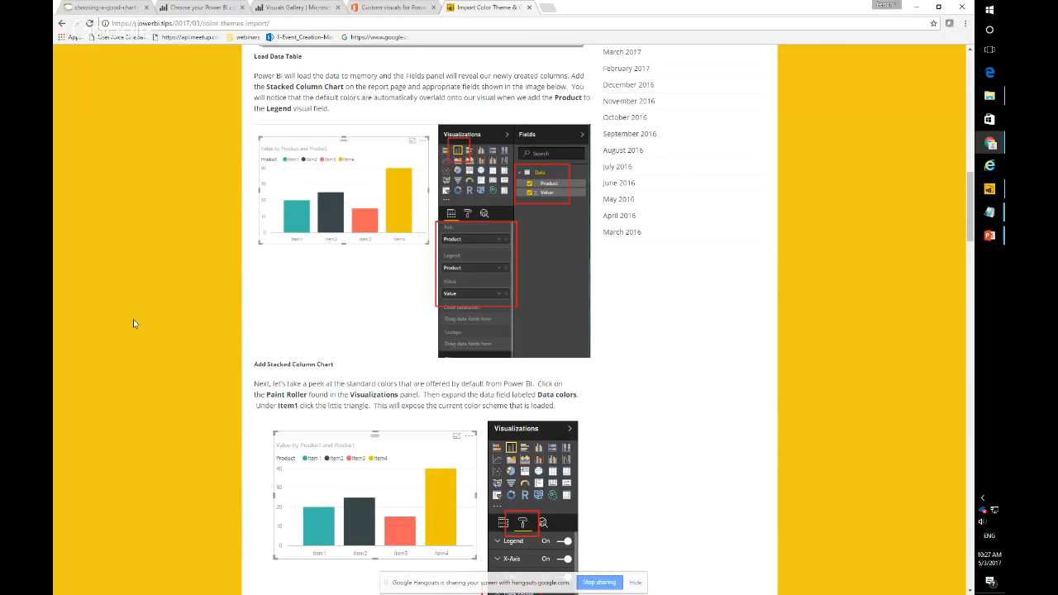
{"action": "scroll", "scroll_direction": "down", "scroll_amount": 3}
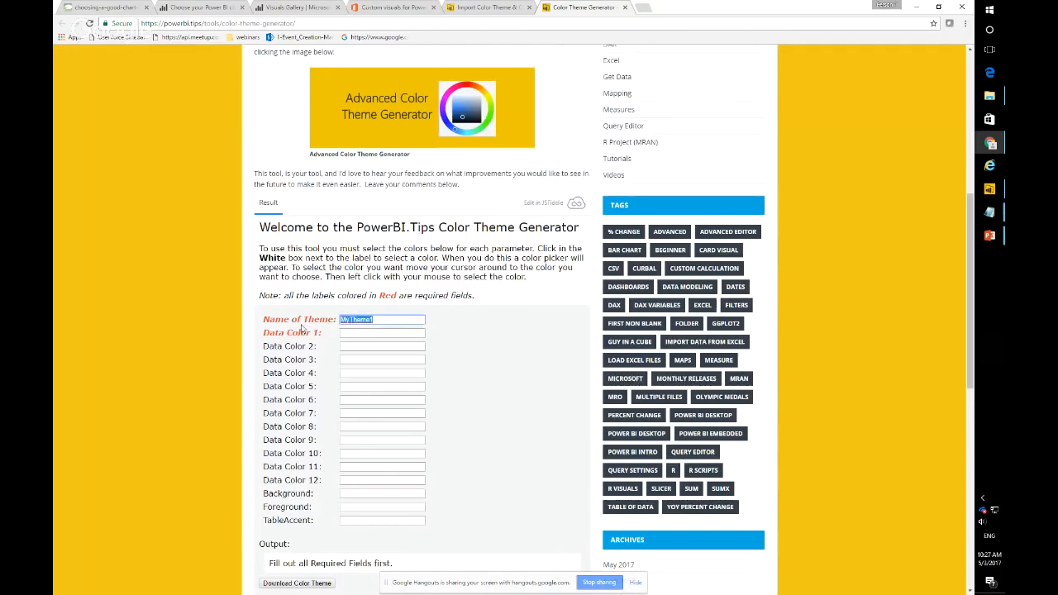
Name the theme SandyTheme and set Data Color 1 to pale yellow #ffe631.
{"action": "type", "text": "Sandy"}
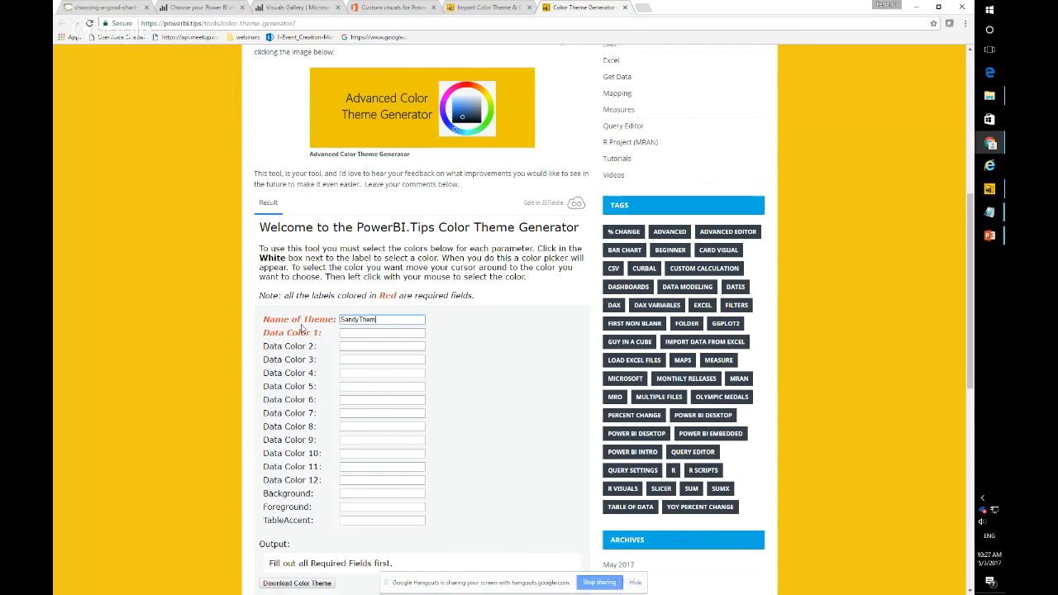
{"action": "left_click", "coordinate": [380, 332]}
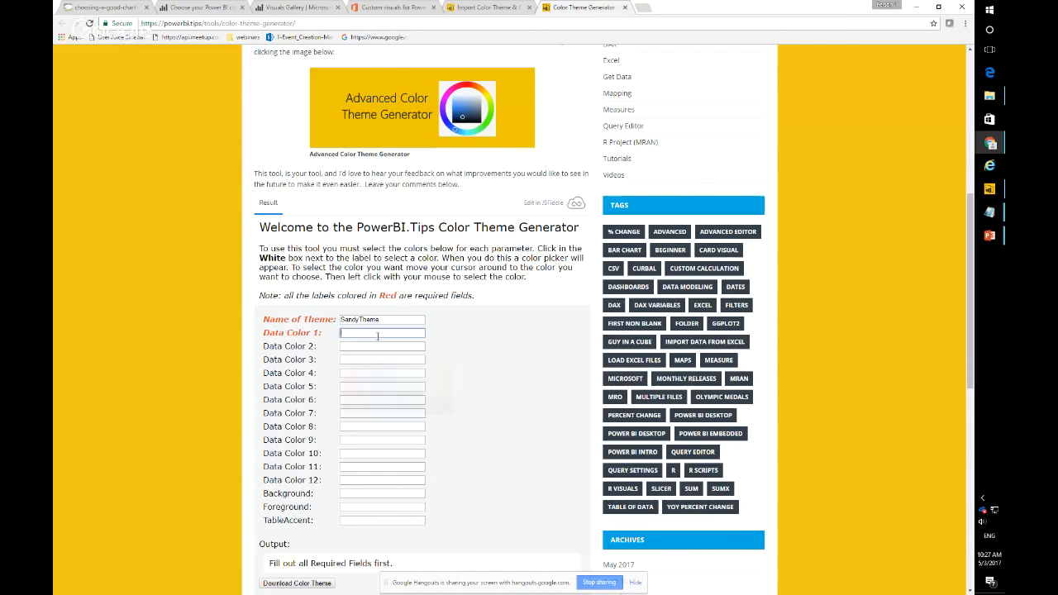
{"action": "left_click", "coordinate": [380, 333]}
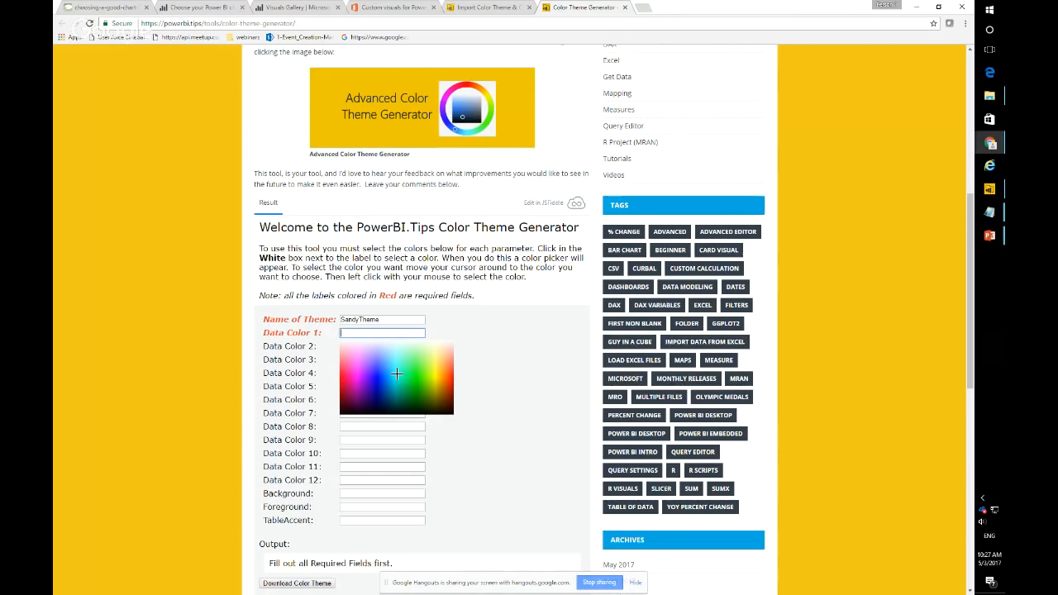
{"action": "left_click", "coordinate": [396, 374]}
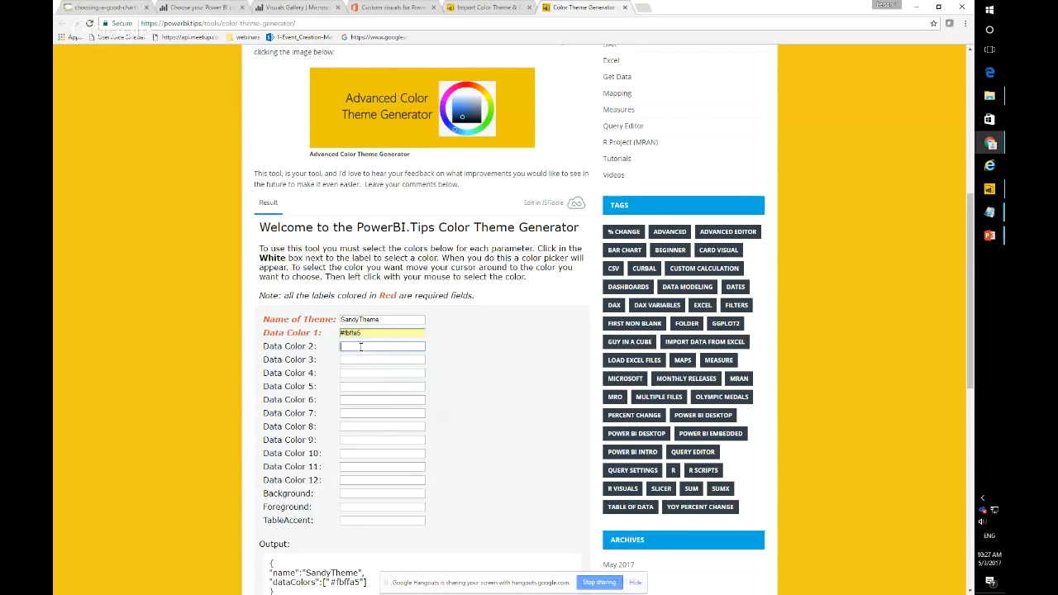
{"action": "type", "text": "#ffe631"}
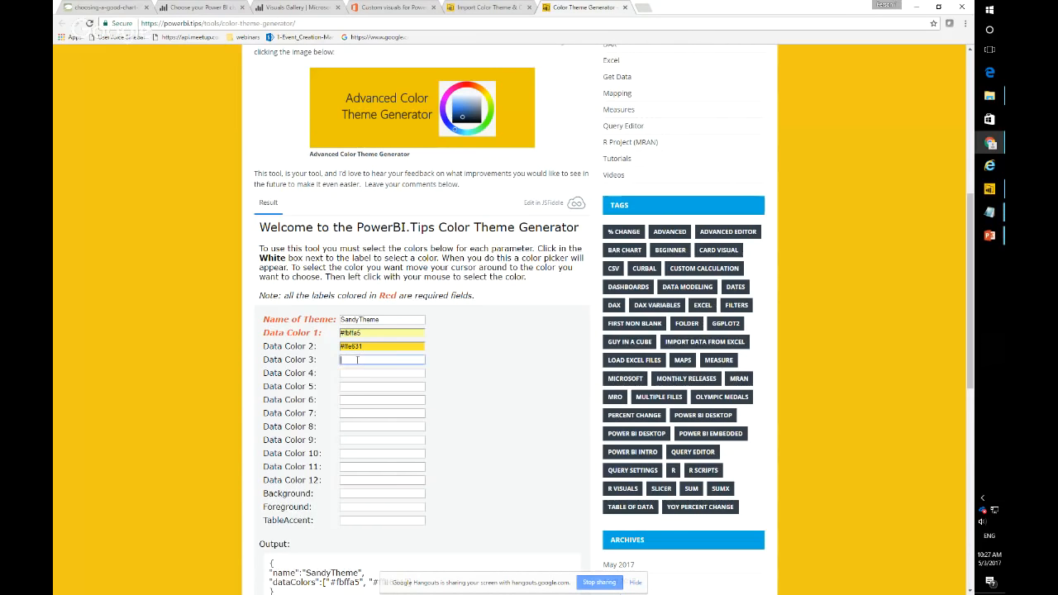
Set the remaining data colours to dark sandy, light yellow and pale cream shades, generating the JSON.
{"action": "left_click", "coordinate": [380, 361]}
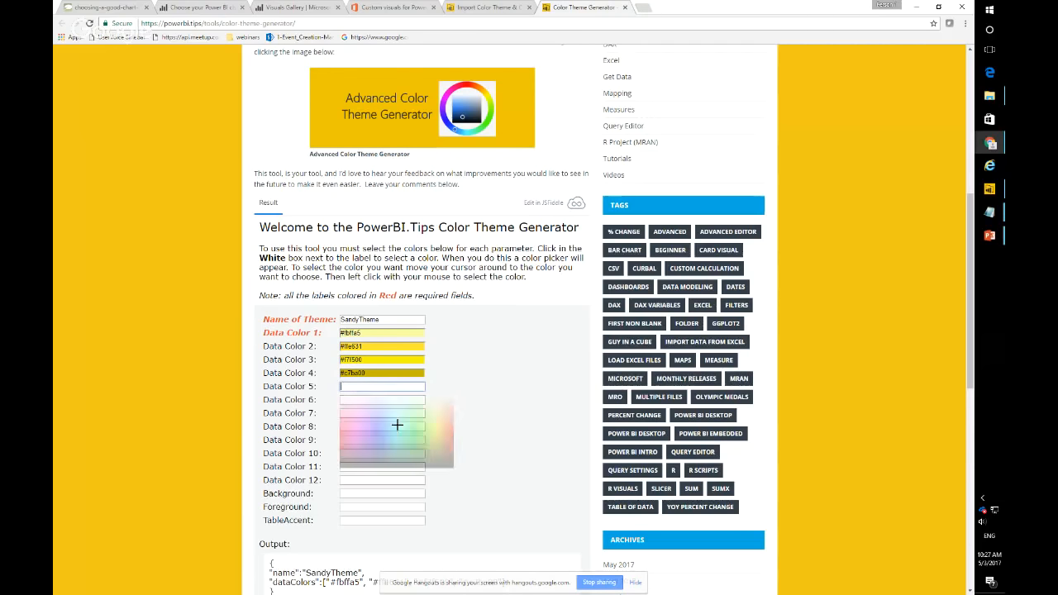
{"action": "left_click", "coordinate": [396, 425]}
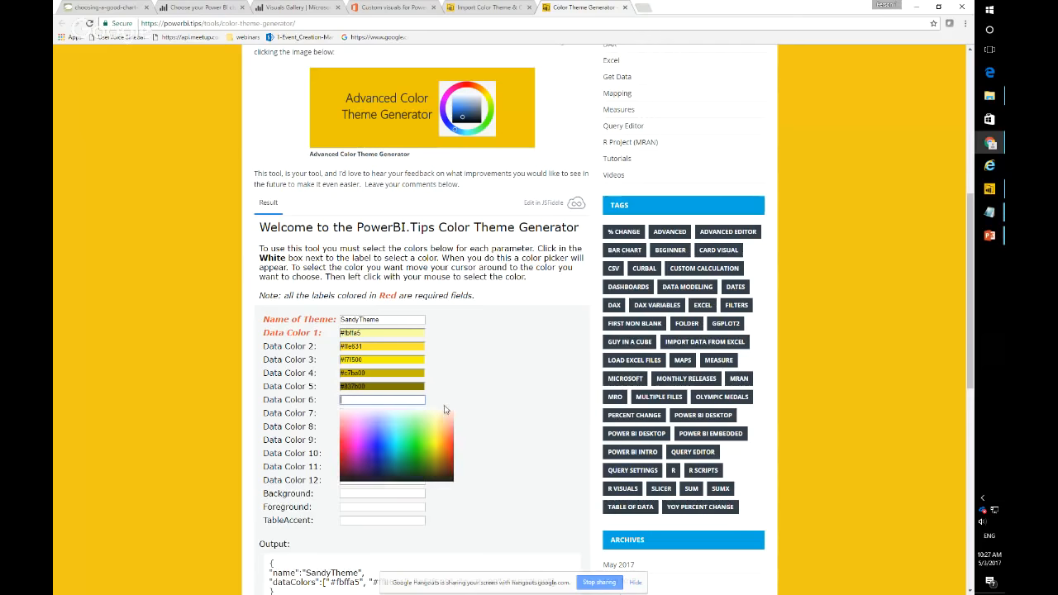
{"action": "left_click", "coordinate": [382, 398]}
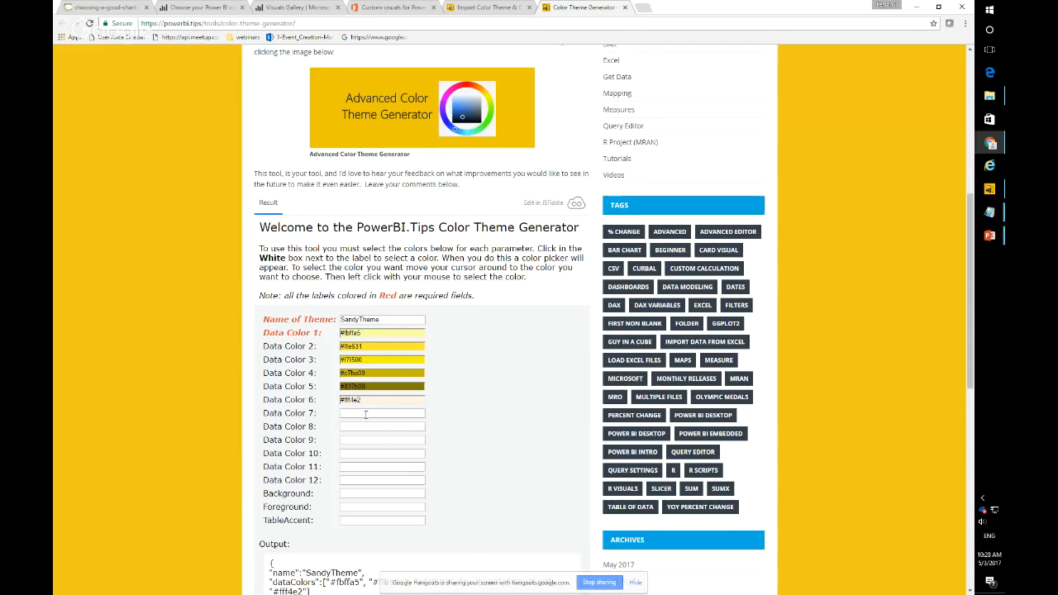
{"action": "left_click", "coordinate": [382, 414]}
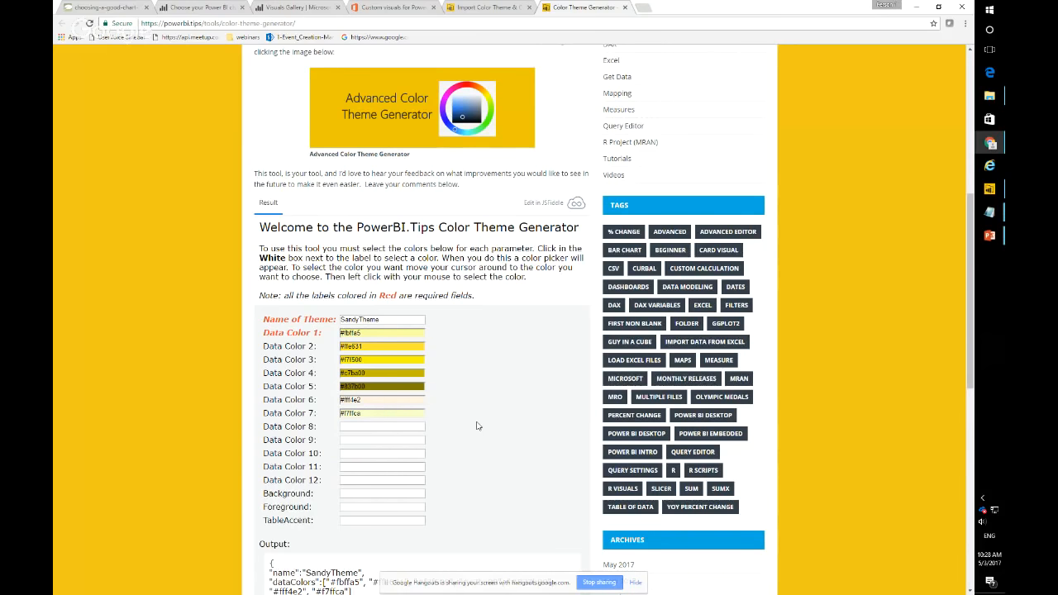
{"action": "scroll", "scroll_direction": "down", "scroll_amount": 3}
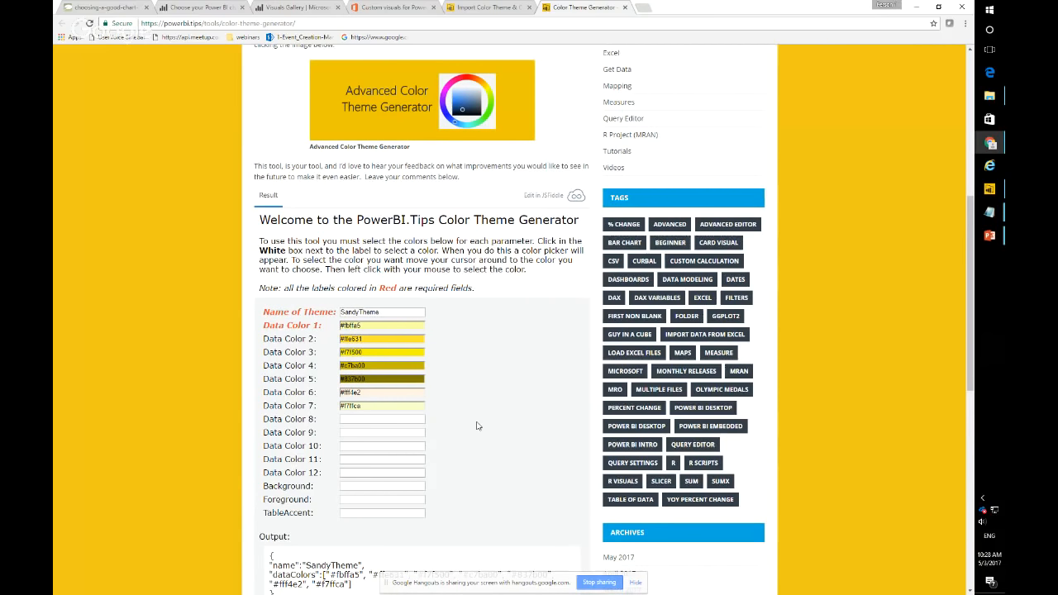
{"action": "scroll", "scroll_direction": "down", "scroll_amount": 3}
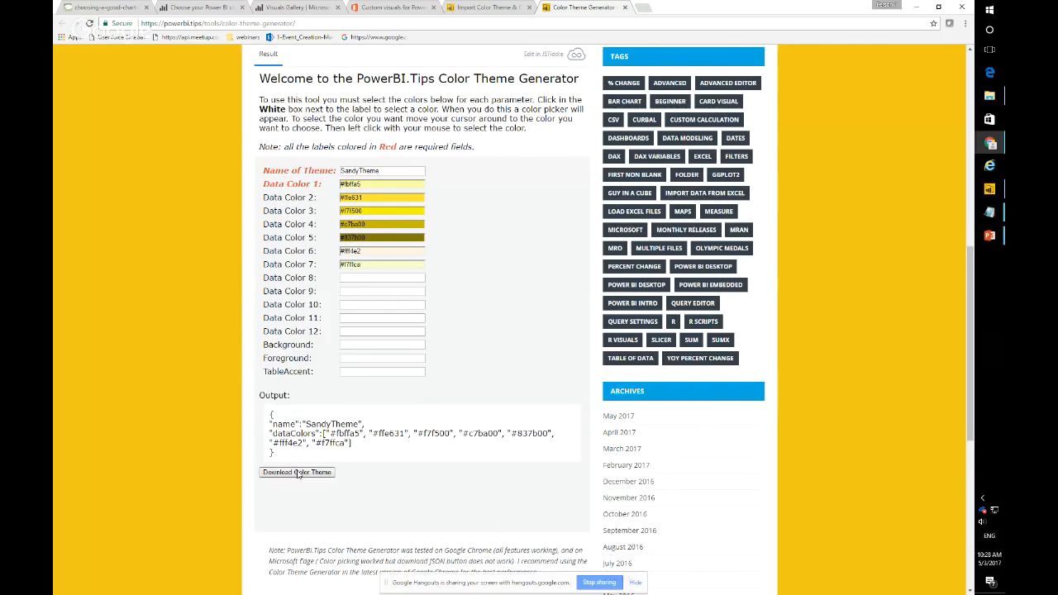
Download the SandyTheme file and import it from Downloads into the Power BI report.
{"action": "left_click", "coordinate": [296, 473]}
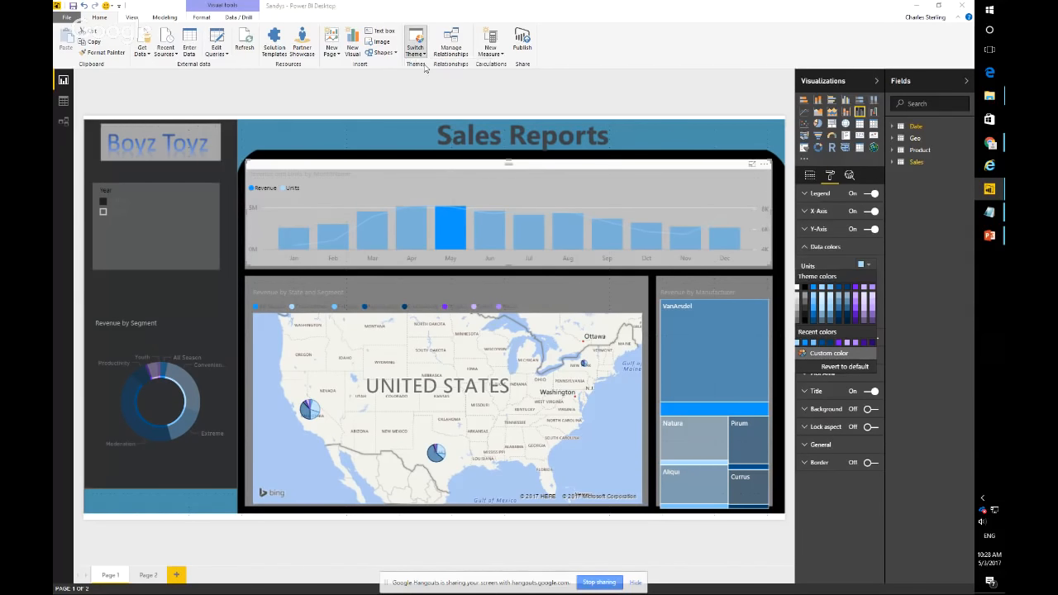
{"action": "left_click", "coordinate": [417, 42]}
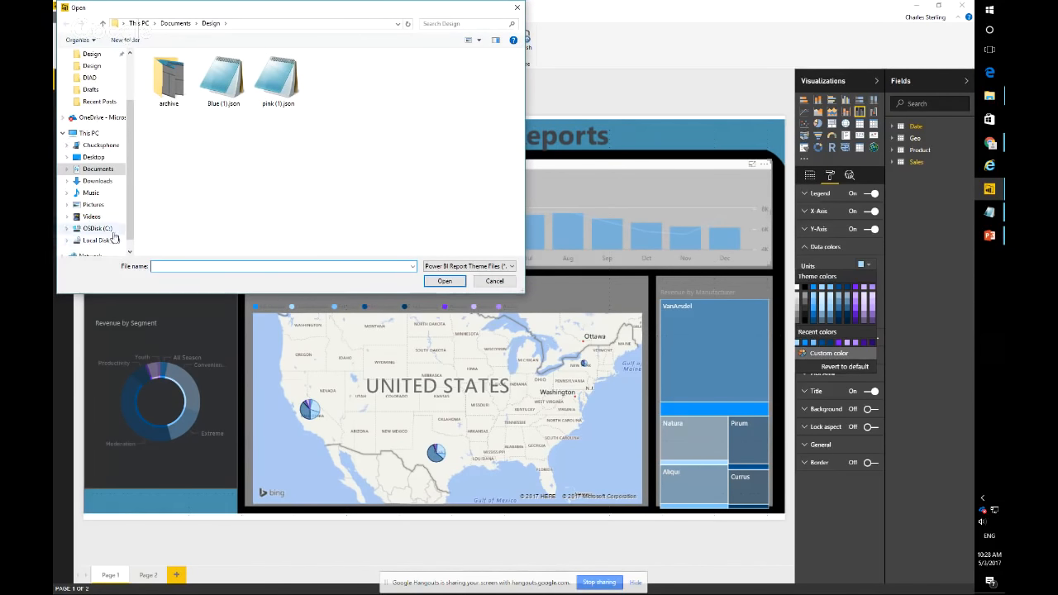
{"action": "left_click", "coordinate": [96, 180]}
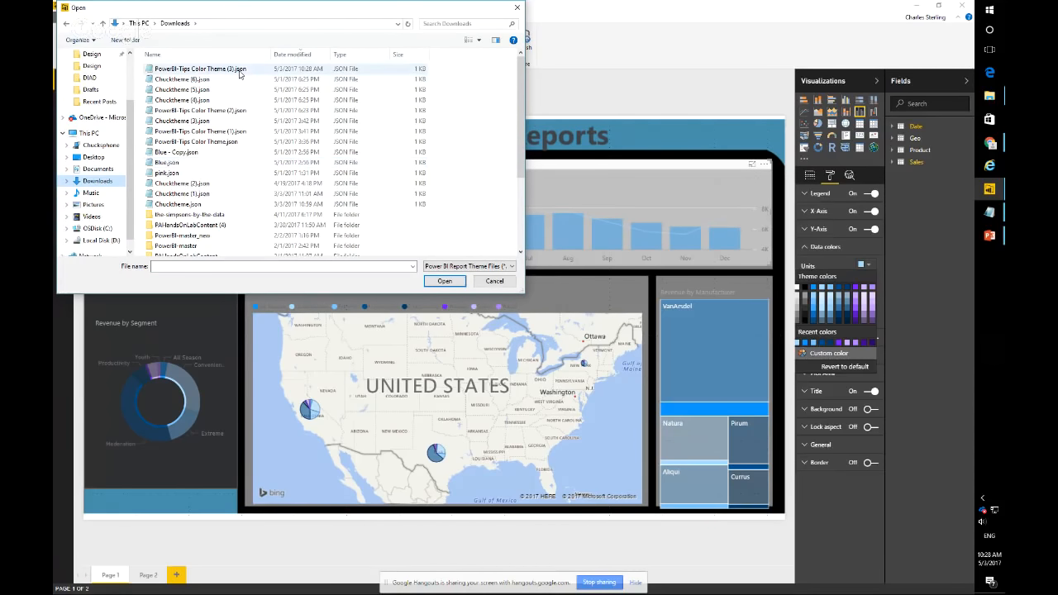
{"action": "left_click", "coordinate": [443, 281]}
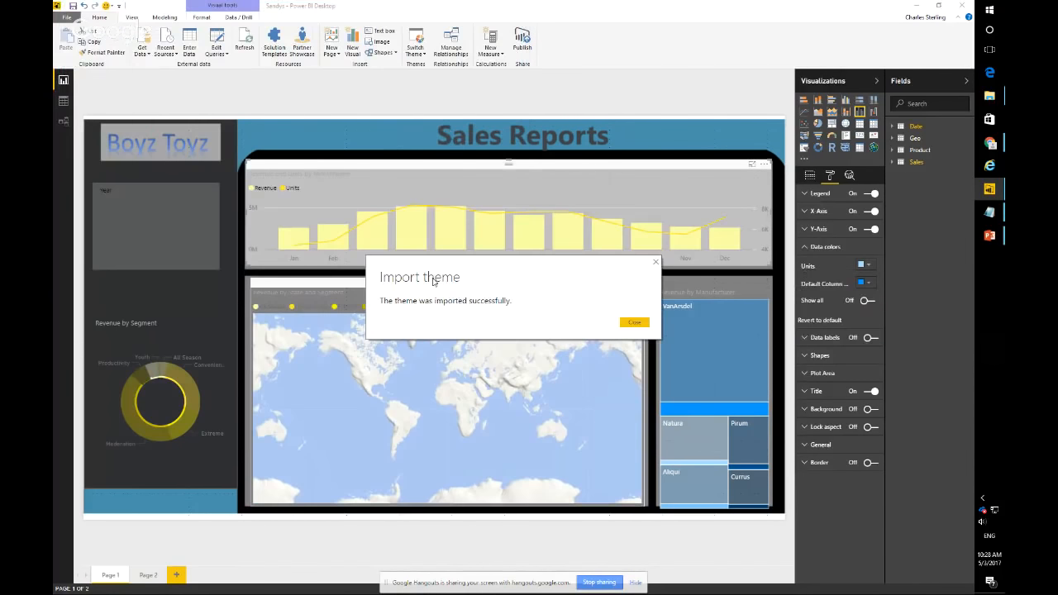
Dismiss the import confirmation, review the sandy-yellow visuals and return to Chrome.
{"action": "left_click", "coordinate": [635, 320]}
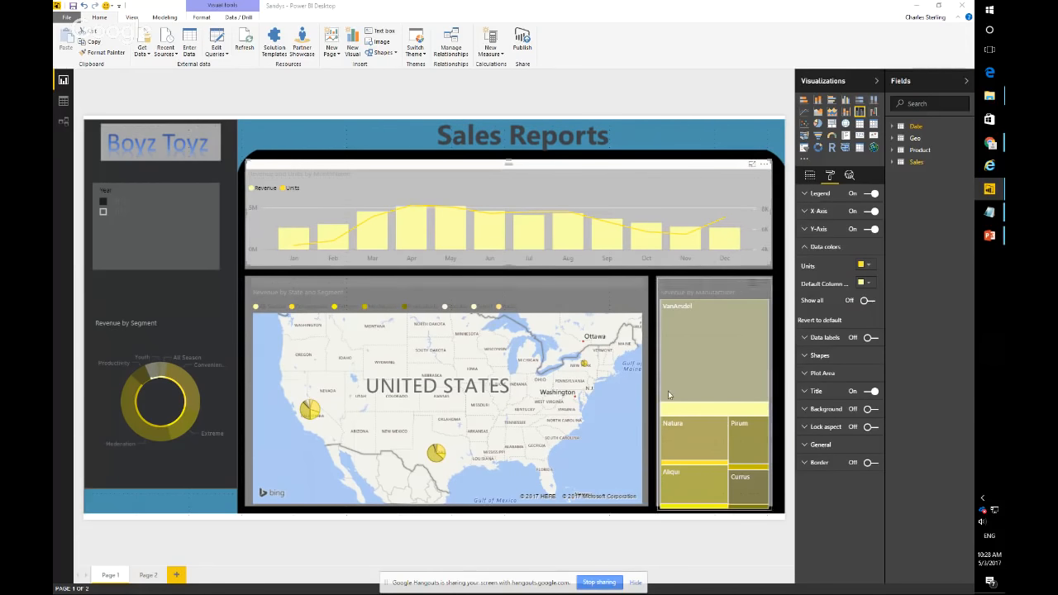
{"action": "mouse_move", "coordinate": [558, 305]}
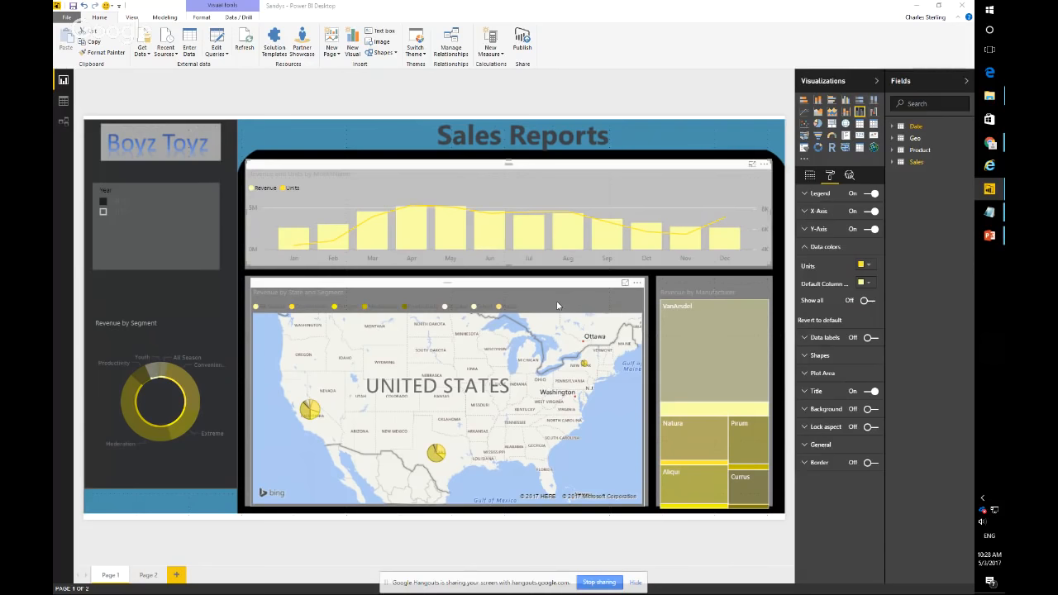
{"action": "key", "text": "alt+tab"}
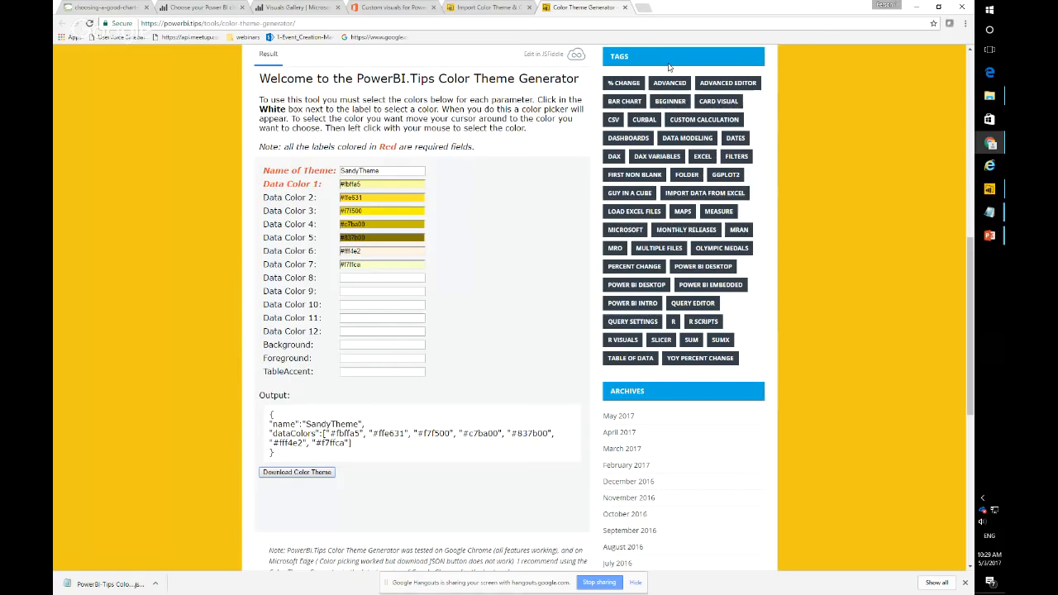
Load the thememaster500 Color Theme Creator site in a new tab via the 'theme' suggestion.
{"action": "left_click", "coordinate": [648, 6]}
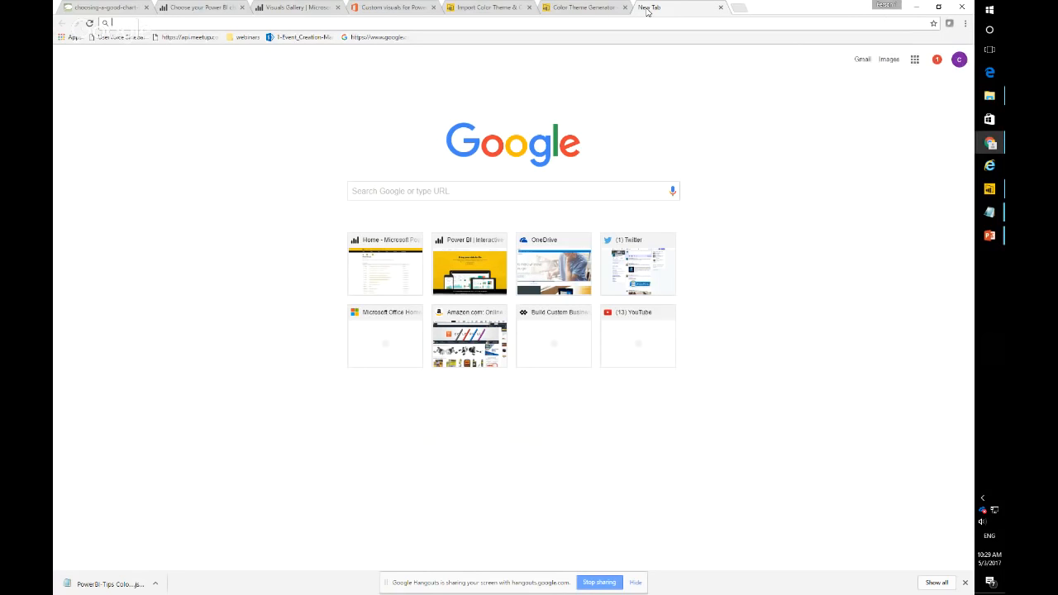
{"action": "type", "text": "tehem"}
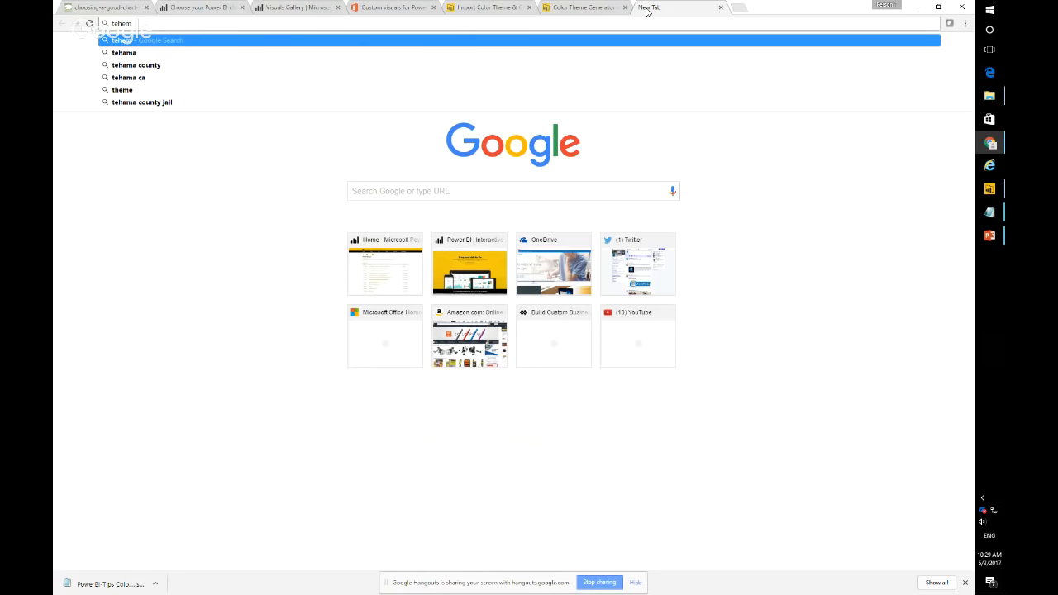
{"action": "type", "text": "them"}
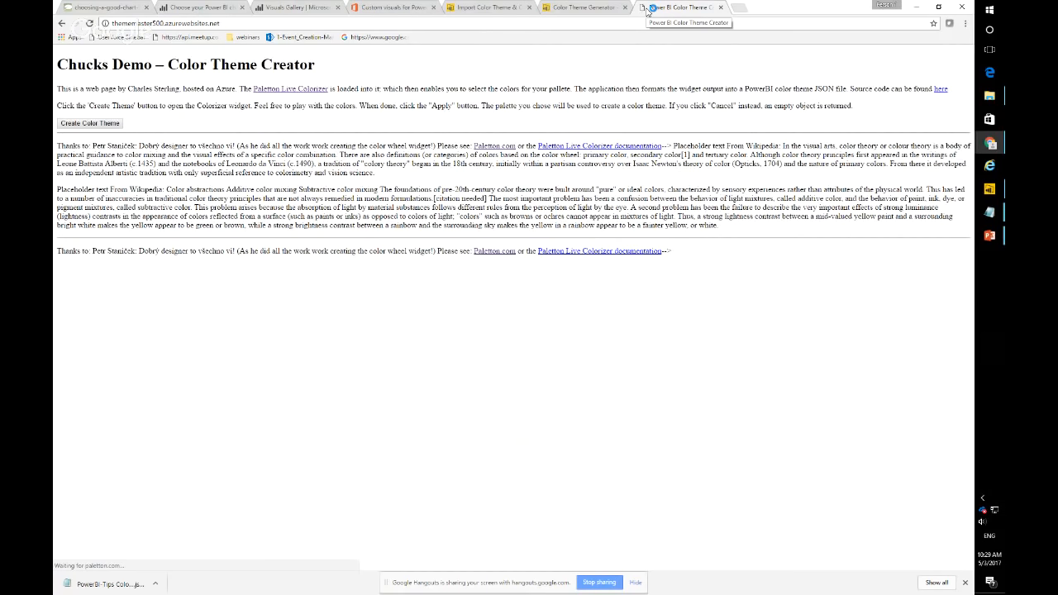
Create a yellow palette from the Presets list, apply it to the theme output, then return to Power BI.
{"action": "left_click", "coordinate": [89, 122]}
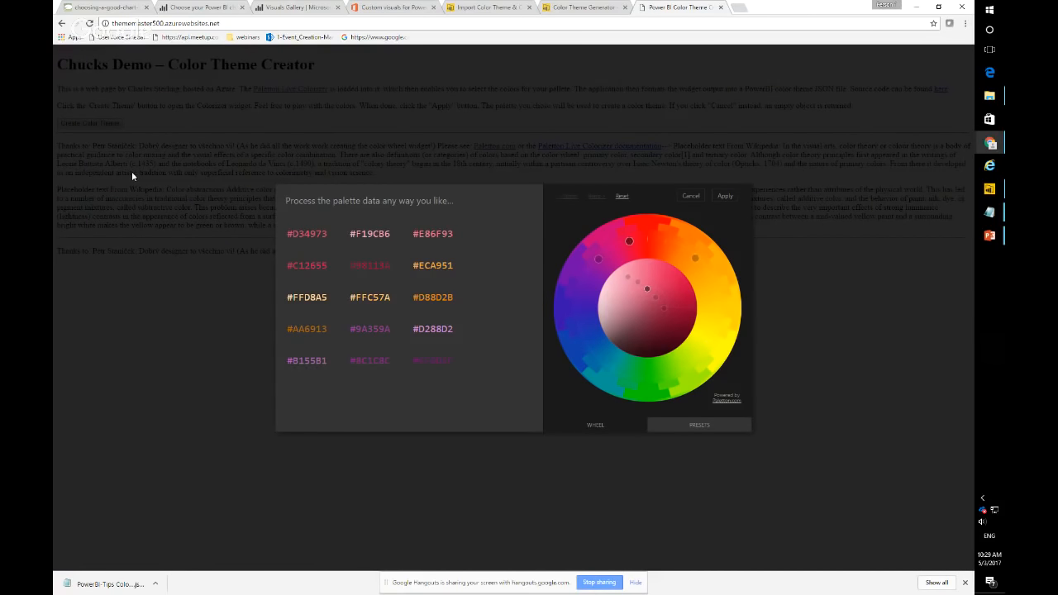
{"action": "mouse_move", "coordinate": [387, 232]}
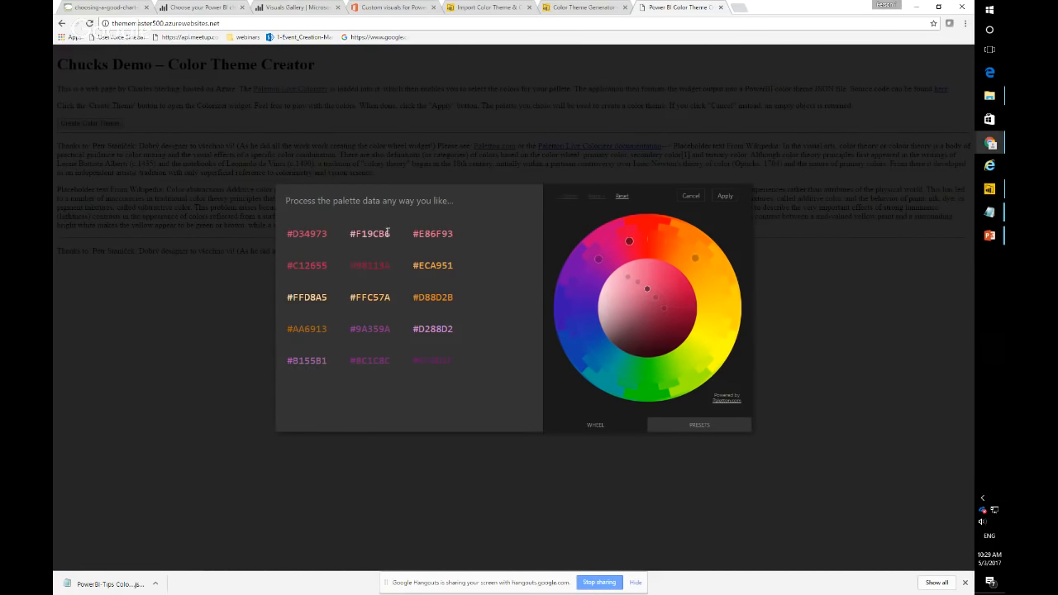
{"action": "left_click_drag", "start_coordinate": [628, 242], "coordinate": [648, 238]}
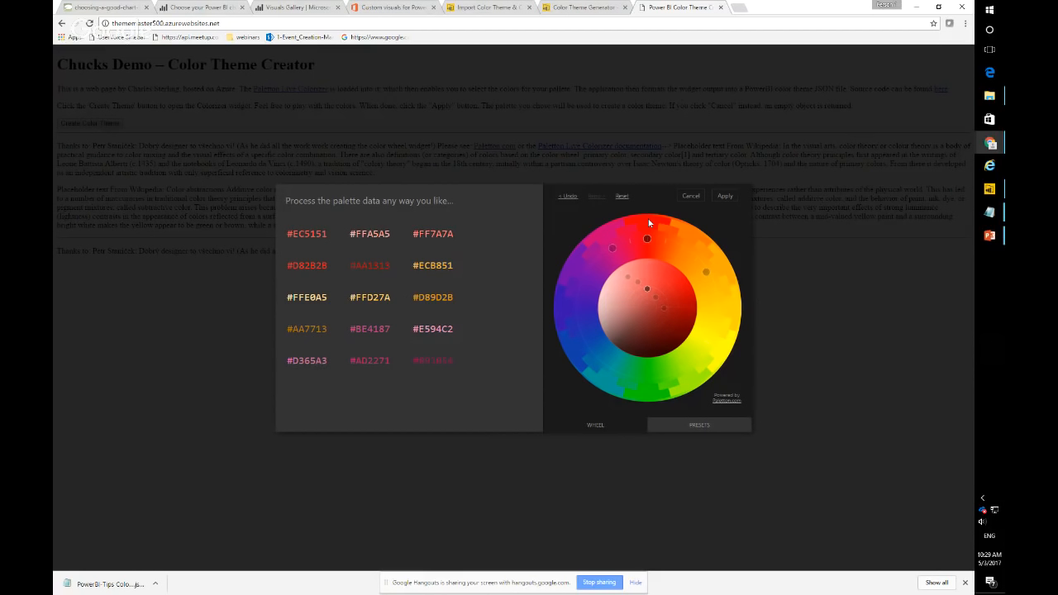
{"action": "mouse_move", "coordinate": [623, 224]}
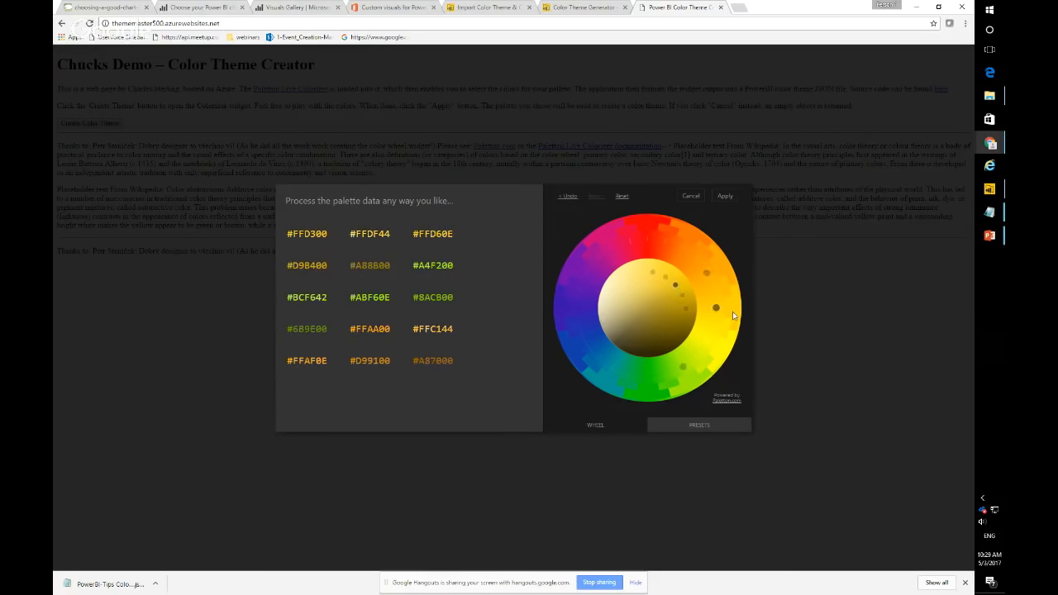
{"action": "left_click", "coordinate": [697, 424]}
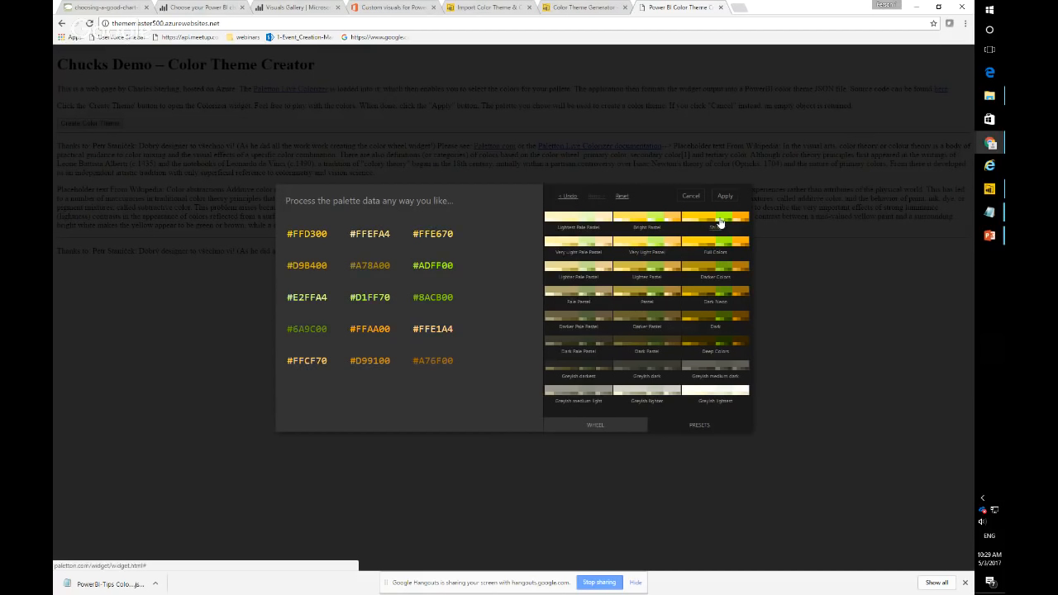
{"action": "left_click", "coordinate": [724, 195]}
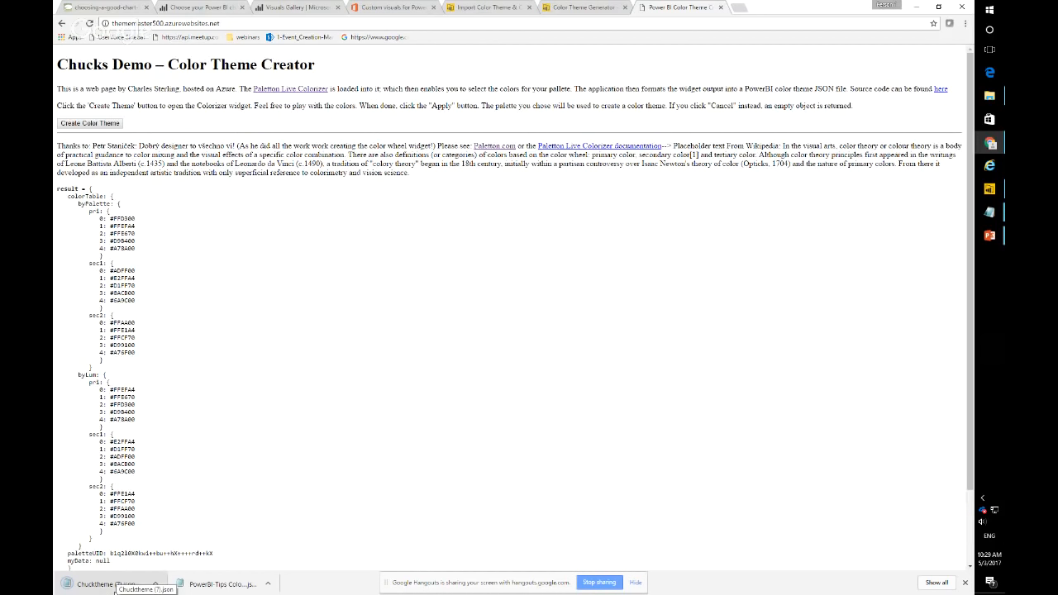
{"action": "key", "text": "alt+tab"}
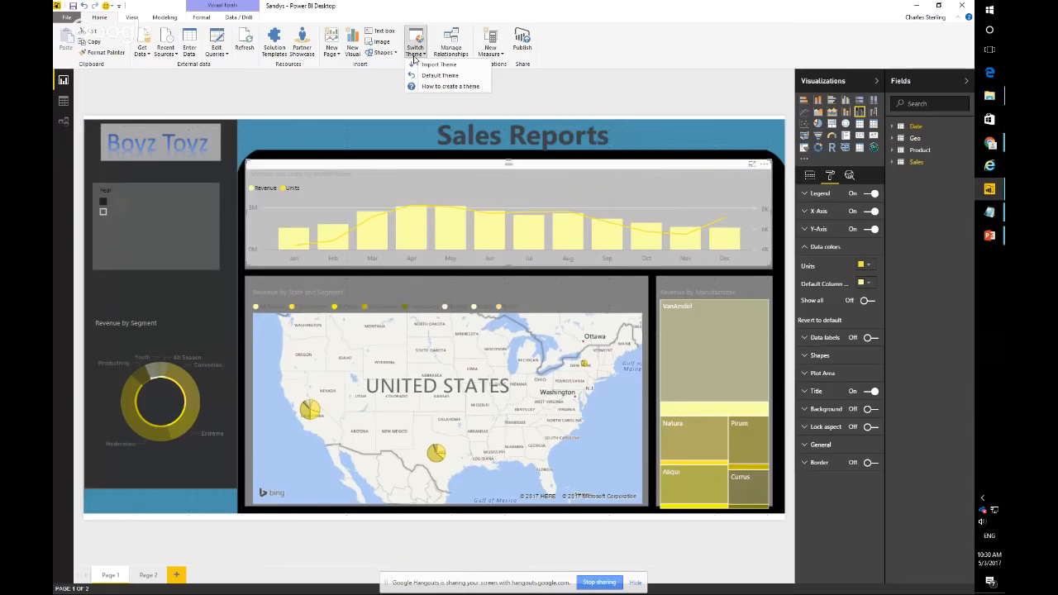
Import Chucktheme (7).json into the report and dismiss the success message.
{"action": "left_click", "coordinate": [440, 64]}
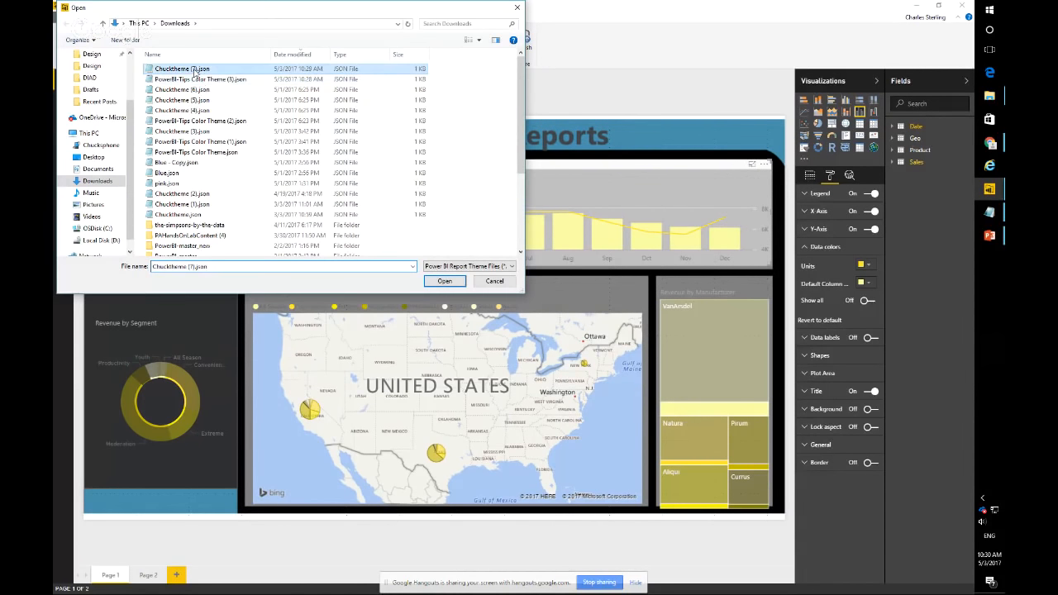
{"action": "left_click", "coordinate": [443, 281]}
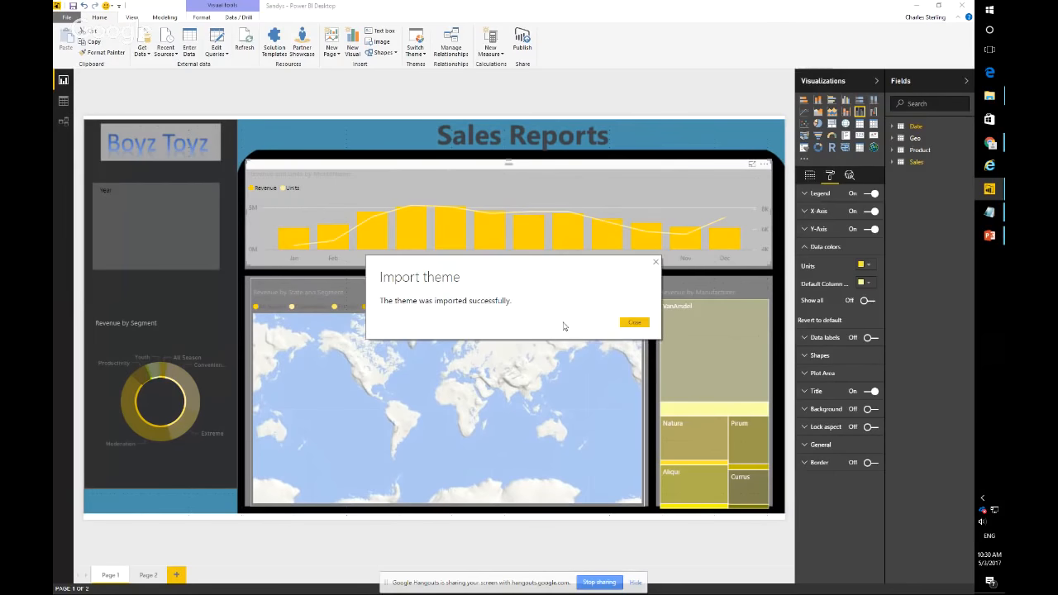
{"action": "left_click", "coordinate": [635, 321]}
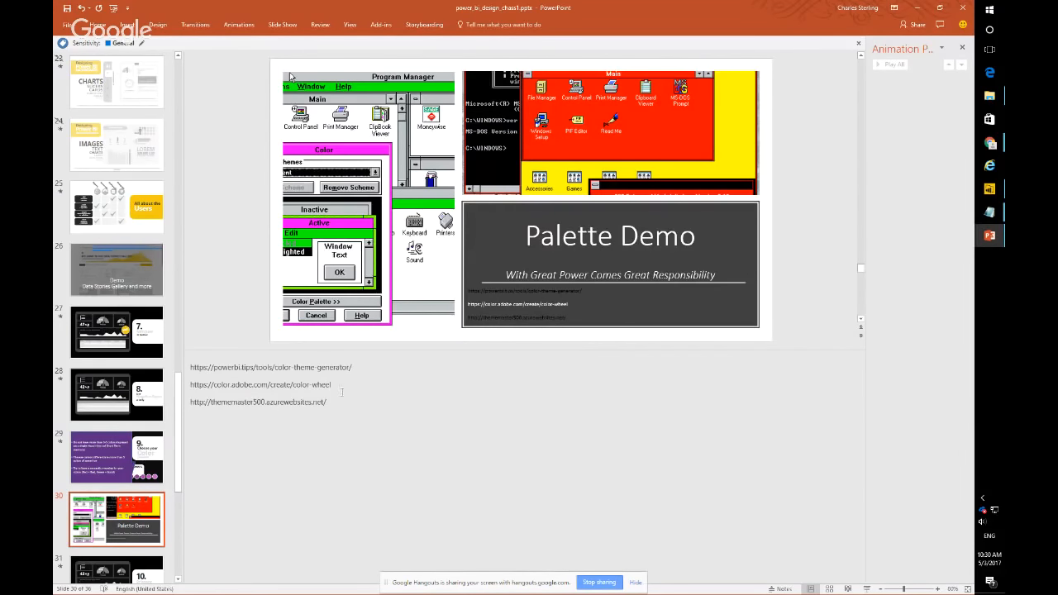
Follow the color.adobe.com link in the Palette Demo slide notes to open it in Chrome.
{"action": "double_click", "coordinate": [240, 384]}
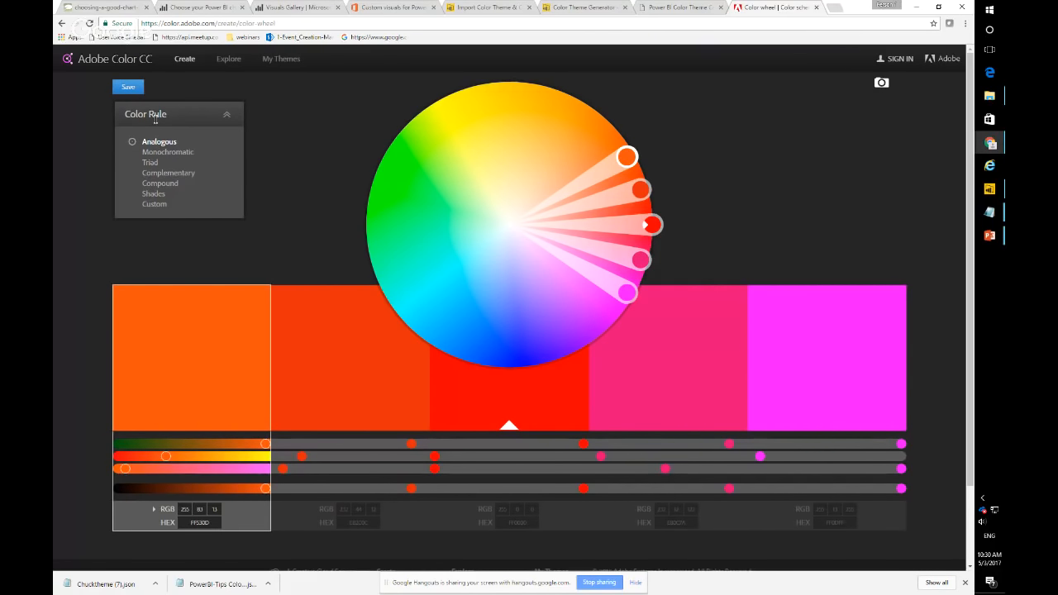
Swing the analogous palette from red-orange around to greens and fine-tune it.
{"action": "left_click_drag", "start_coordinate": [651, 225], "coordinate": [651, 240]}
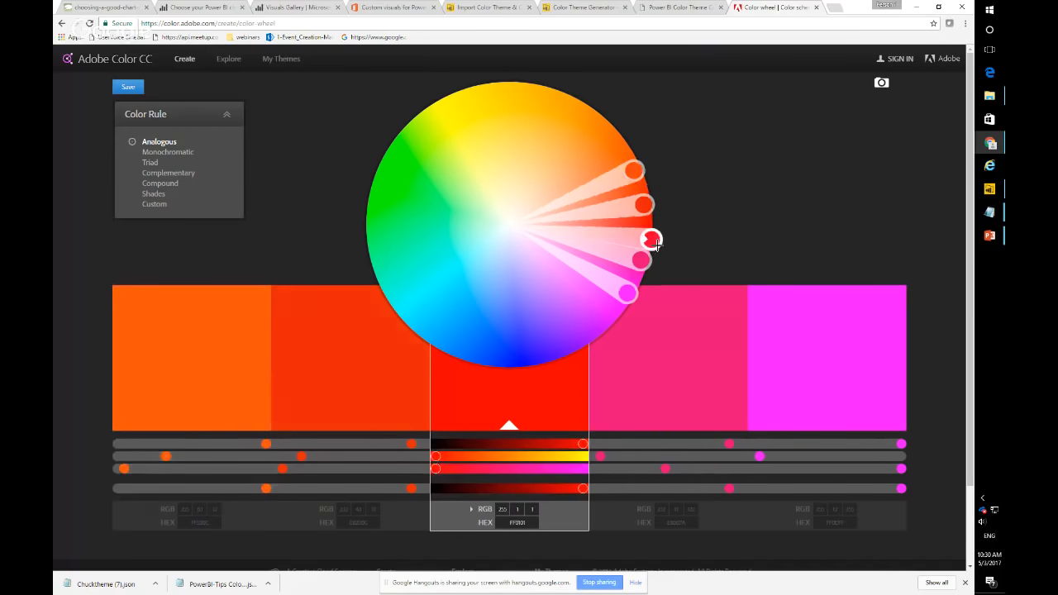
{"action": "left_click_drag", "start_coordinate": [653, 239], "coordinate": [424, 327]}
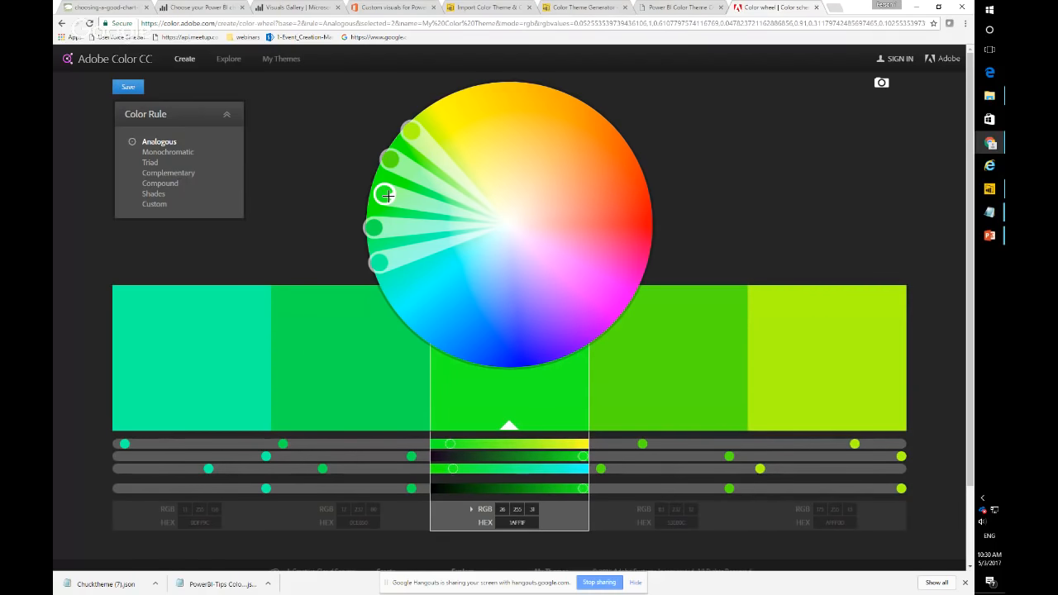
{"action": "left_click_drag", "start_coordinate": [386, 195], "coordinate": [374, 183]}
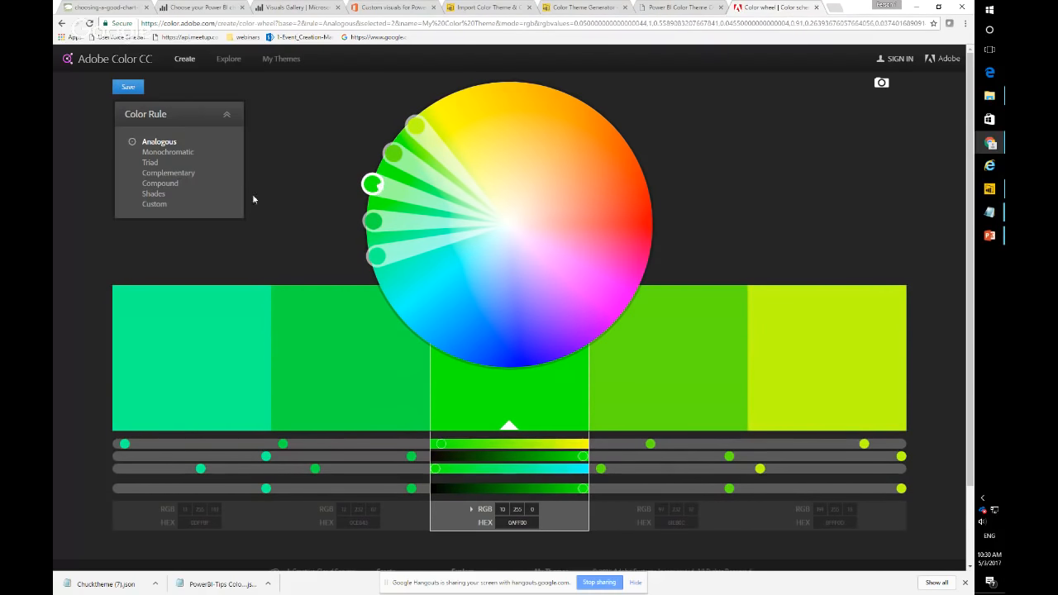
Try the Triad, Complementary and Monochromatic rules, ending on a green, blue and orange triad.
{"action": "left_click", "coordinate": [133, 162]}
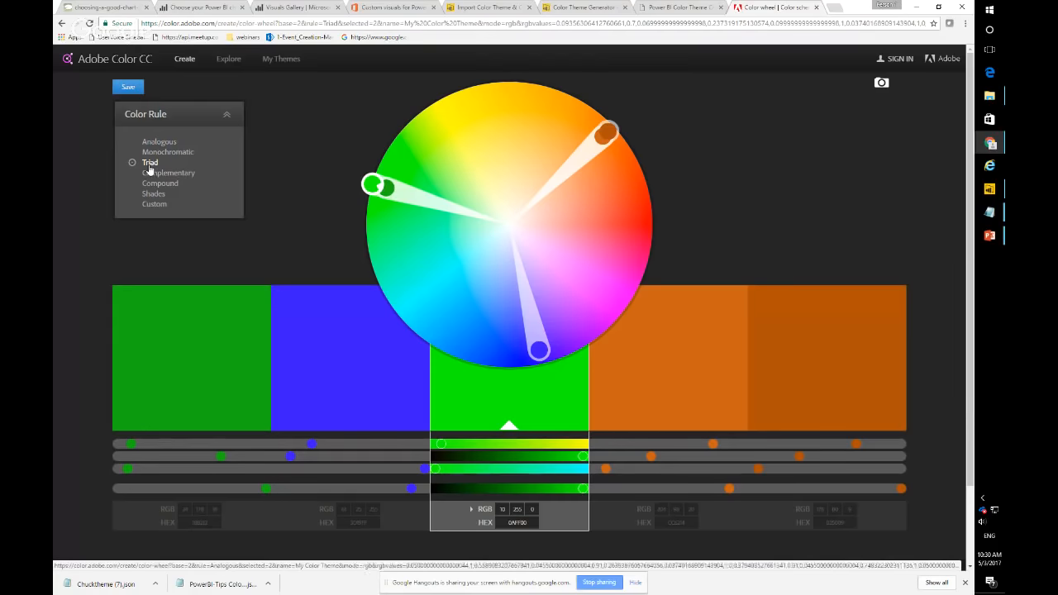
{"action": "left_click", "coordinate": [169, 174]}
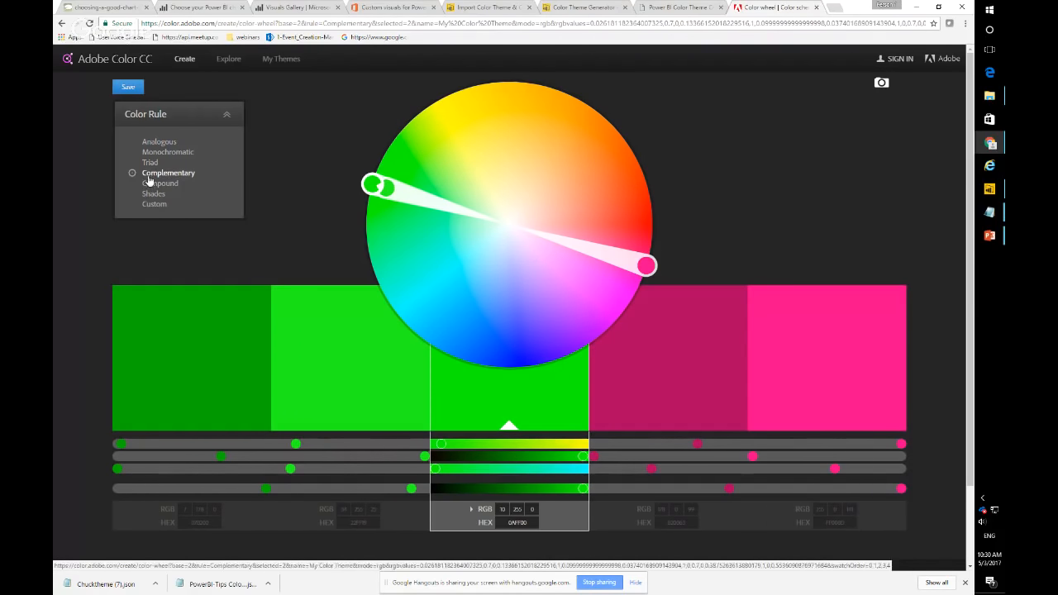
{"action": "left_click", "coordinate": [133, 194]}
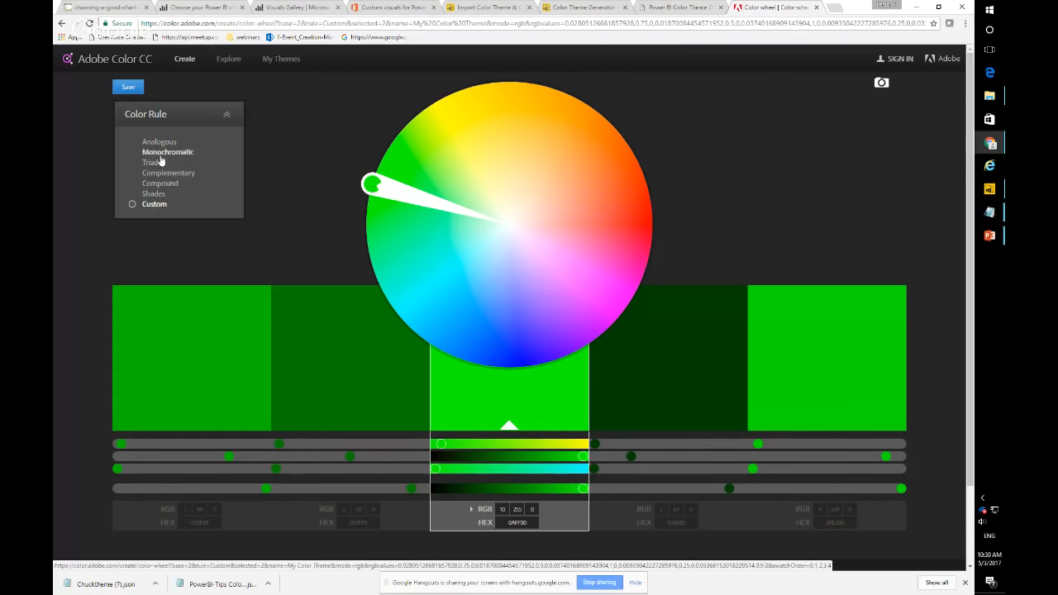
{"action": "left_click", "coordinate": [149, 162]}
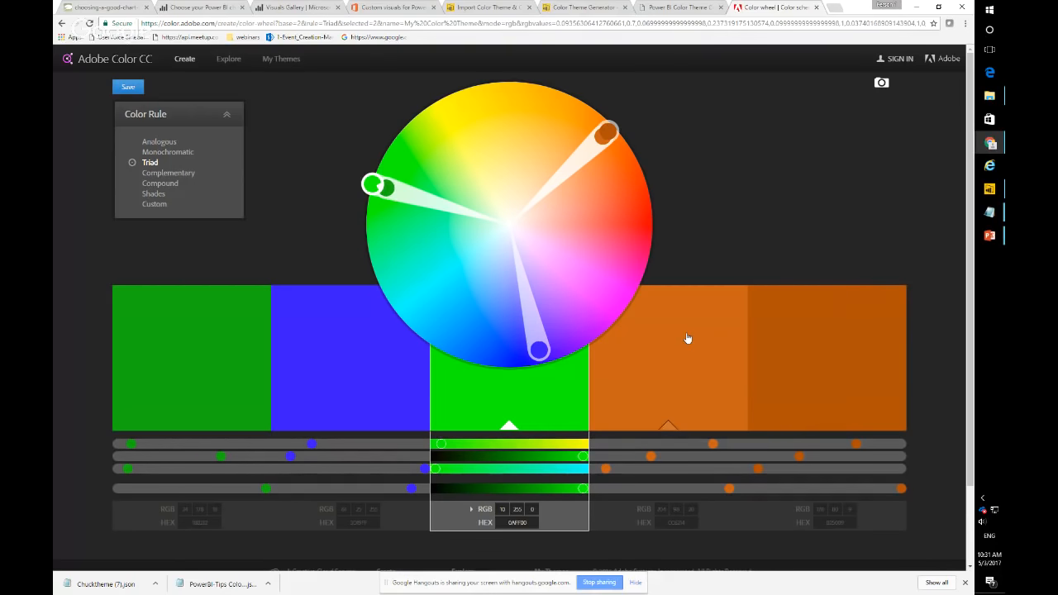
{"action": "mouse_move", "coordinate": [307, 266]}
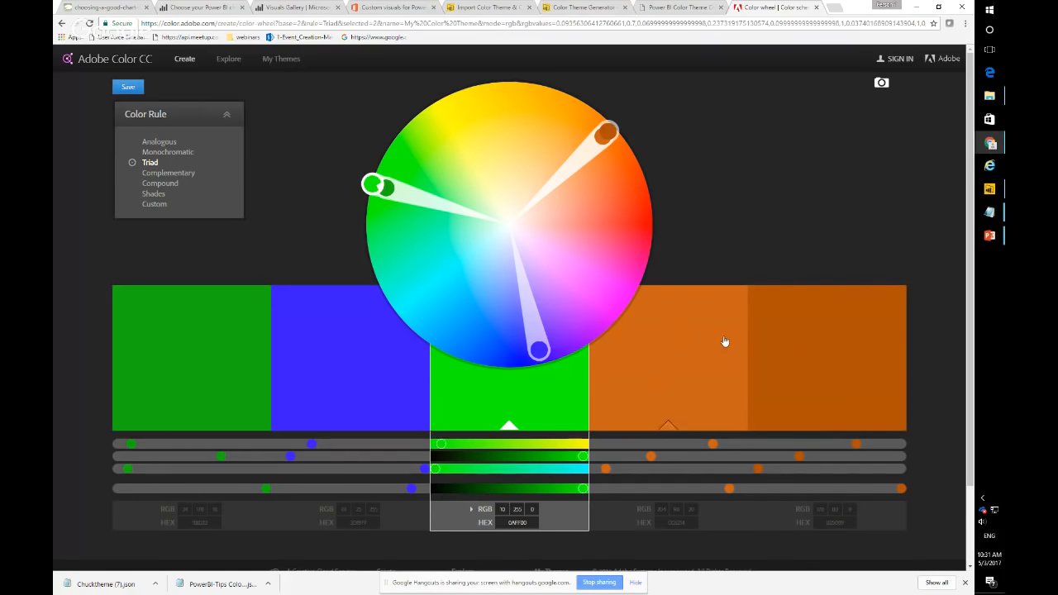
{"action": "mouse_move", "coordinate": [747, 373]}
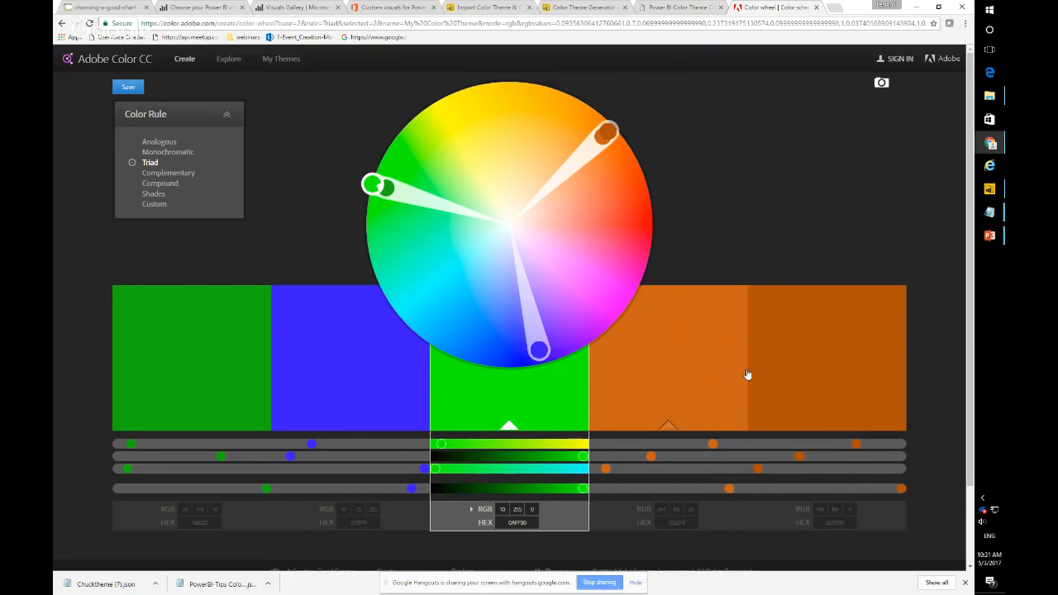
{"action": "mouse_move", "coordinate": [661, 354]}
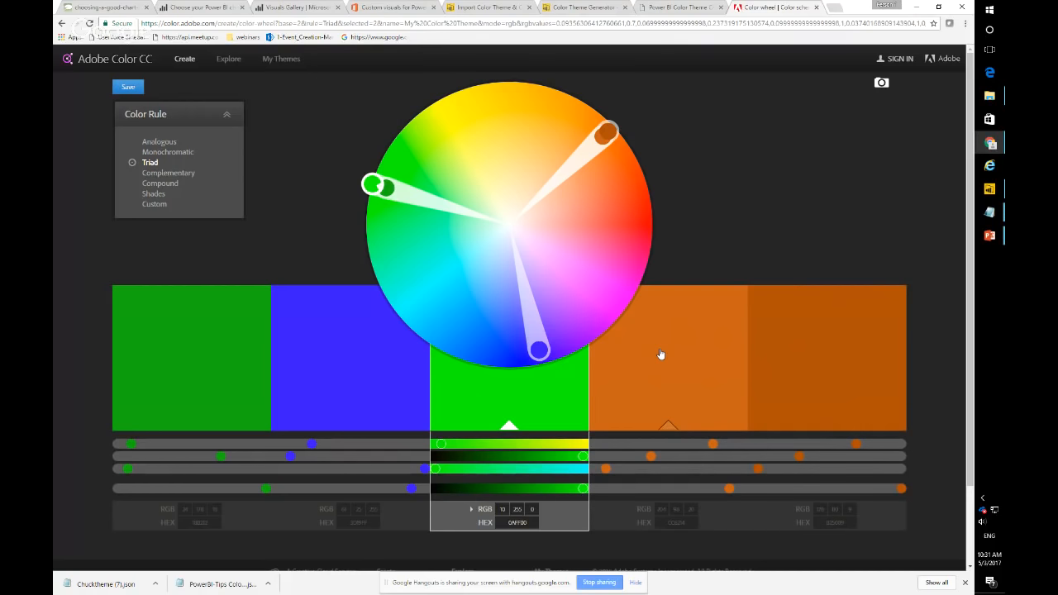
{"action": "mouse_move", "coordinate": [446, 106]}
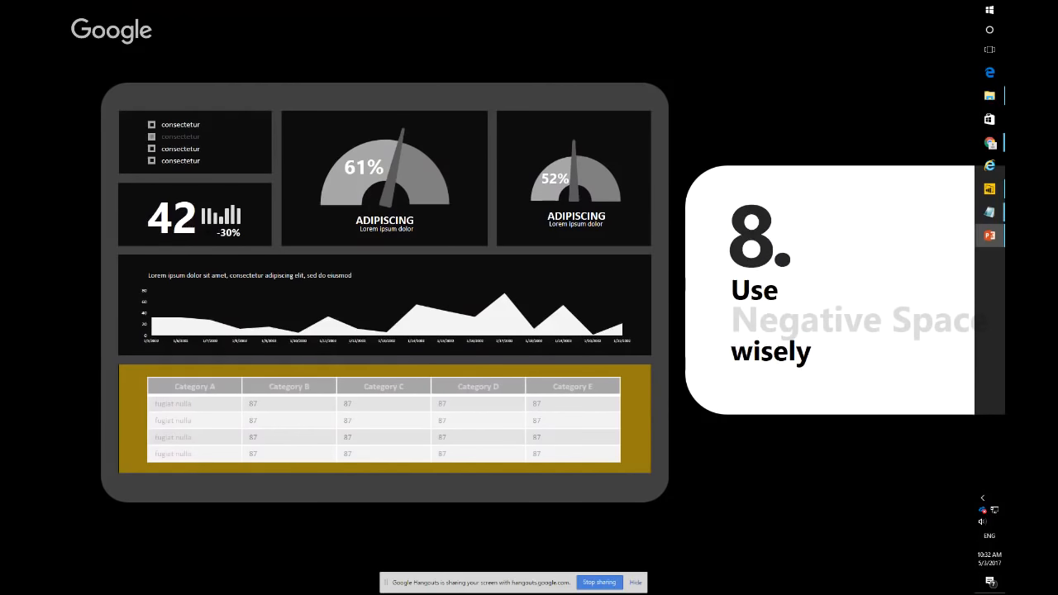
Advance the slideshow from tip 8 on negative space toward tip 9, 'Choose your Color'.
{"action": "scroll", "scroll_direction": "down", "scroll_amount": 3}
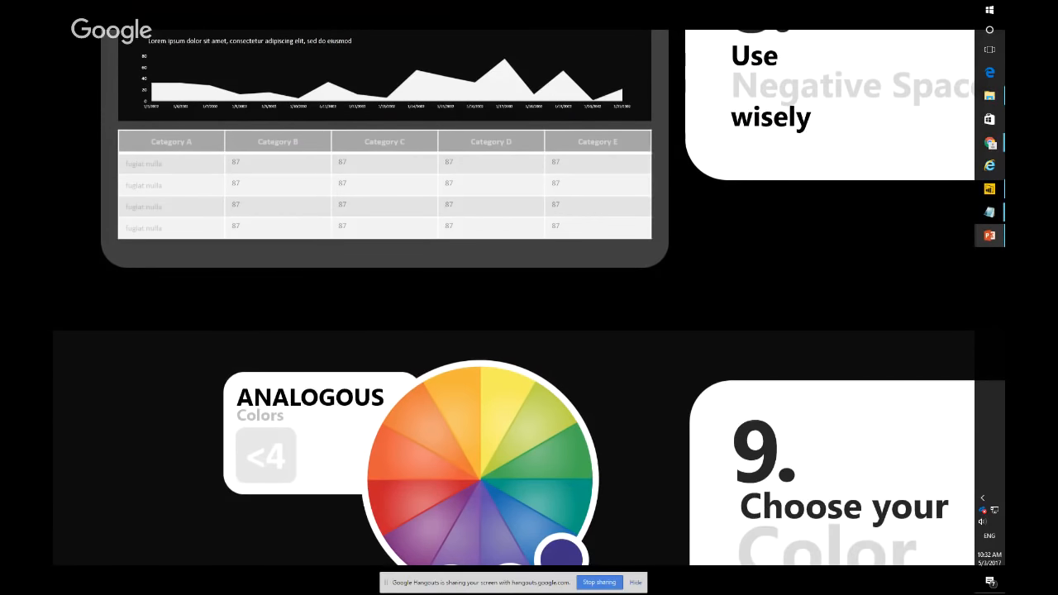